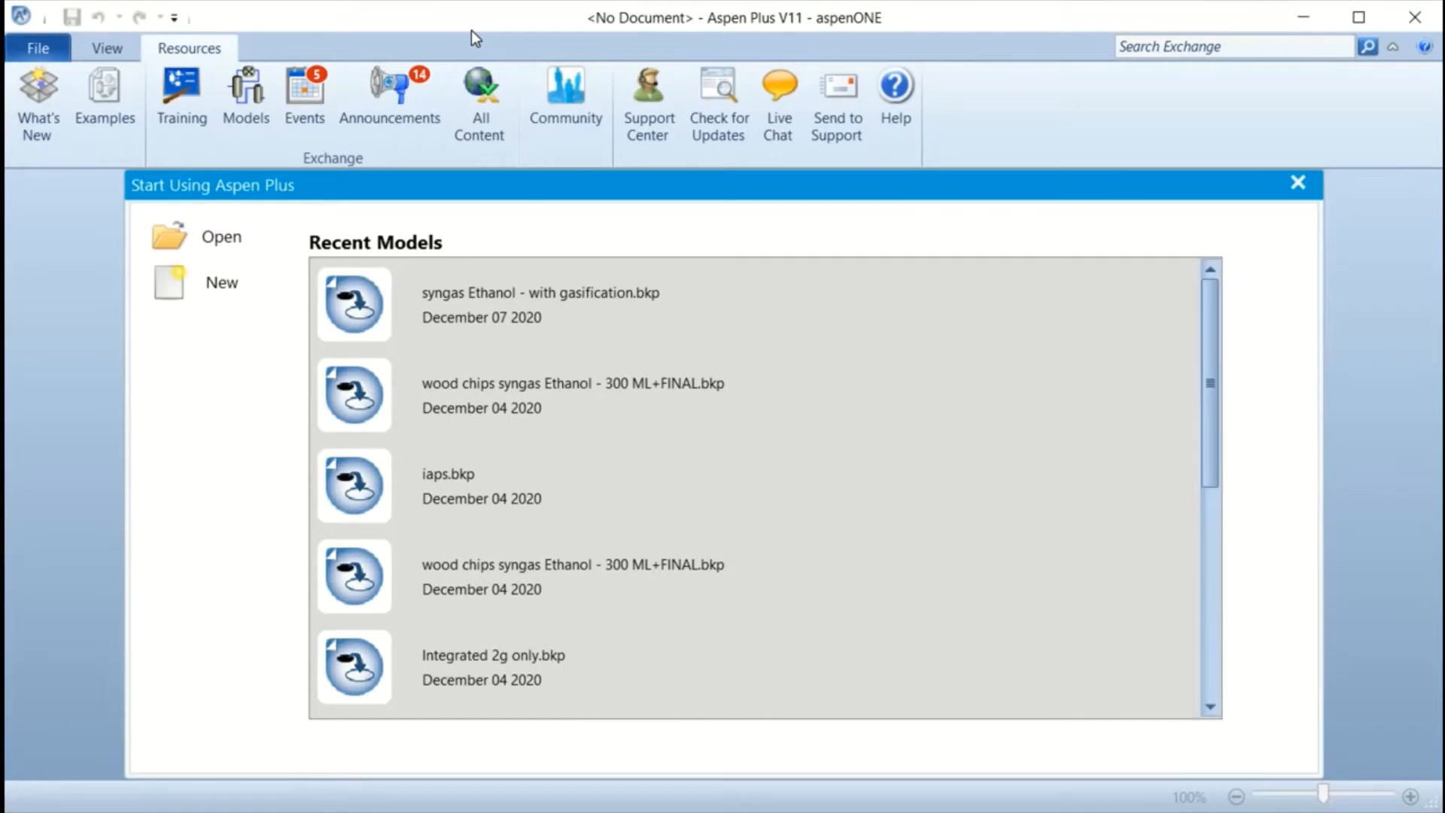
mouse_move(1039, 463)
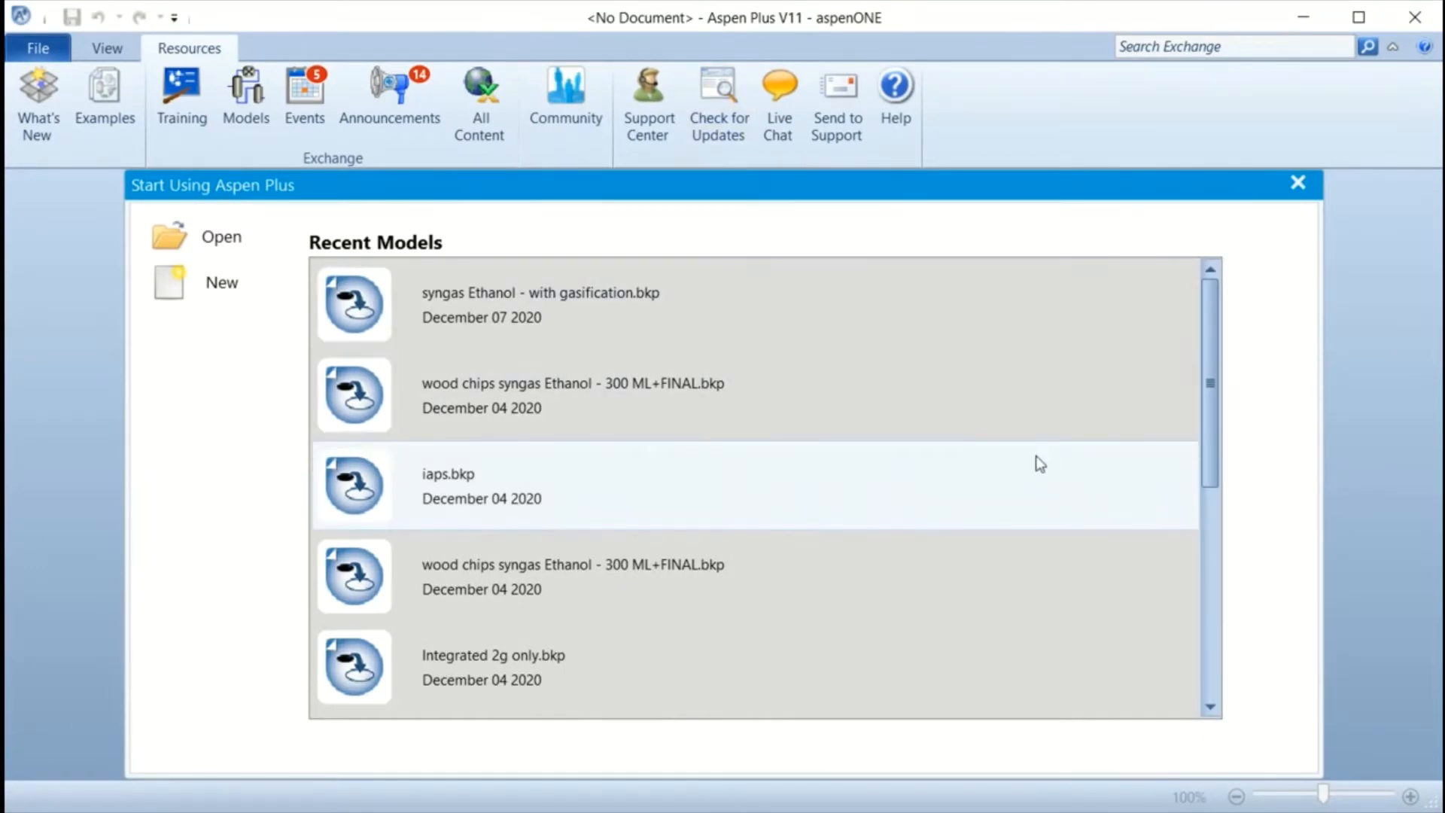
mouse_move(1038, 464)
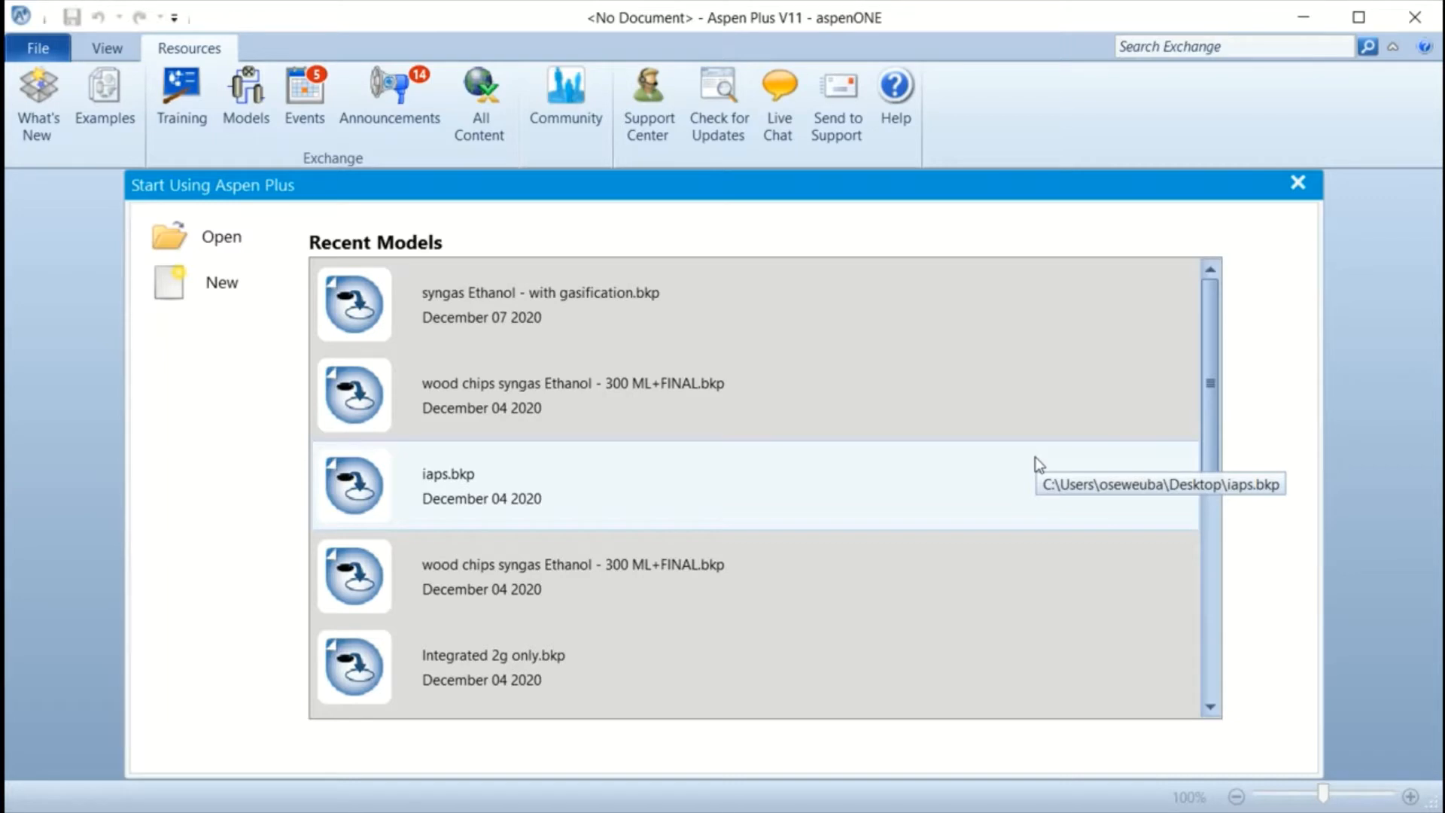
mouse_move(1037, 463)
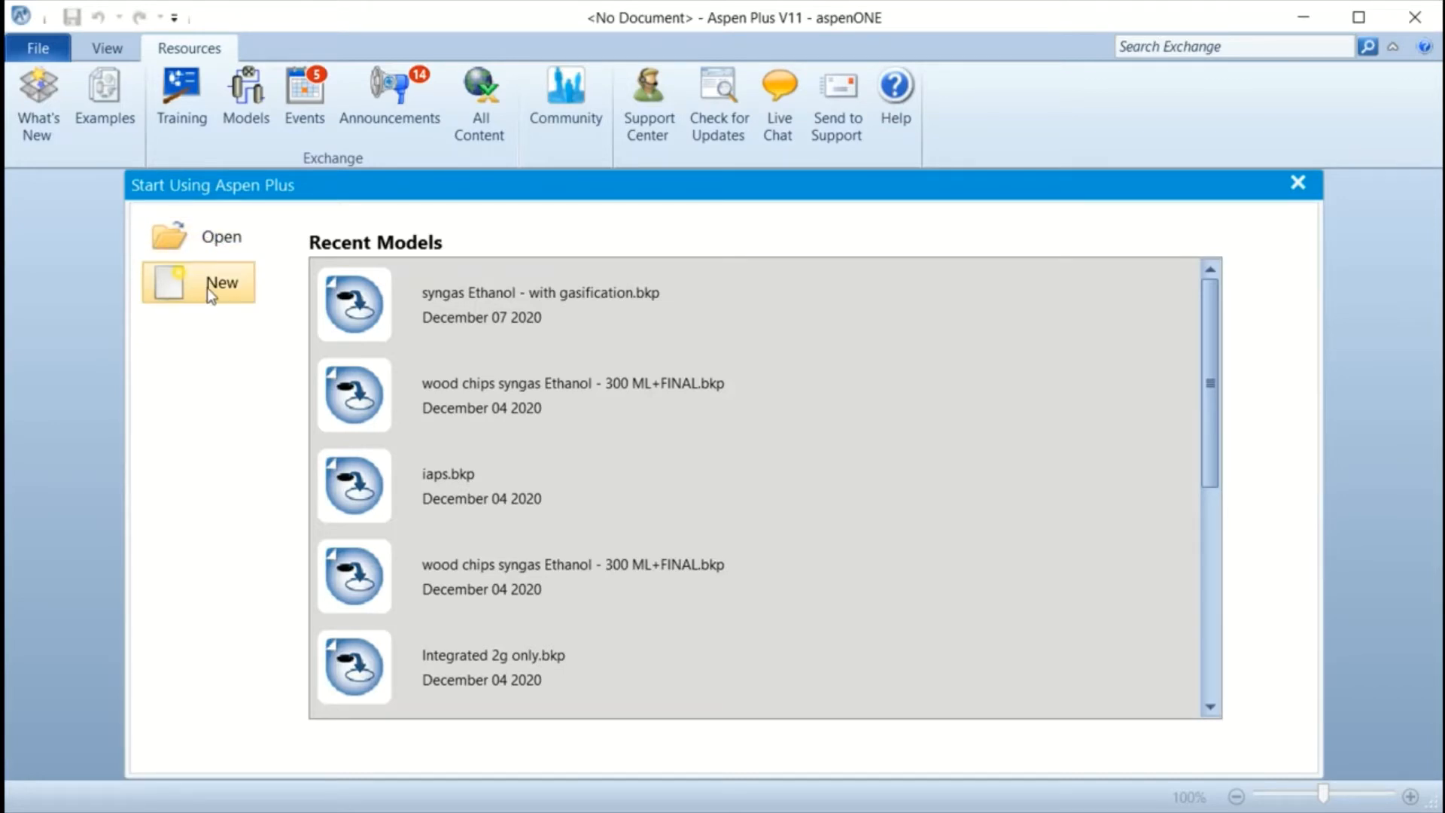
mouse_move(217, 320)
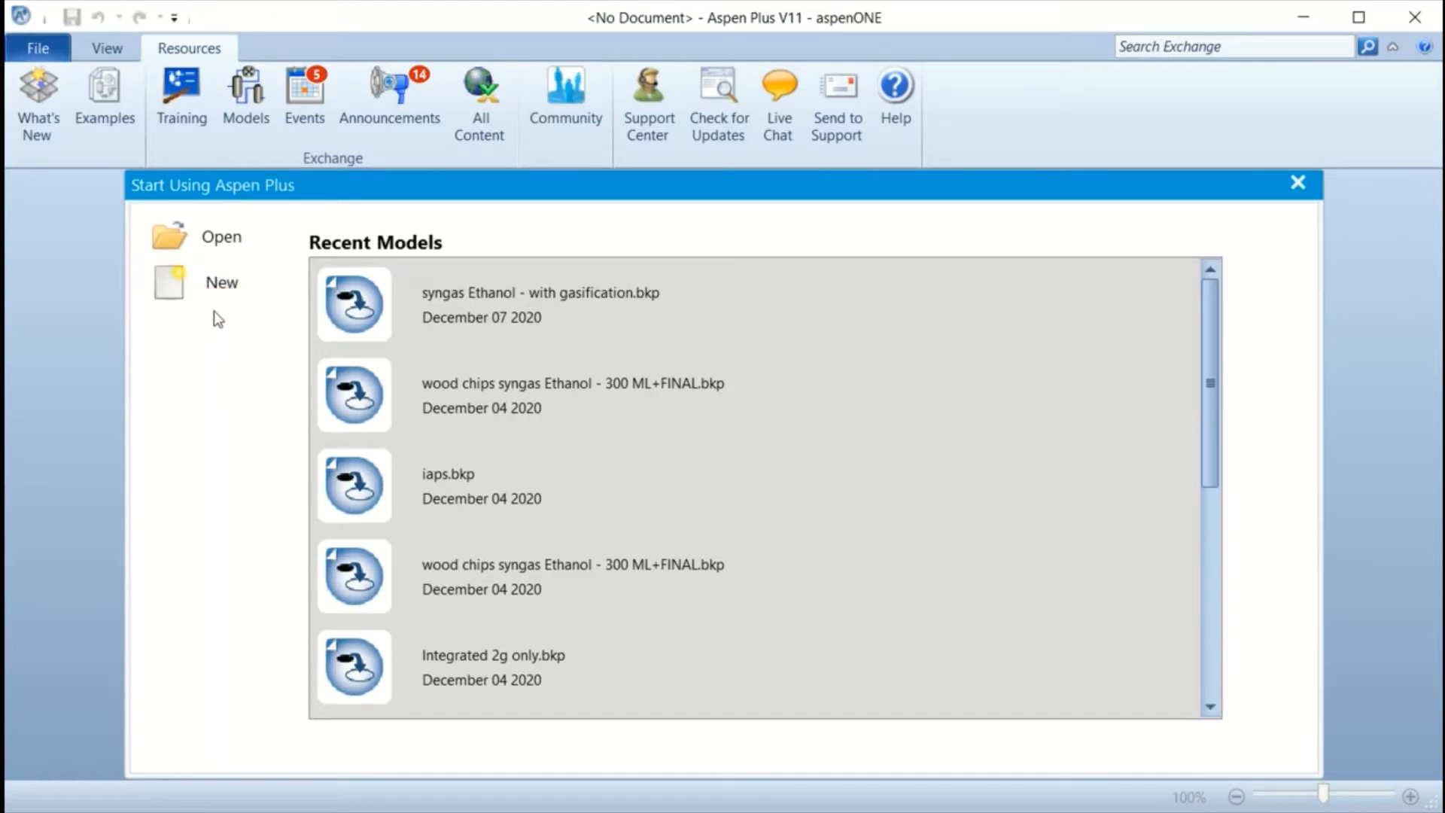
mouse_move(196, 291)
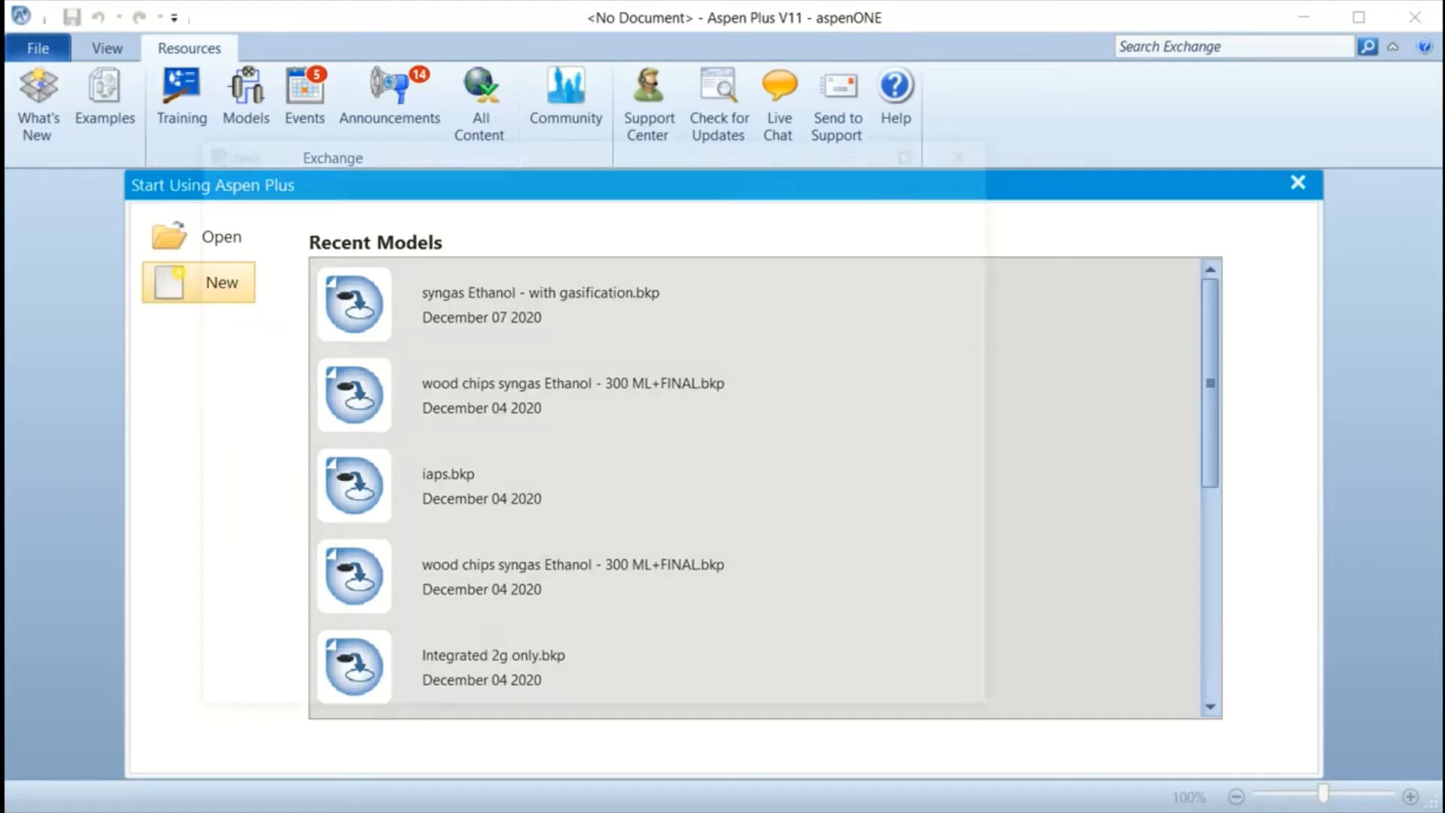
Create a new Blank Simulation, opening Simulation 1 with an empty component table.
click(197, 282)
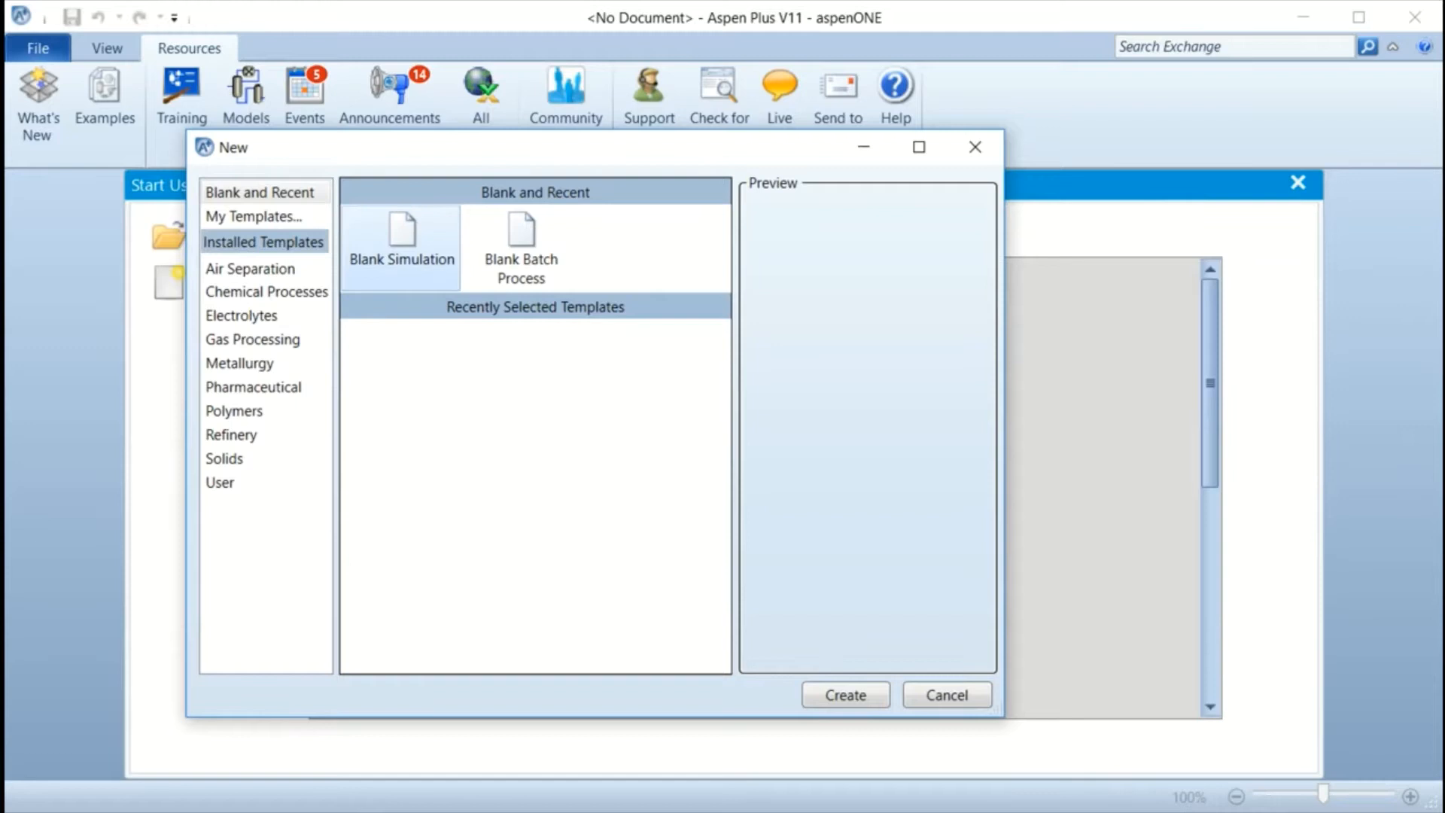
click(947, 695)
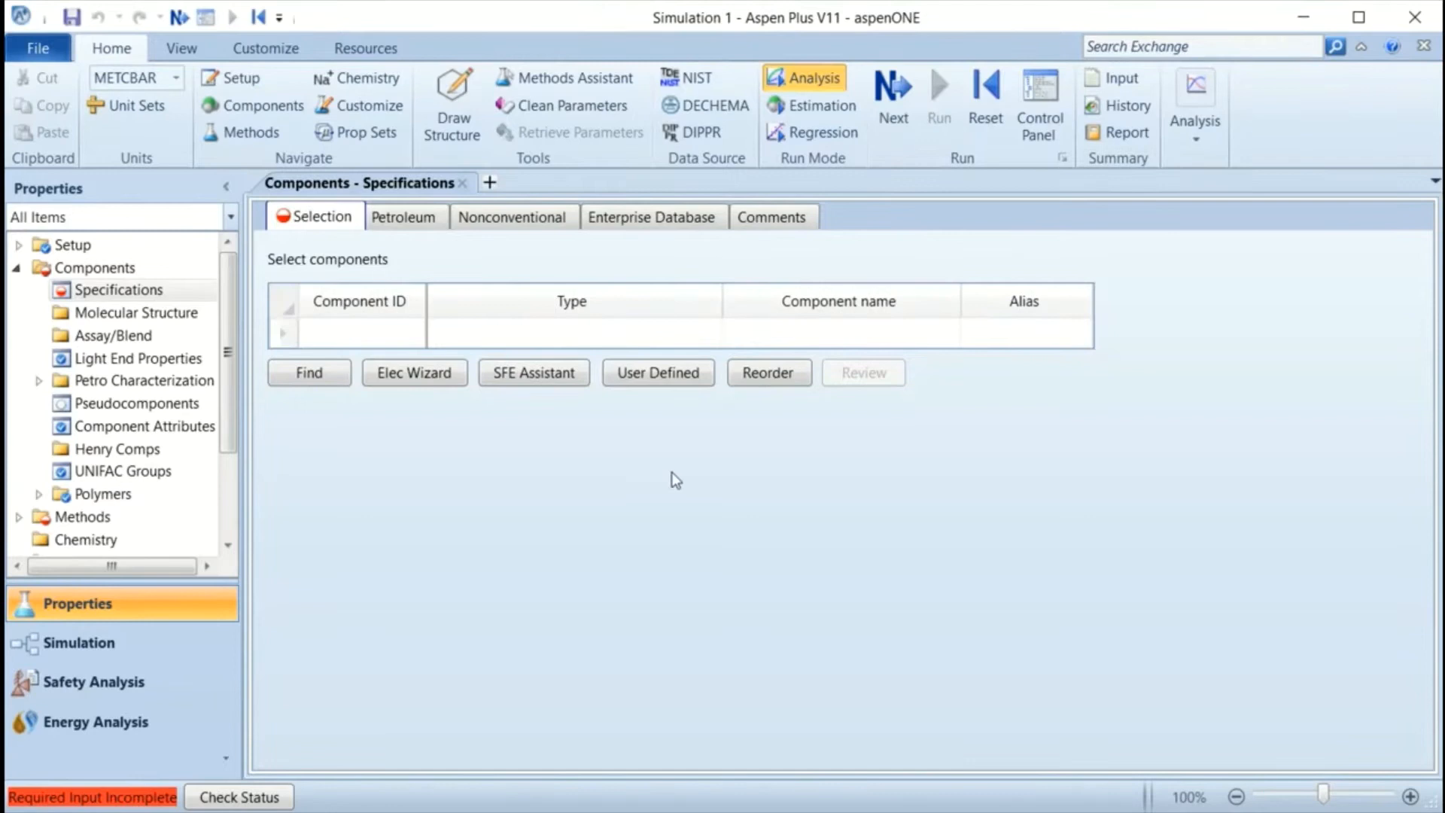
mouse_move(1048, 24)
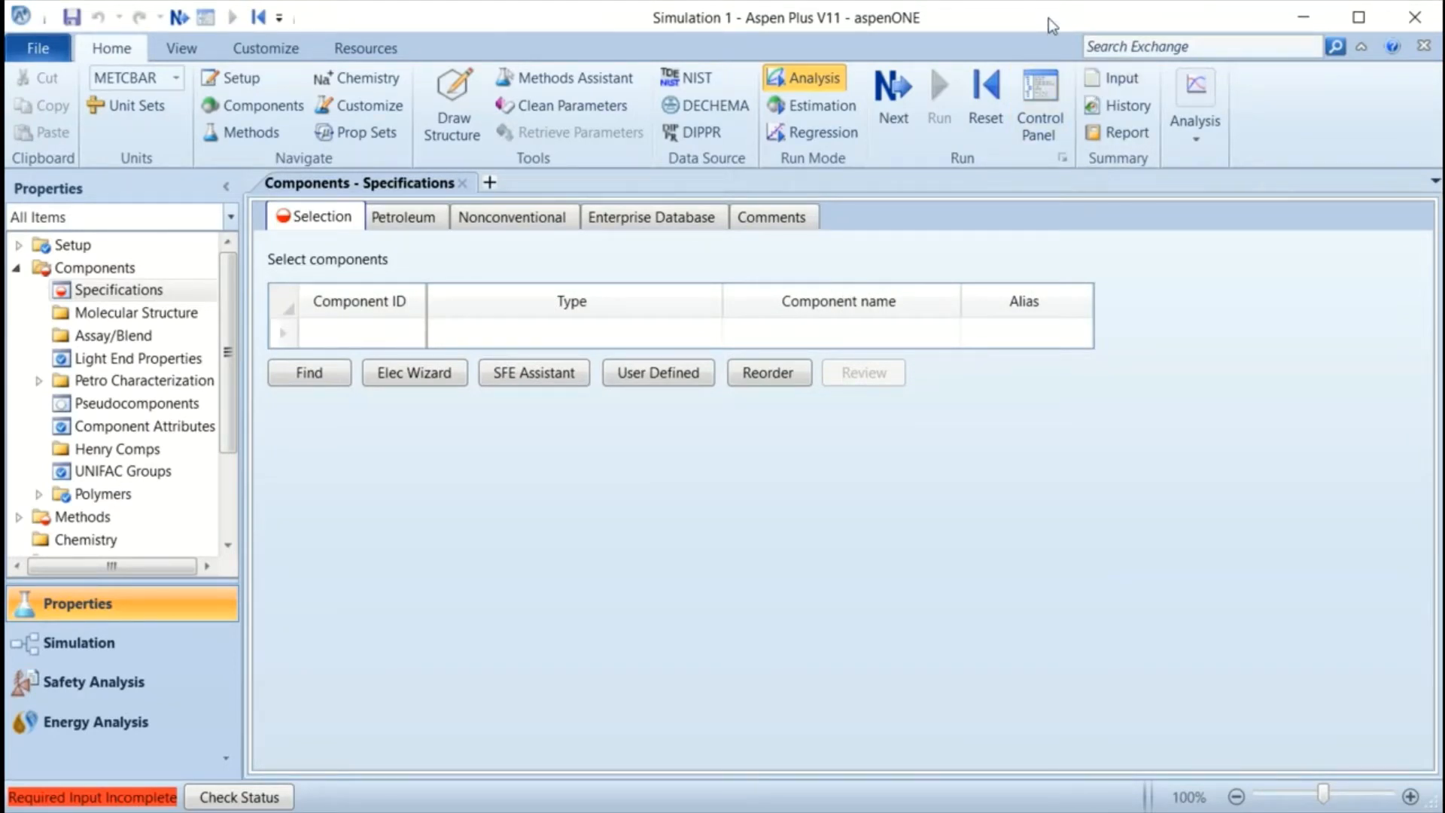
mouse_move(791, 479)
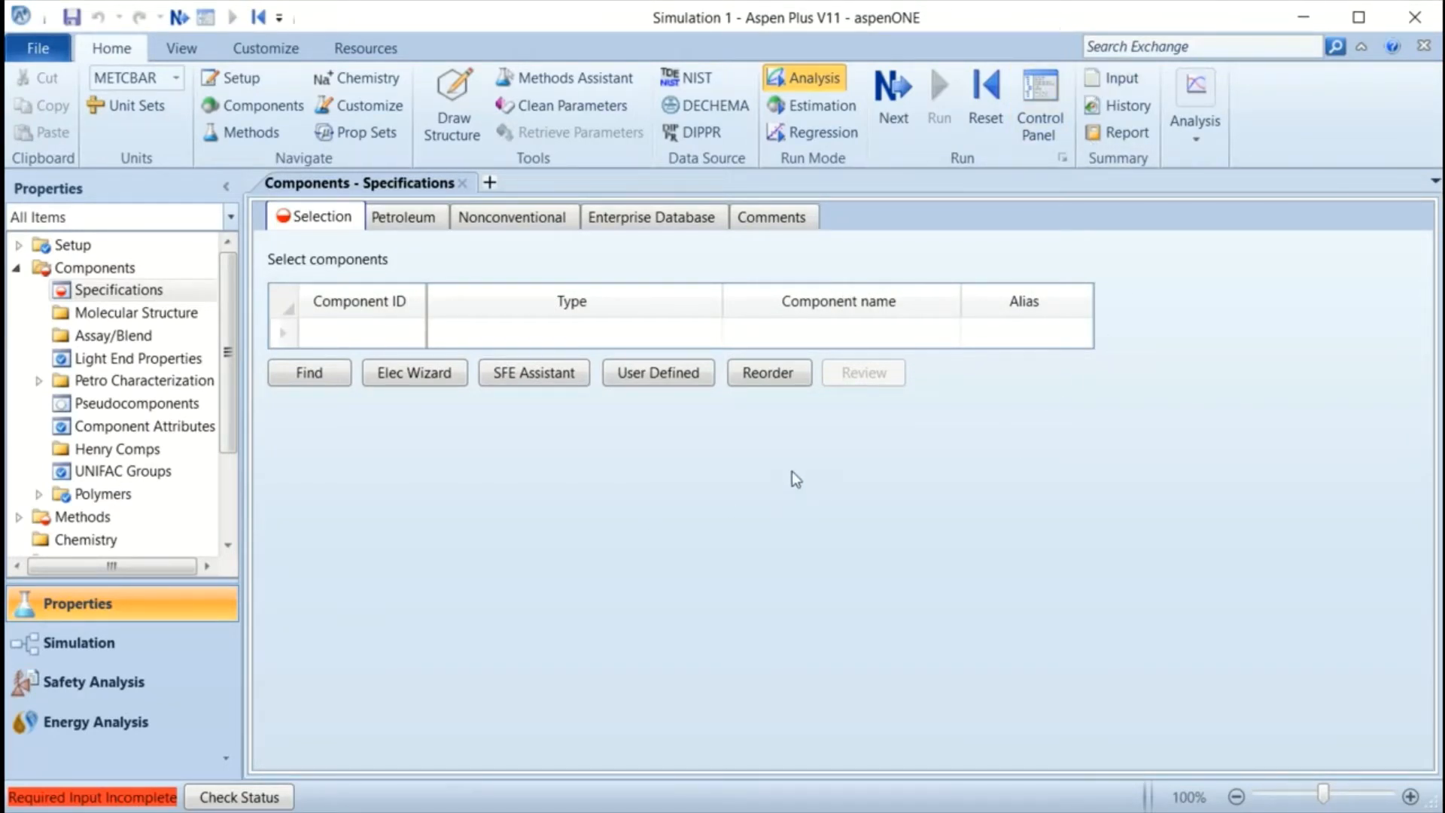
mouse_move(693, 501)
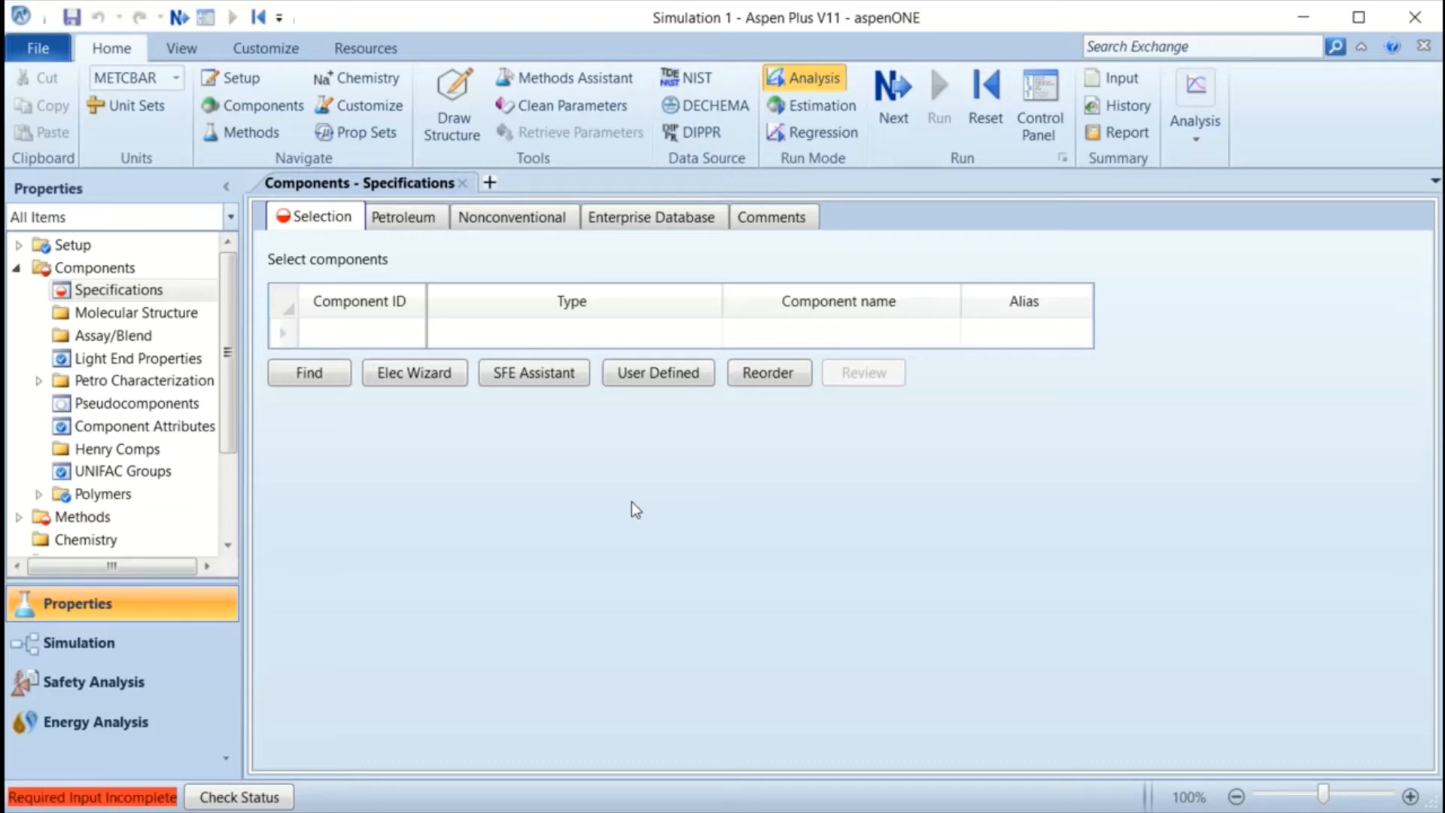
mouse_move(75, 615)
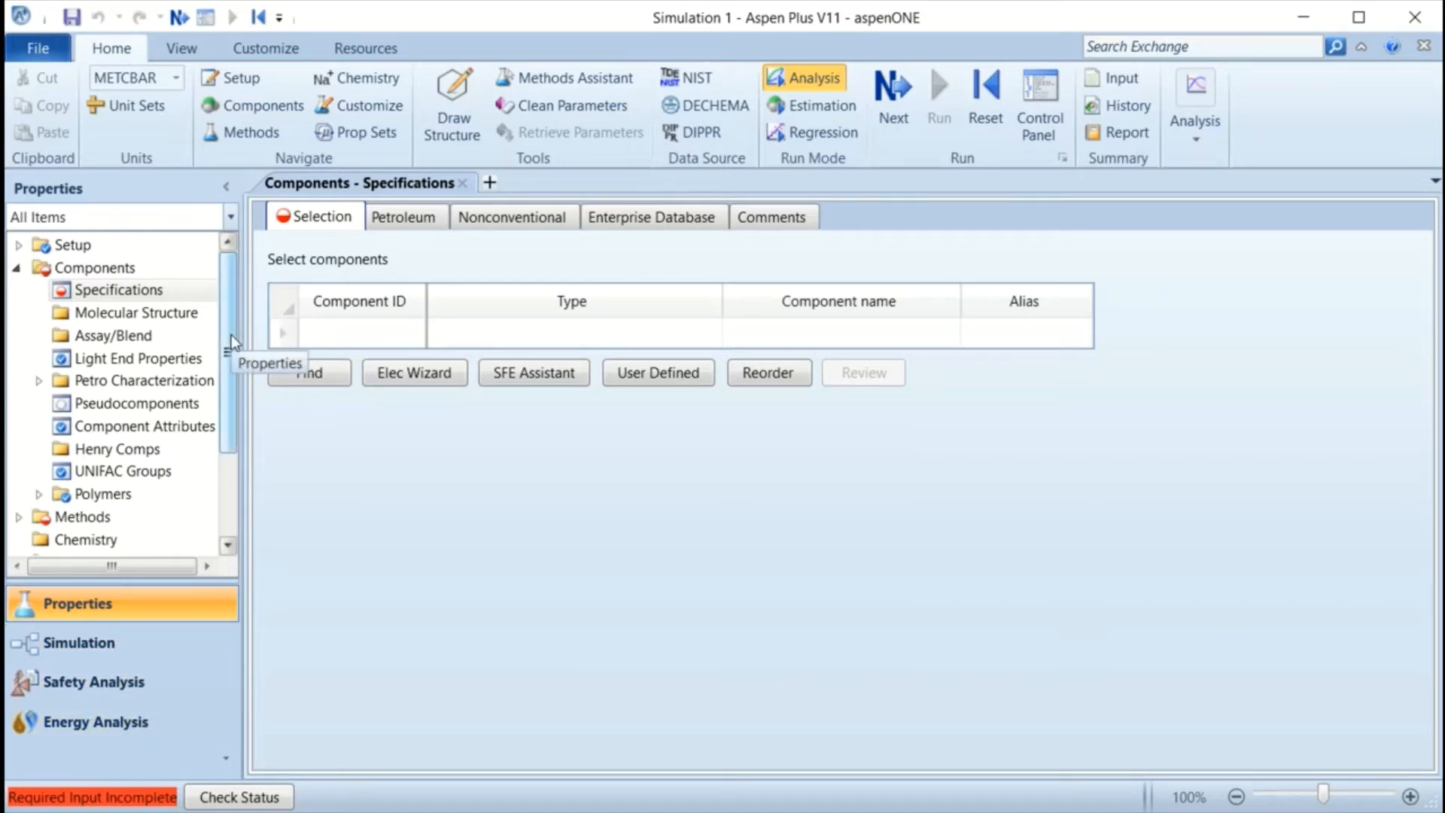
mouse_move(363, 355)
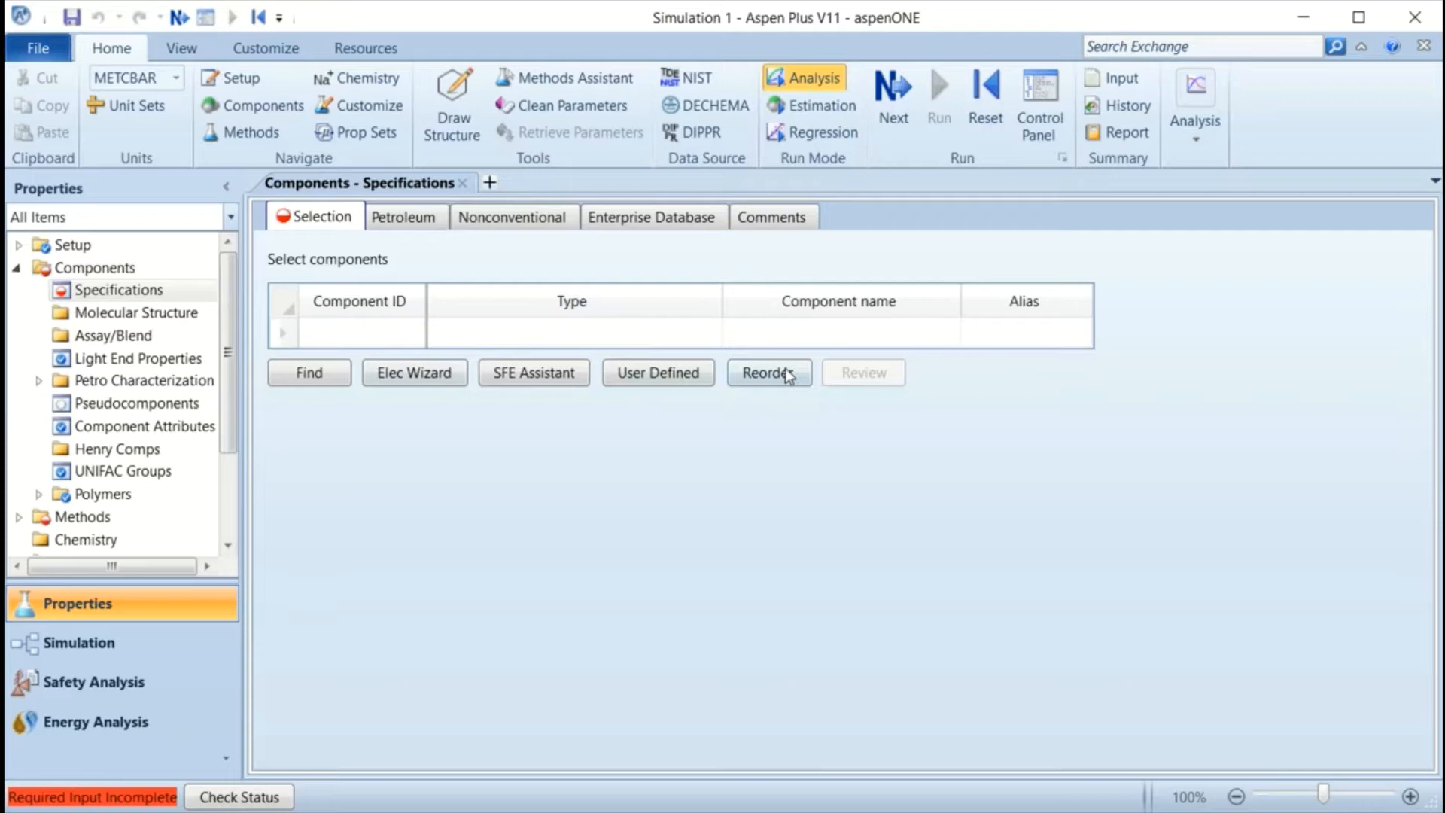
mouse_move(827, 334)
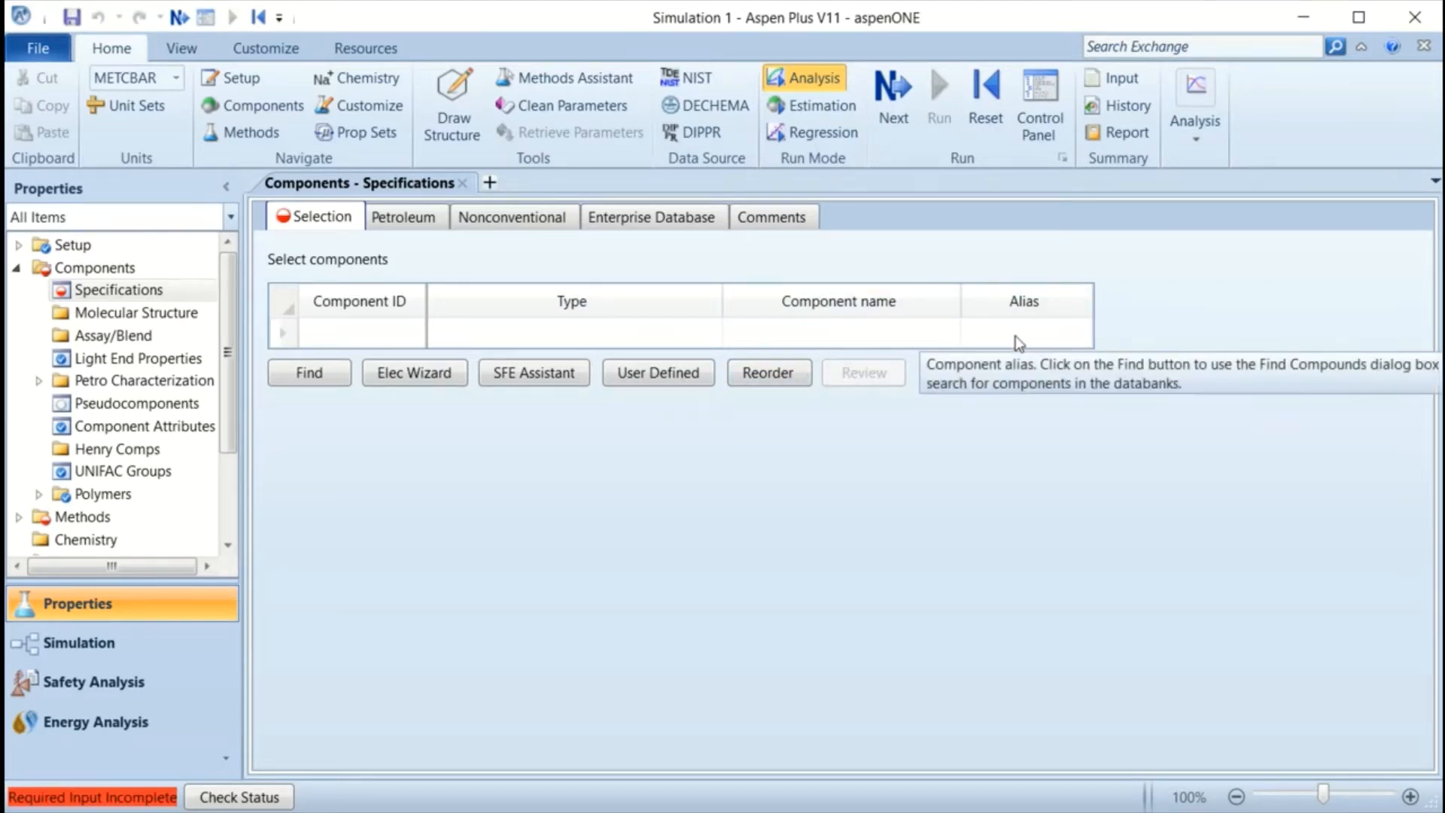
mouse_move(834, 501)
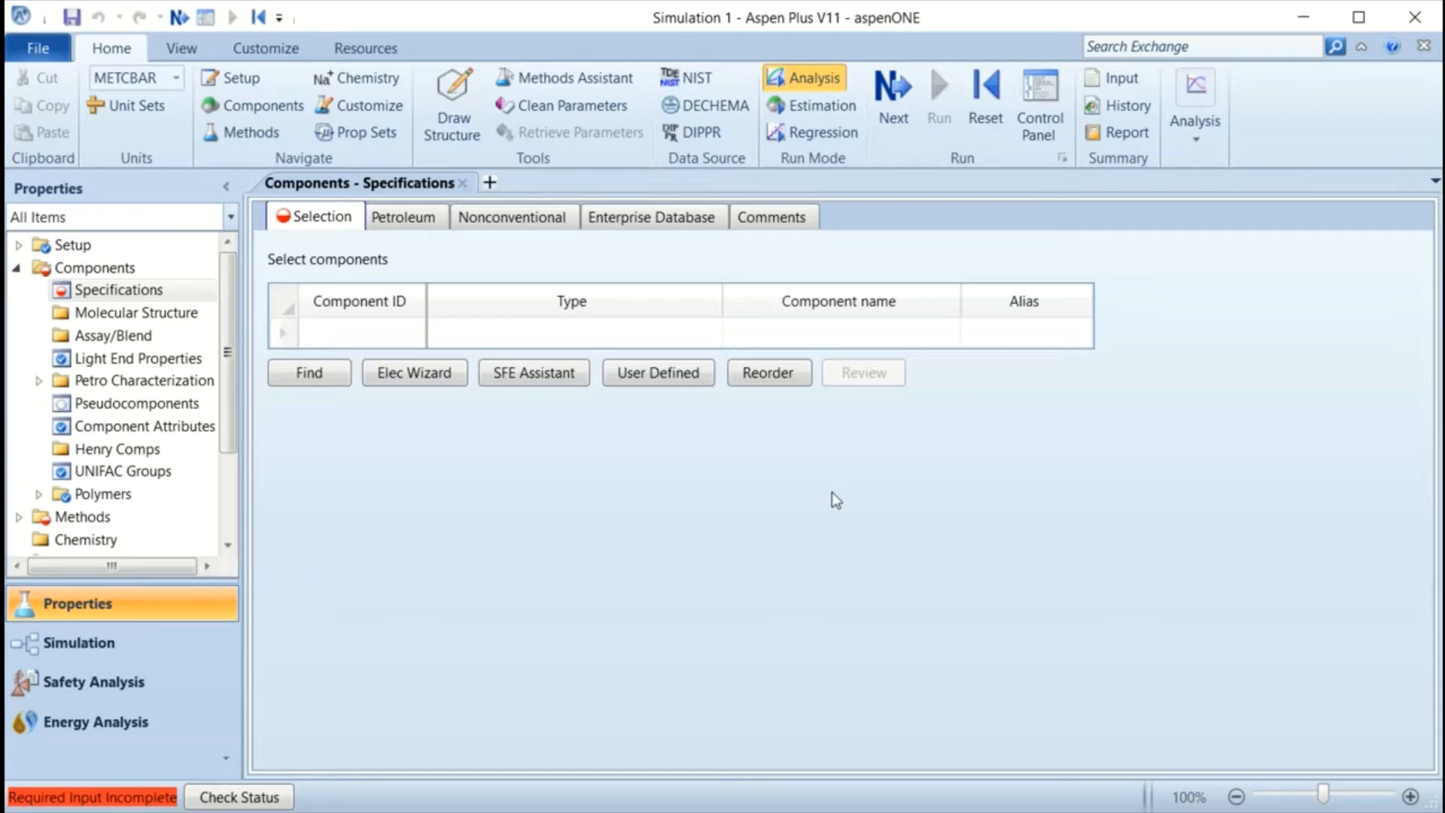
mouse_move(355, 467)
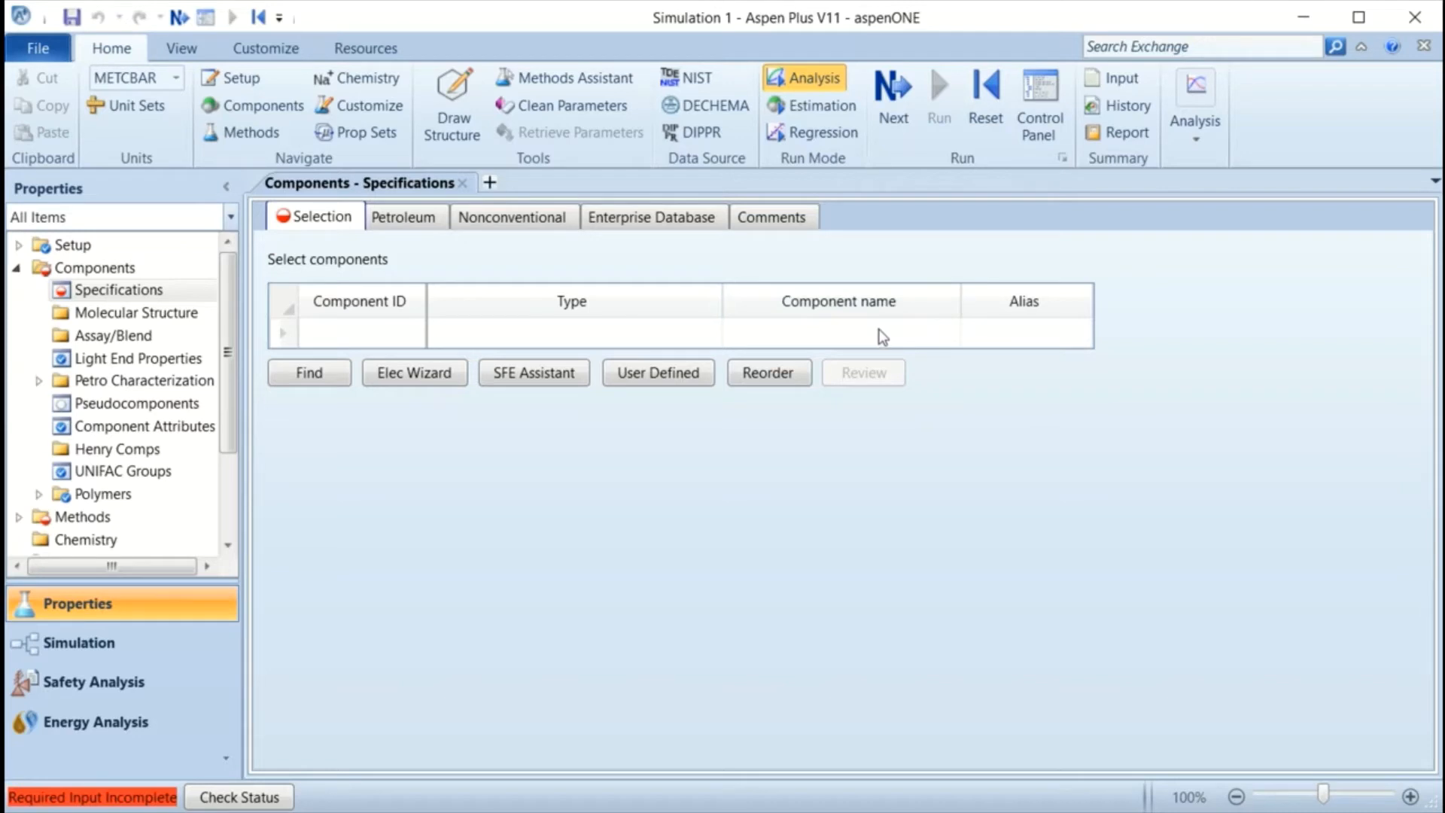
mouse_move(872, 331)
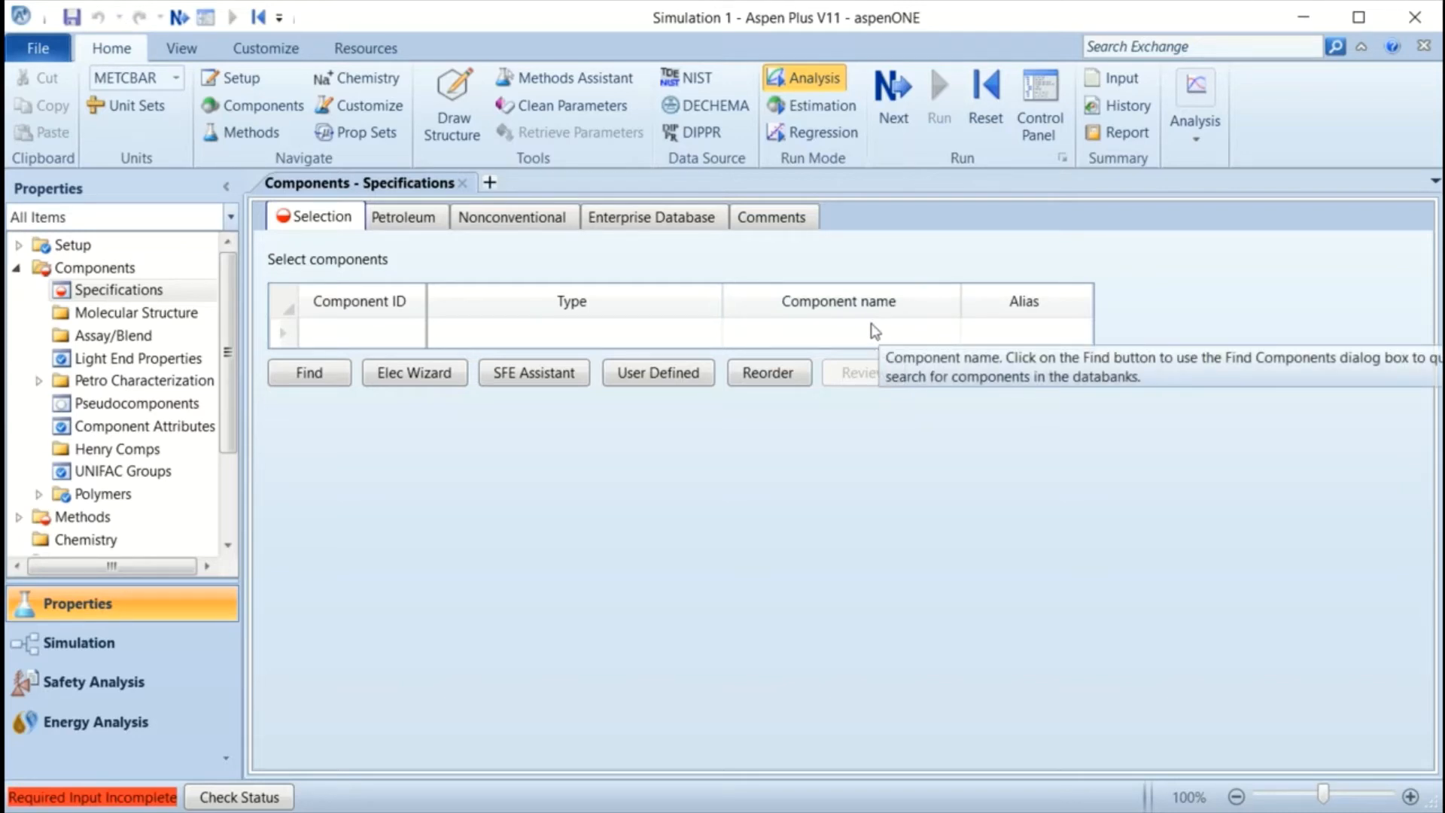
mouse_move(969, 337)
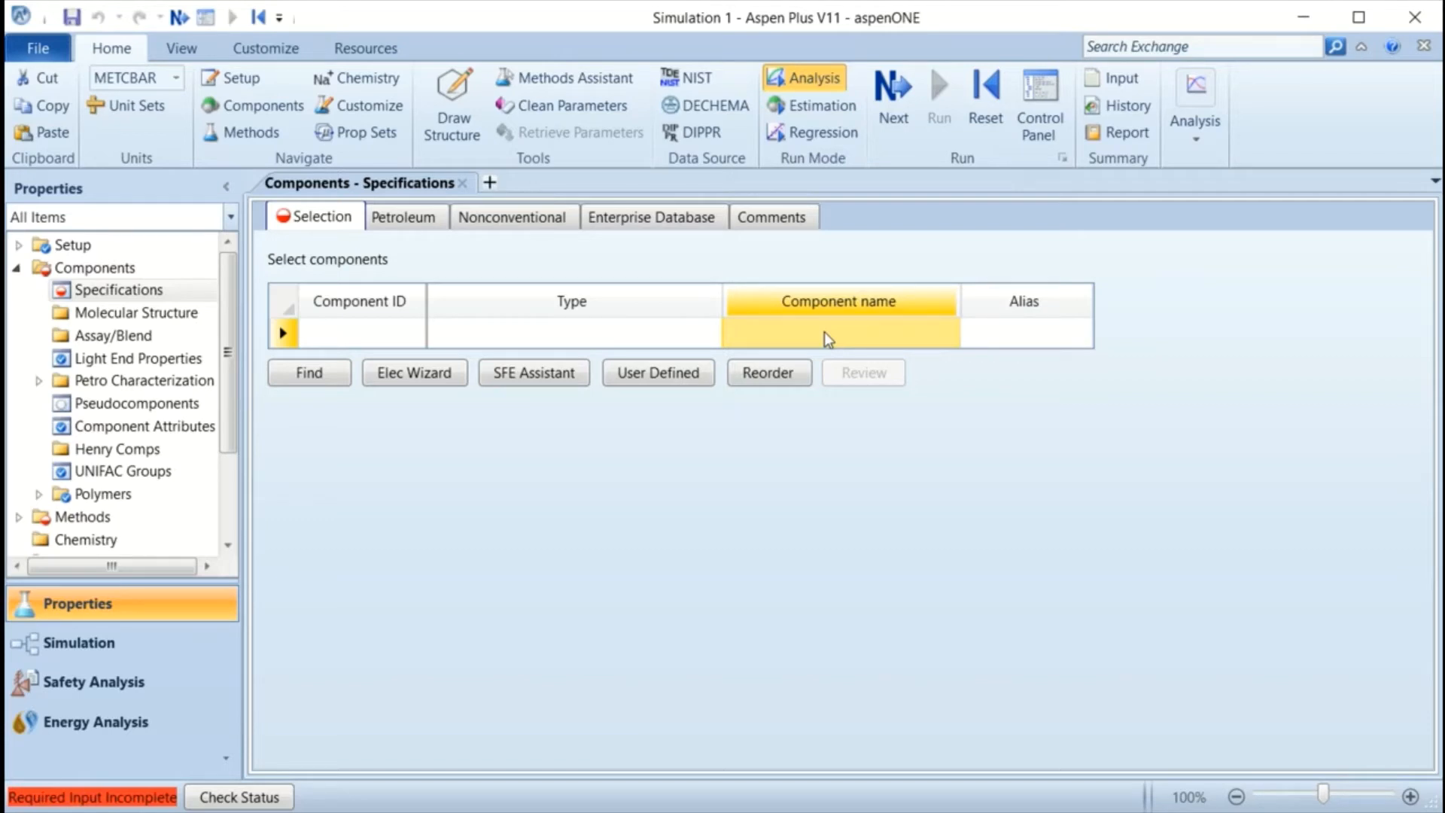
Enter TRIOLEIN and METHANOL as components and begin typing METHYL OLEATE in the third row.
text(TR)
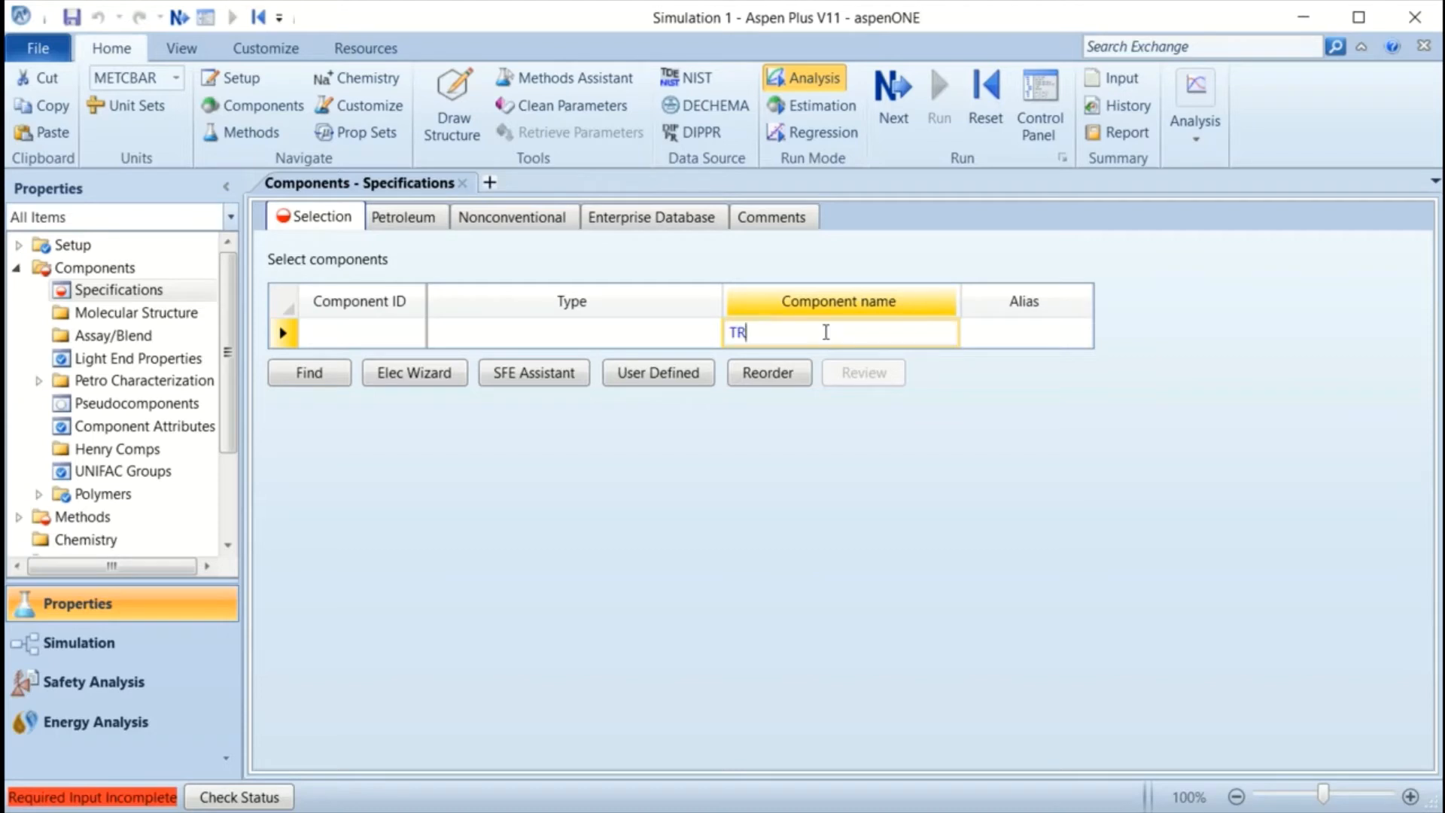
text(IOLEIN)
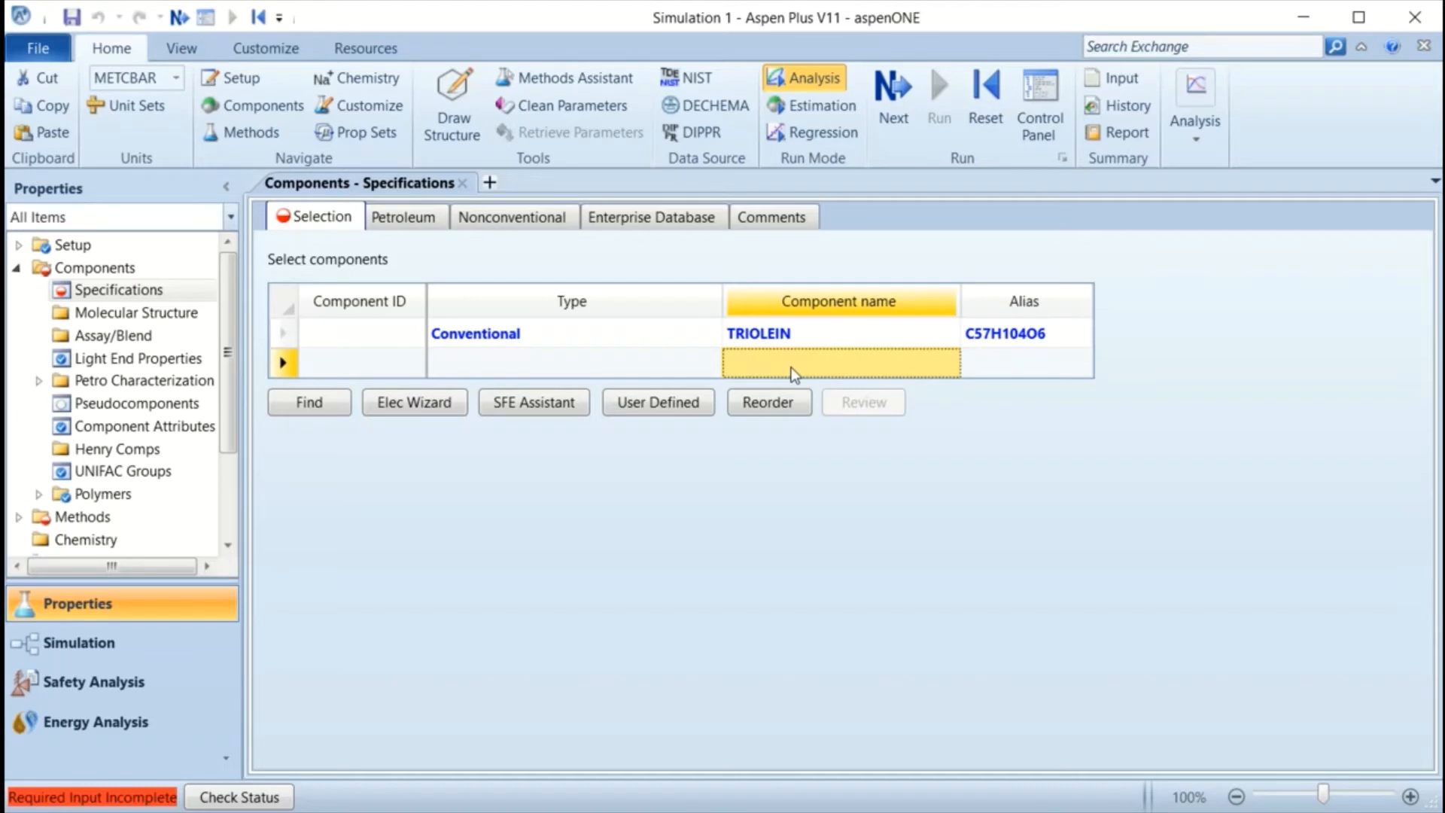
text(METHANOL)
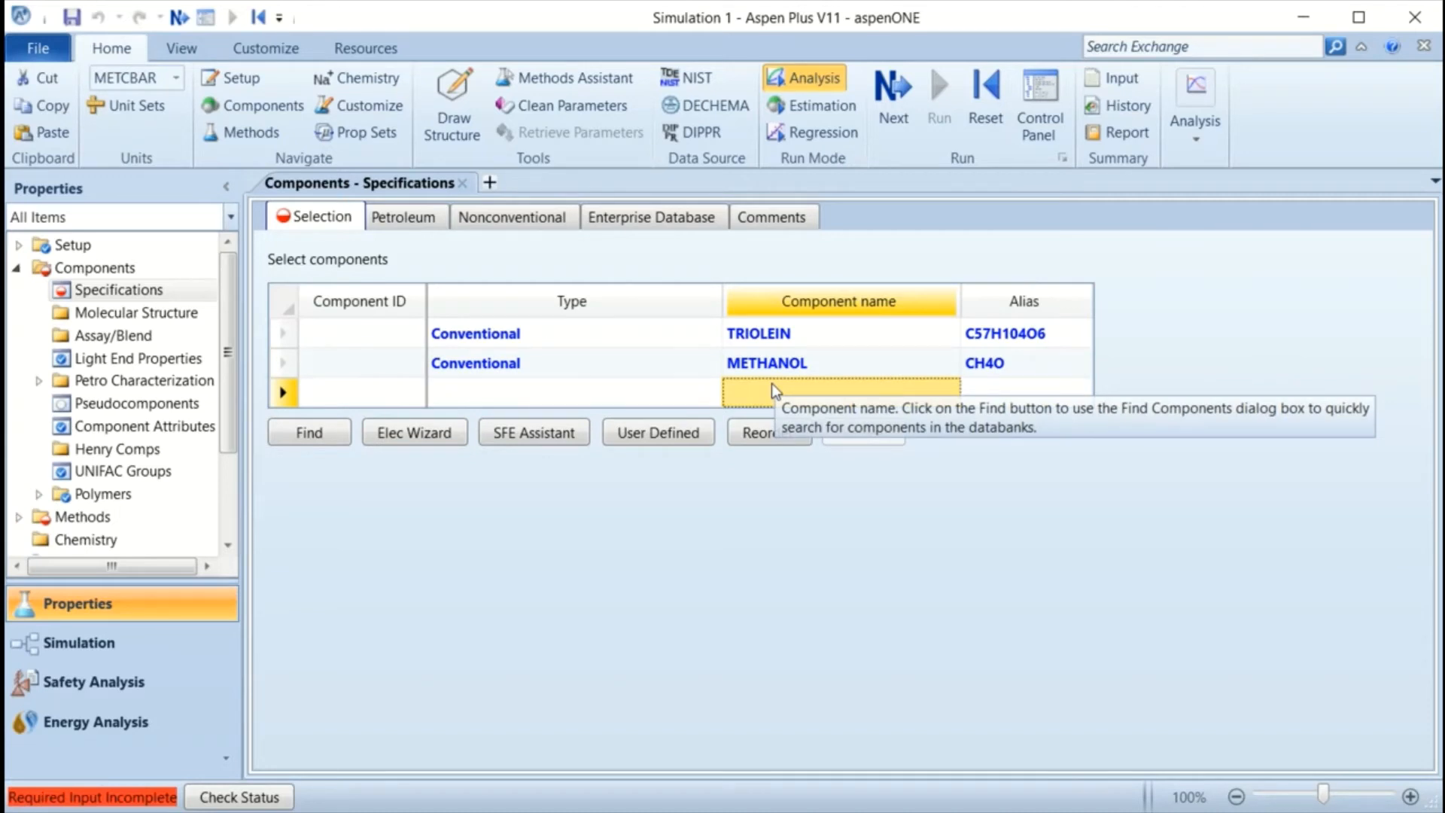
text(METHY)
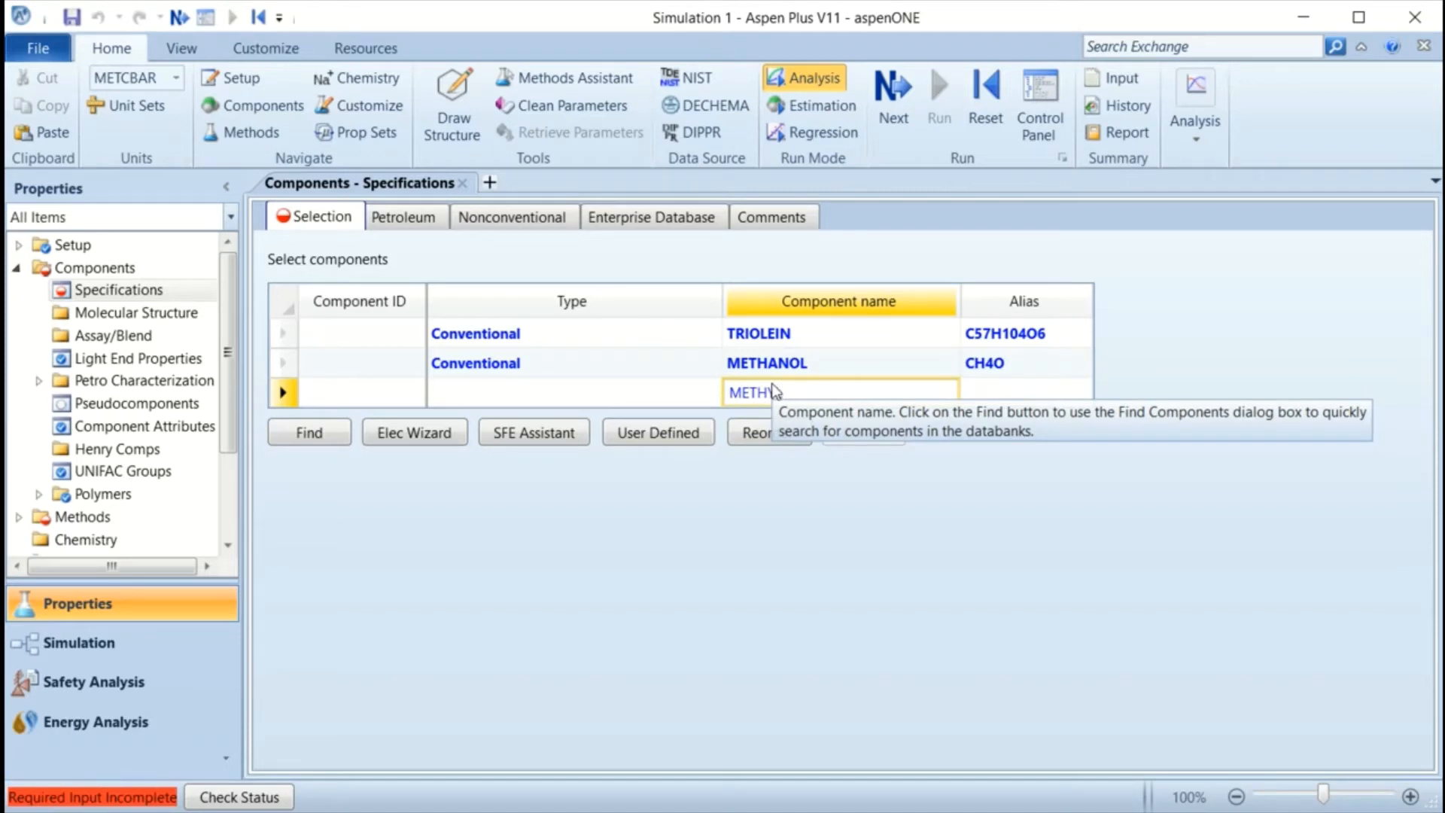
text(OLEATE)
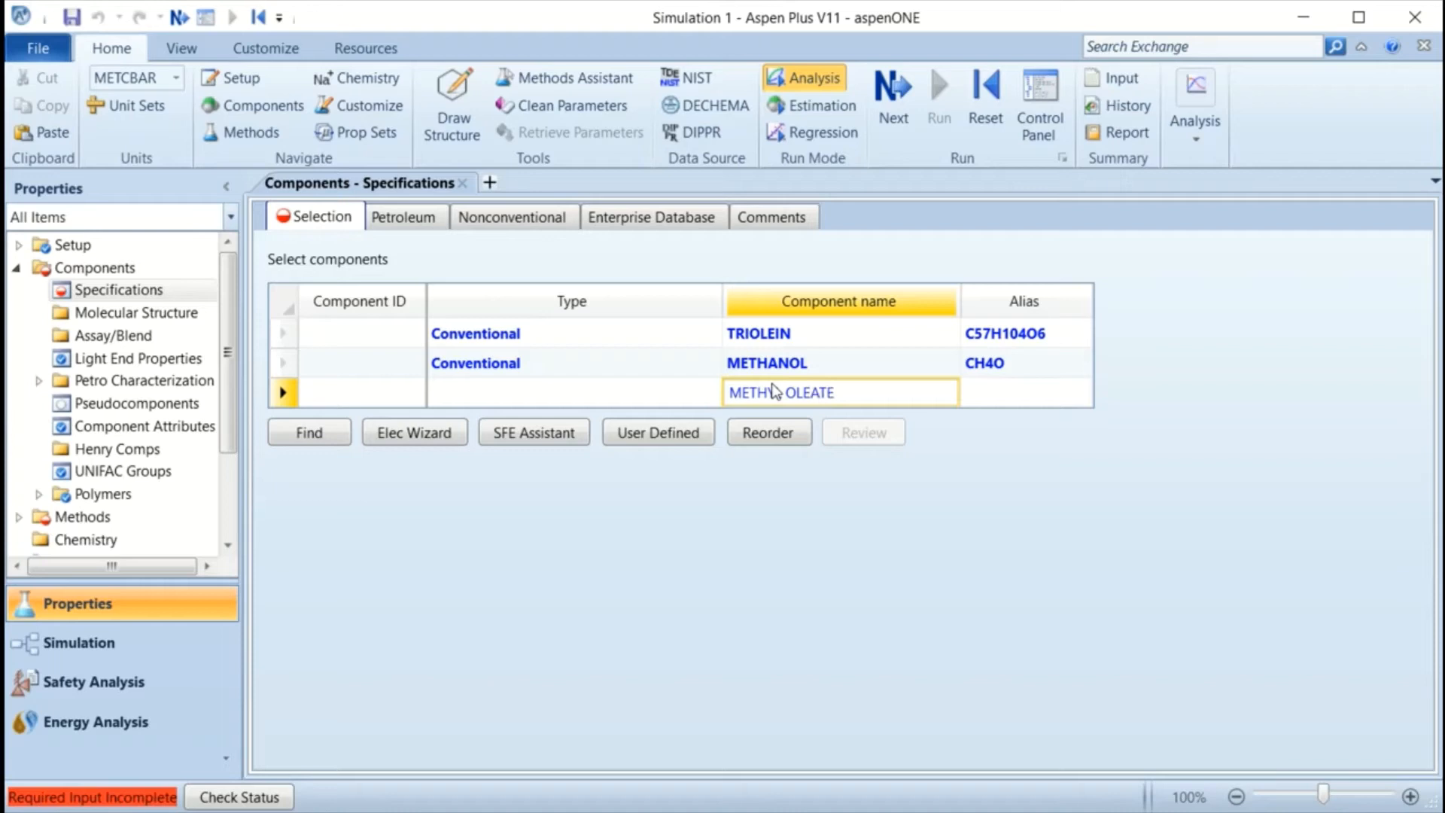
Find METHYL-OLEATE in the databank and add it as the third component METHY-01.
click(309, 432)
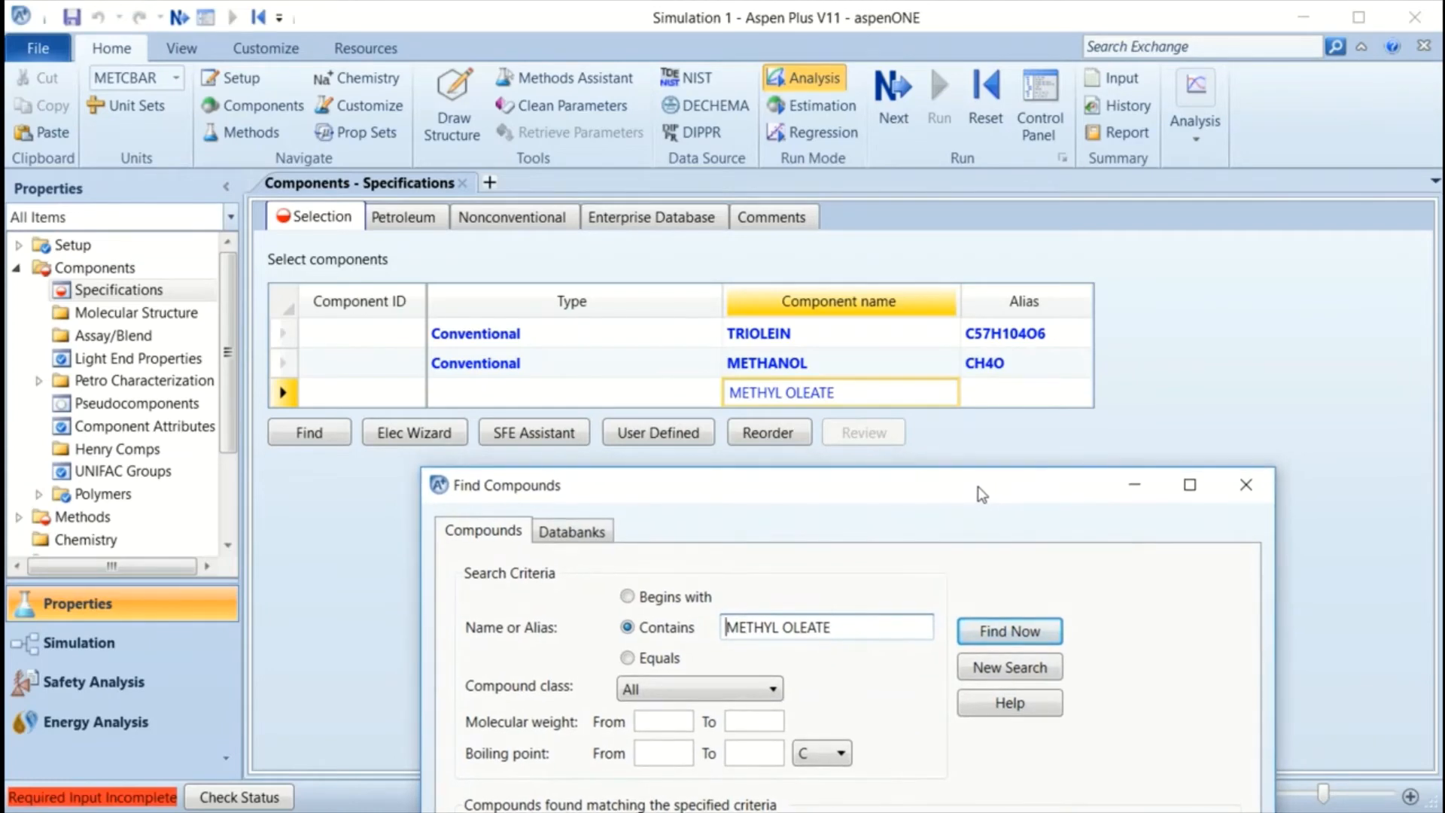
drag(981, 486, 1060, 331)
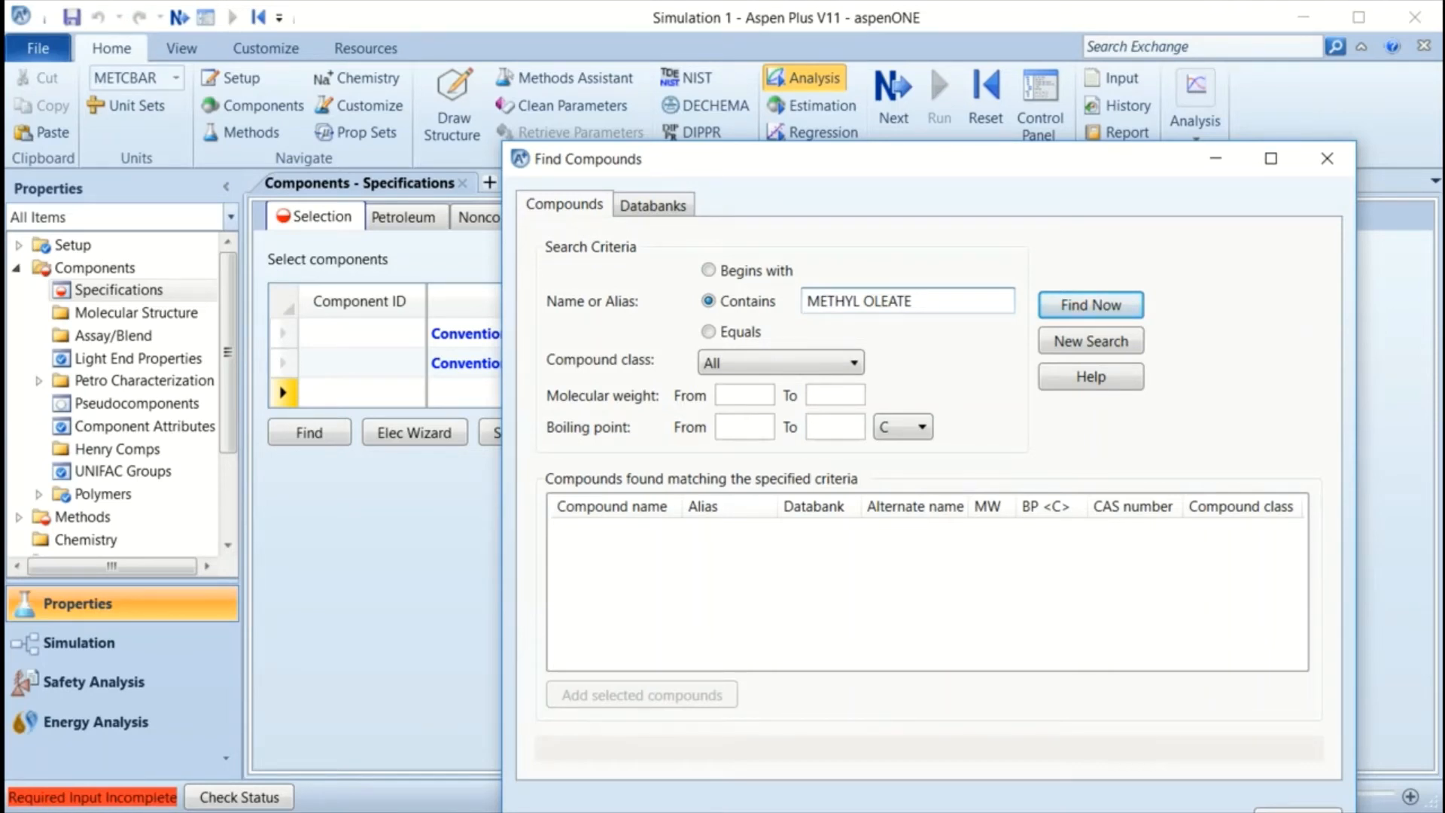
click(1089, 304)
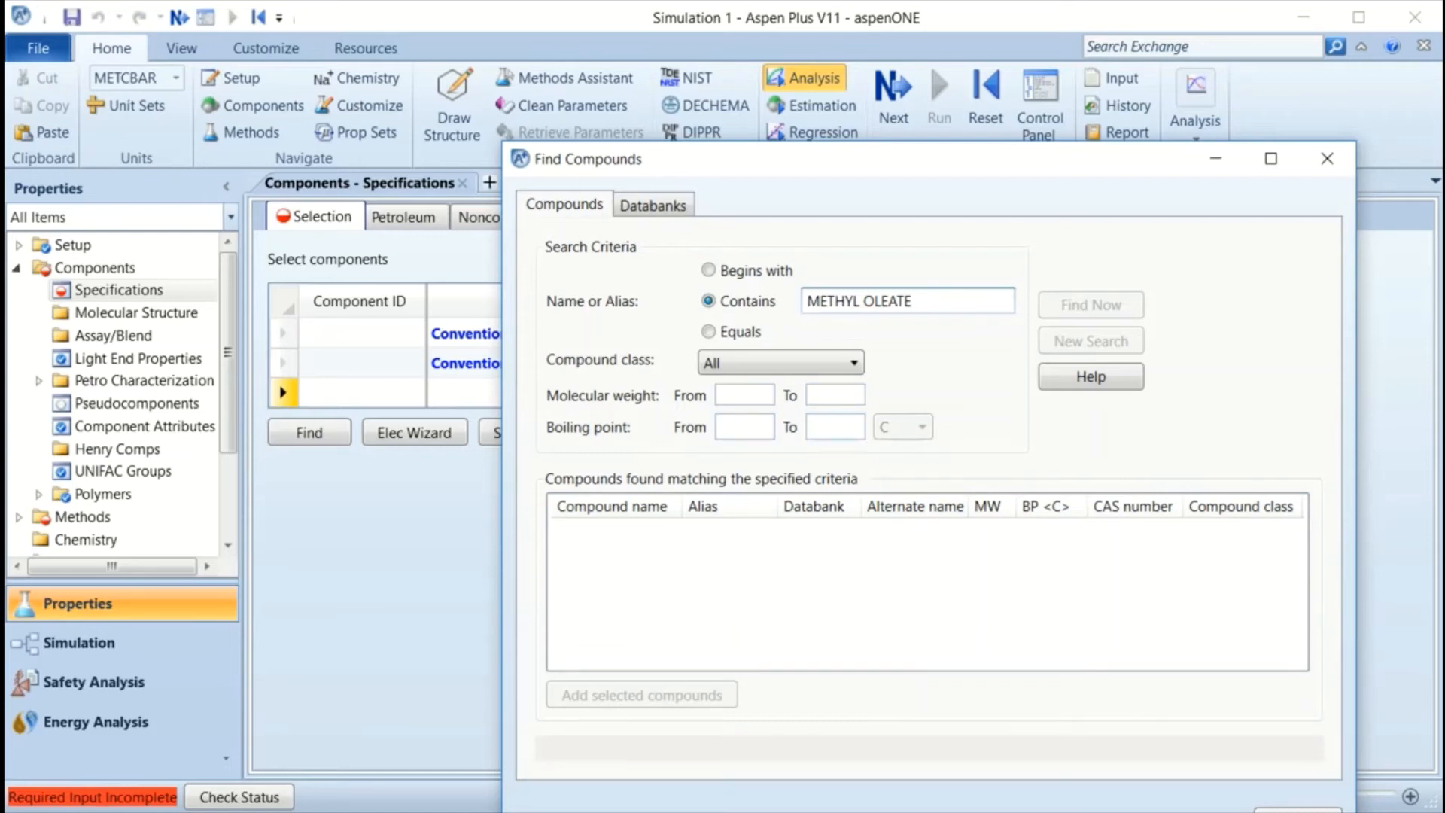
click(1090, 304)
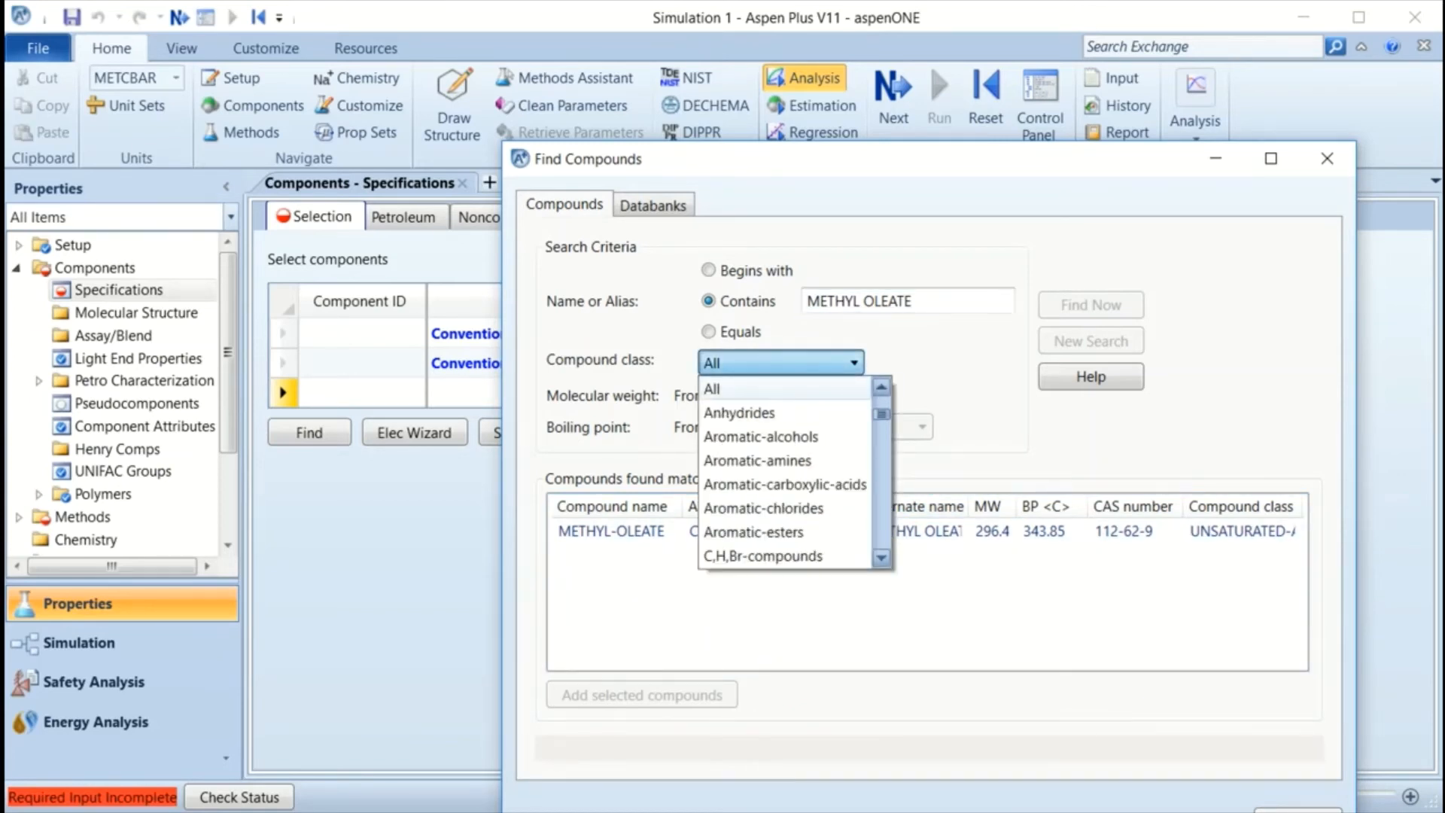
scroll(down, 3)
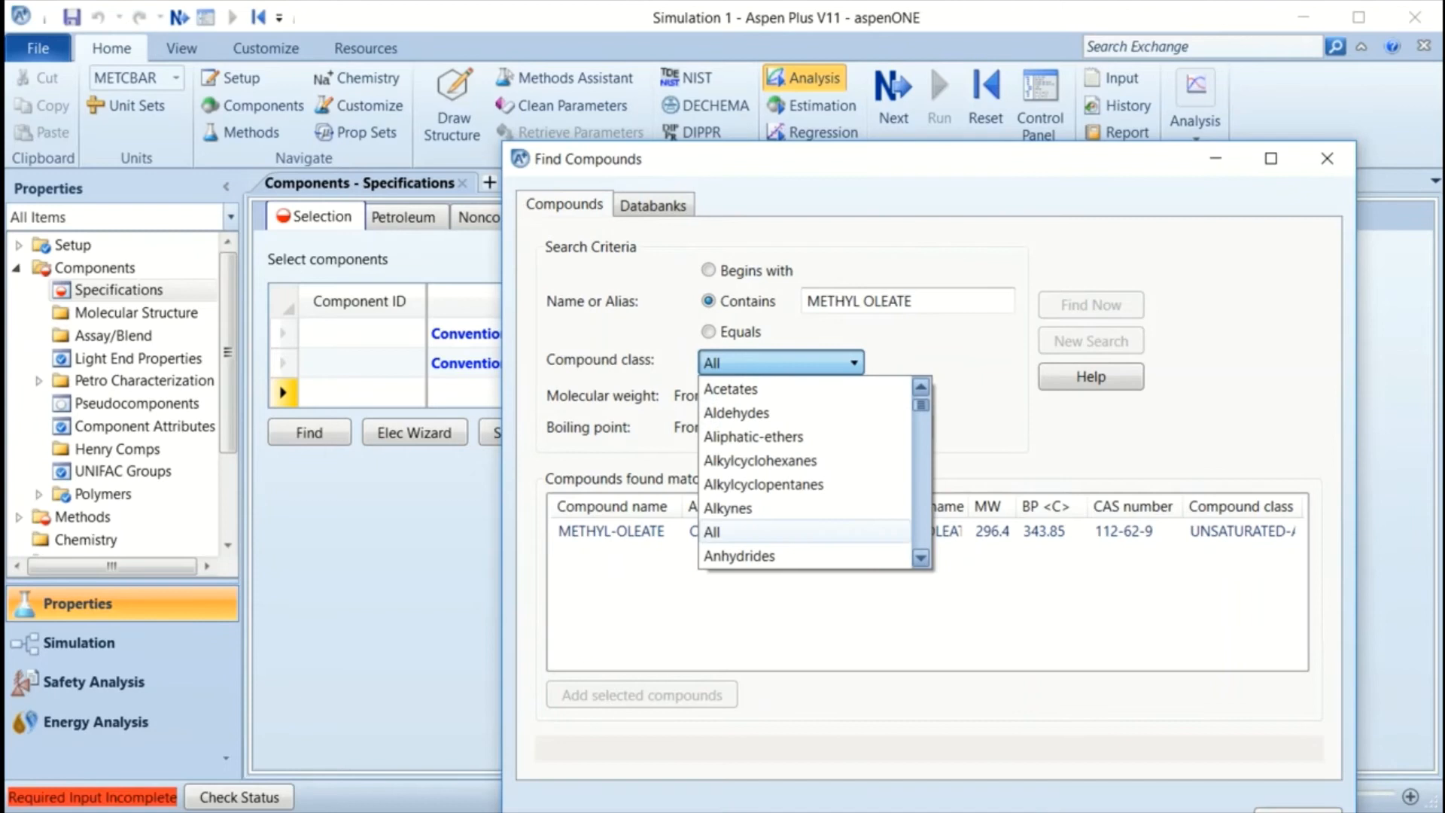
scroll(down, 3)
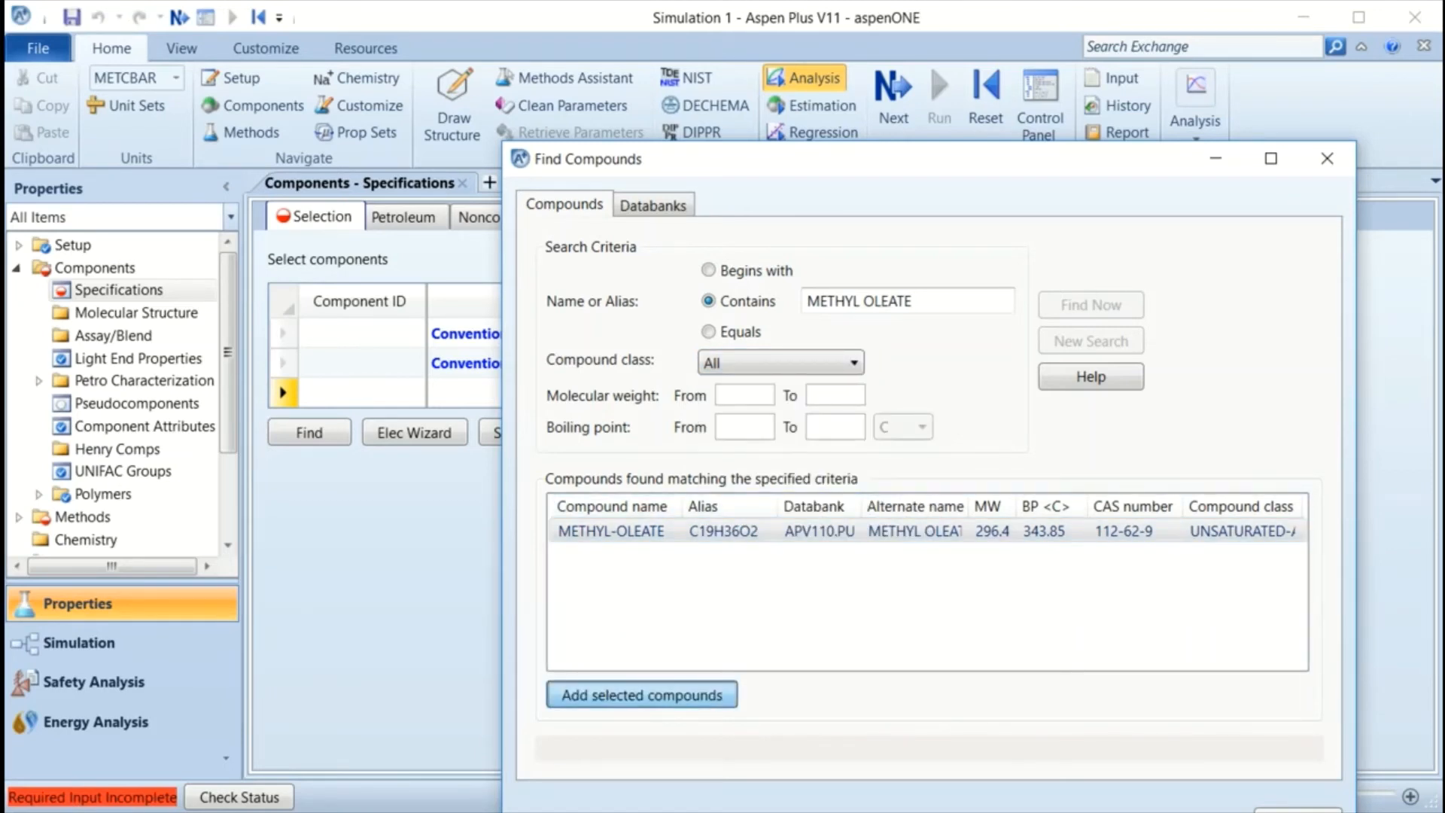
click(641, 695)
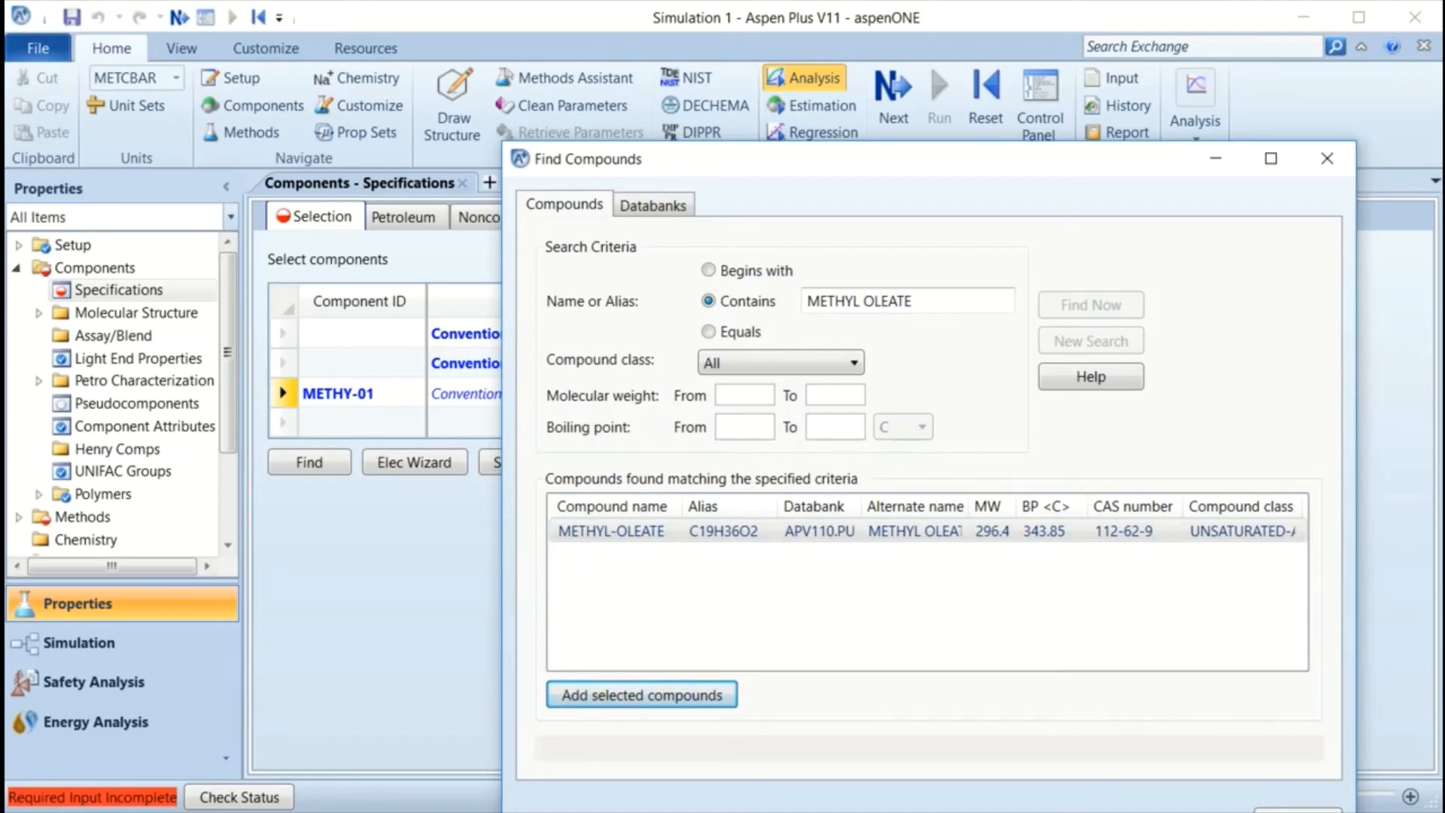
click(641, 694)
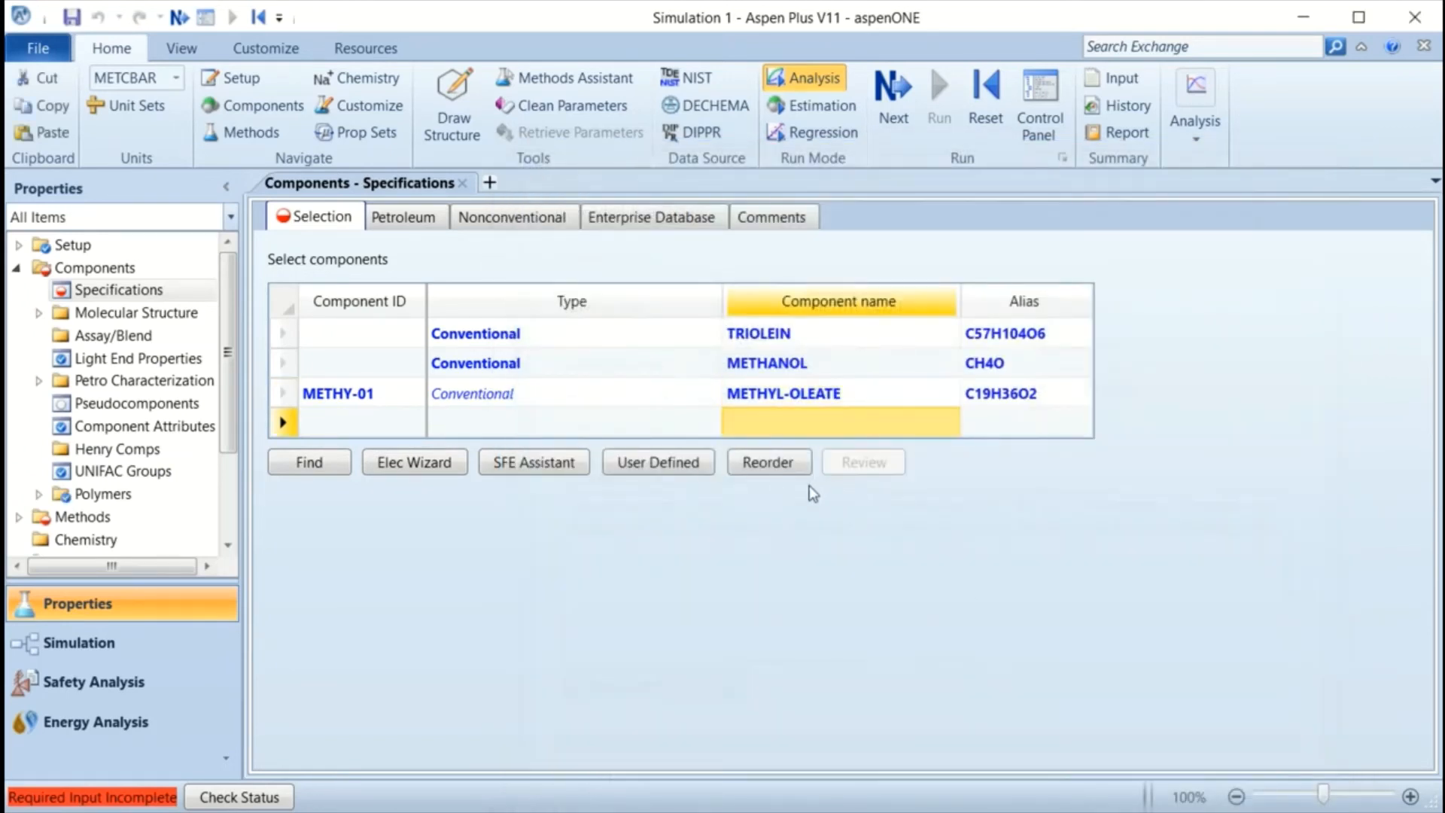
mouse_move(769, 425)
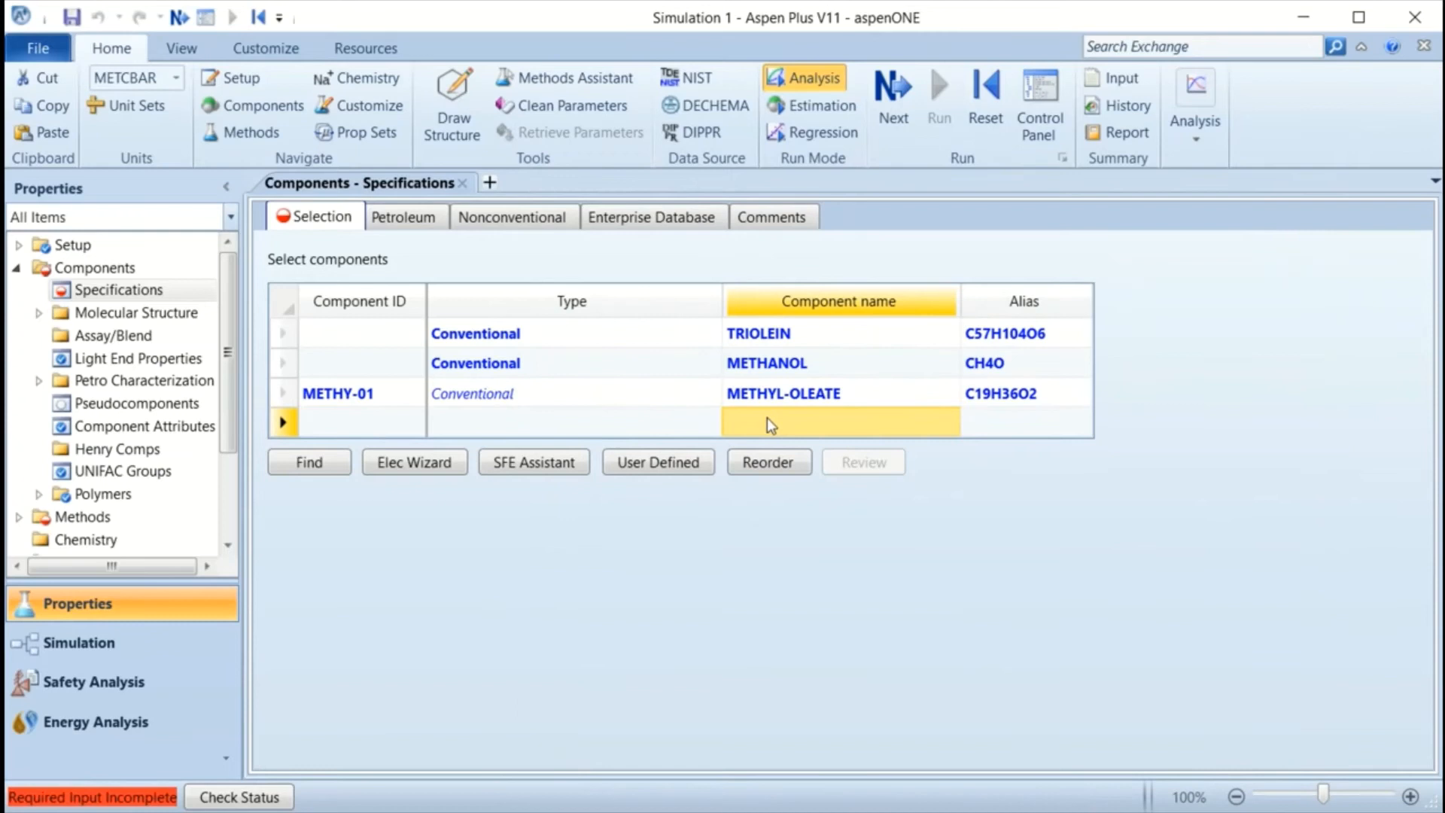
Add GLYCEROL as the fourth component and give triolein, methanol and glycerol their own component IDs.
text(GL)
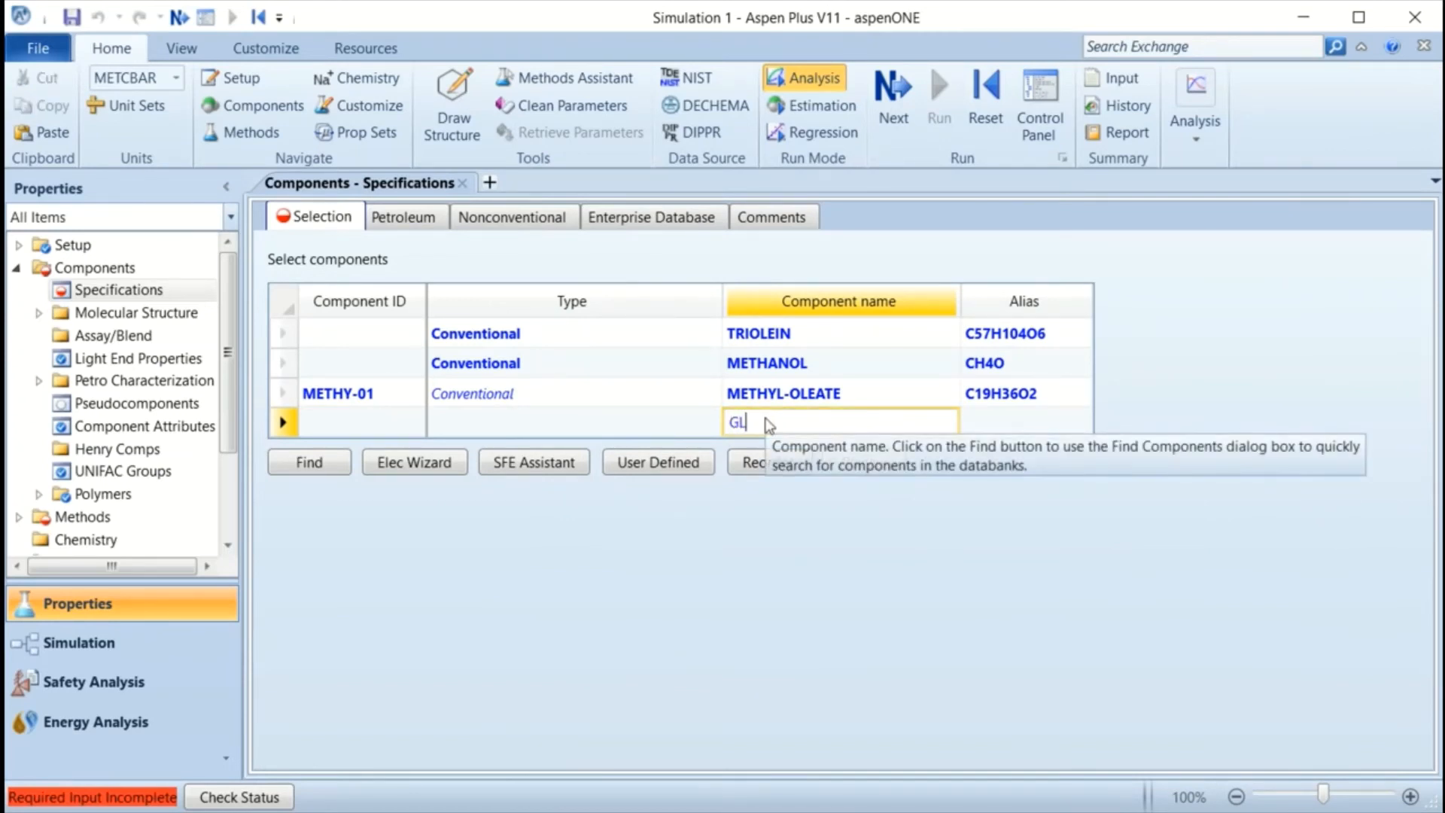
text(GLYCEROL)
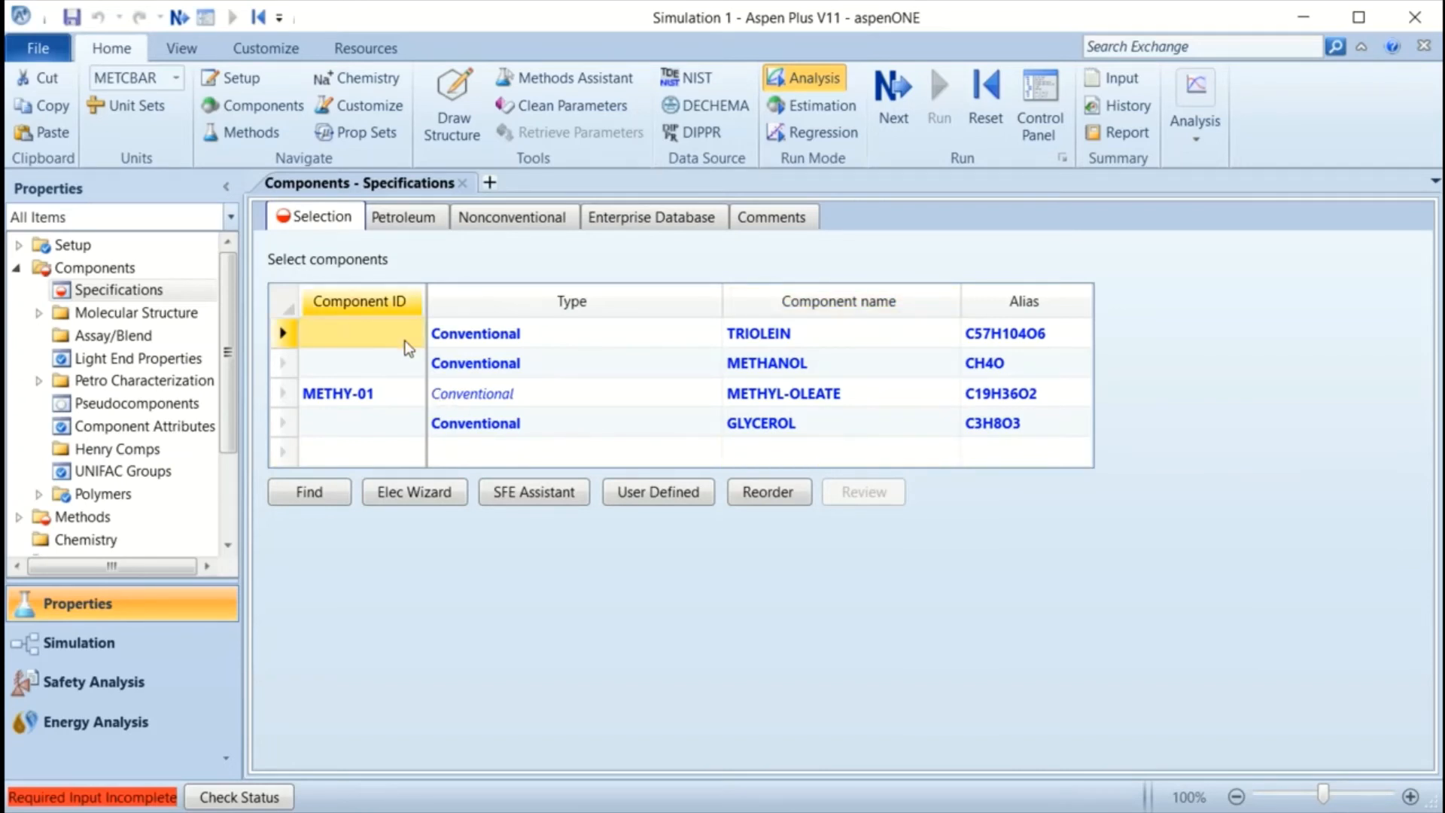
mouse_move(874, 341)
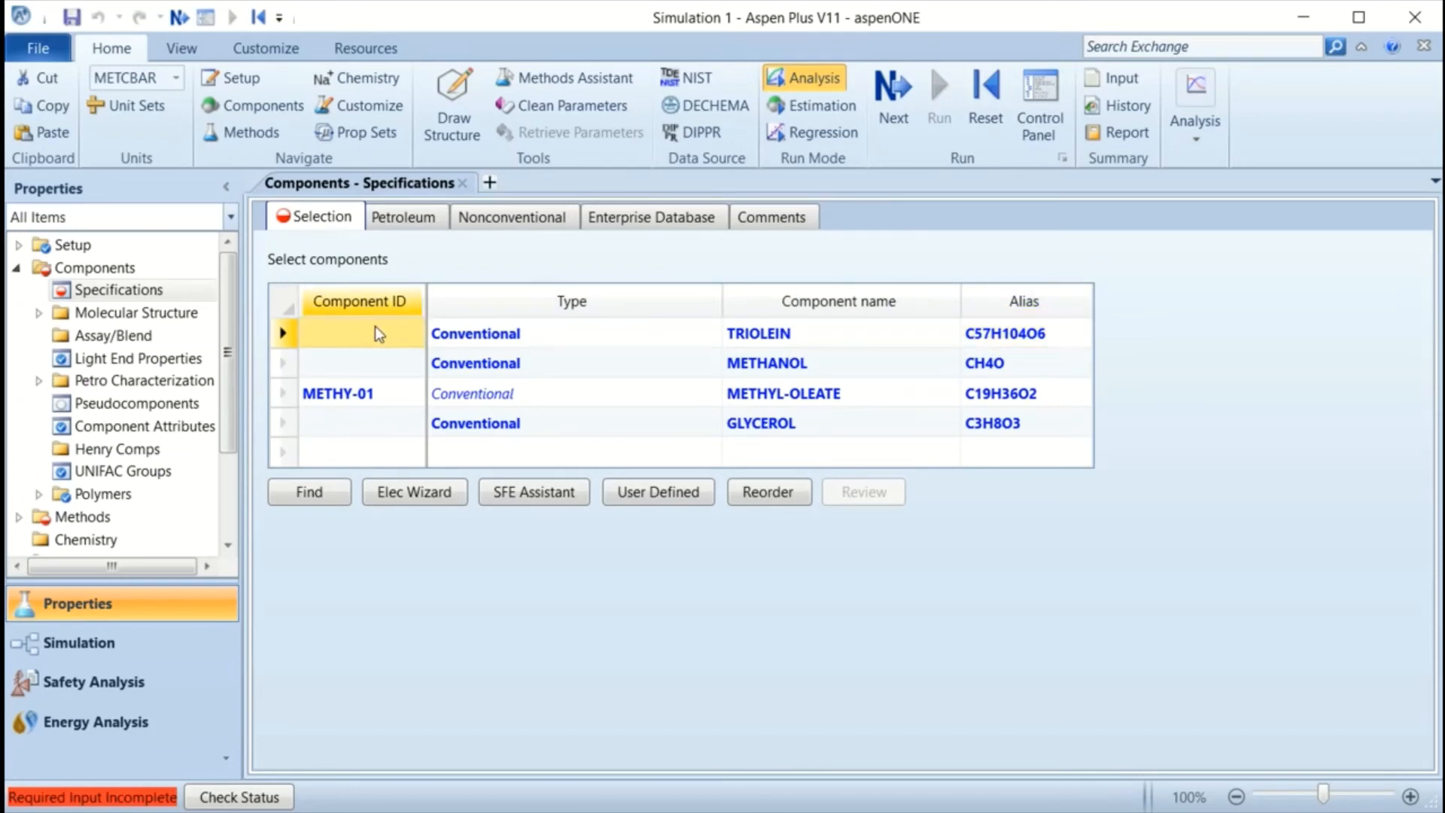
mouse_move(380, 343)
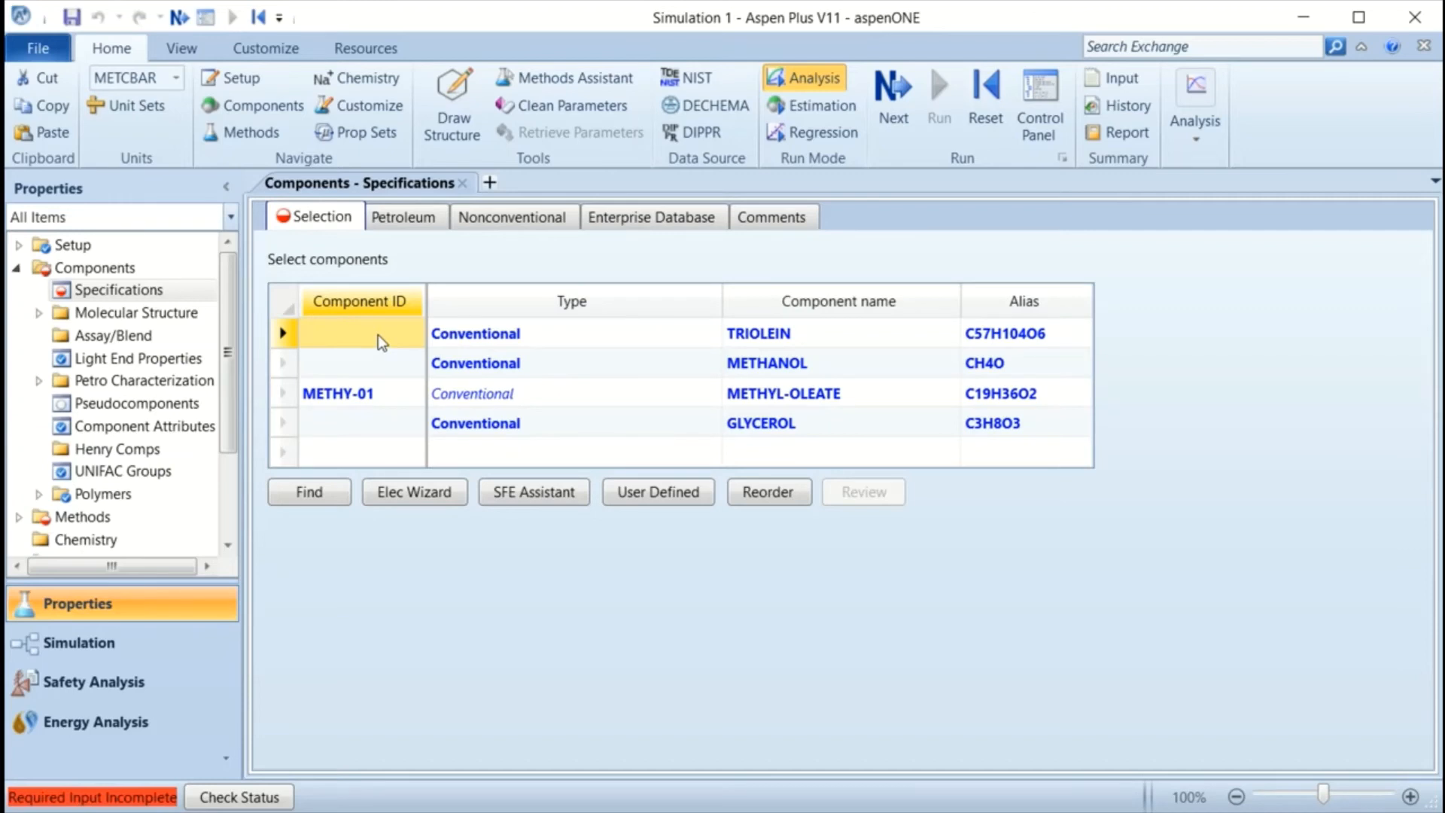
mouse_move(380, 367)
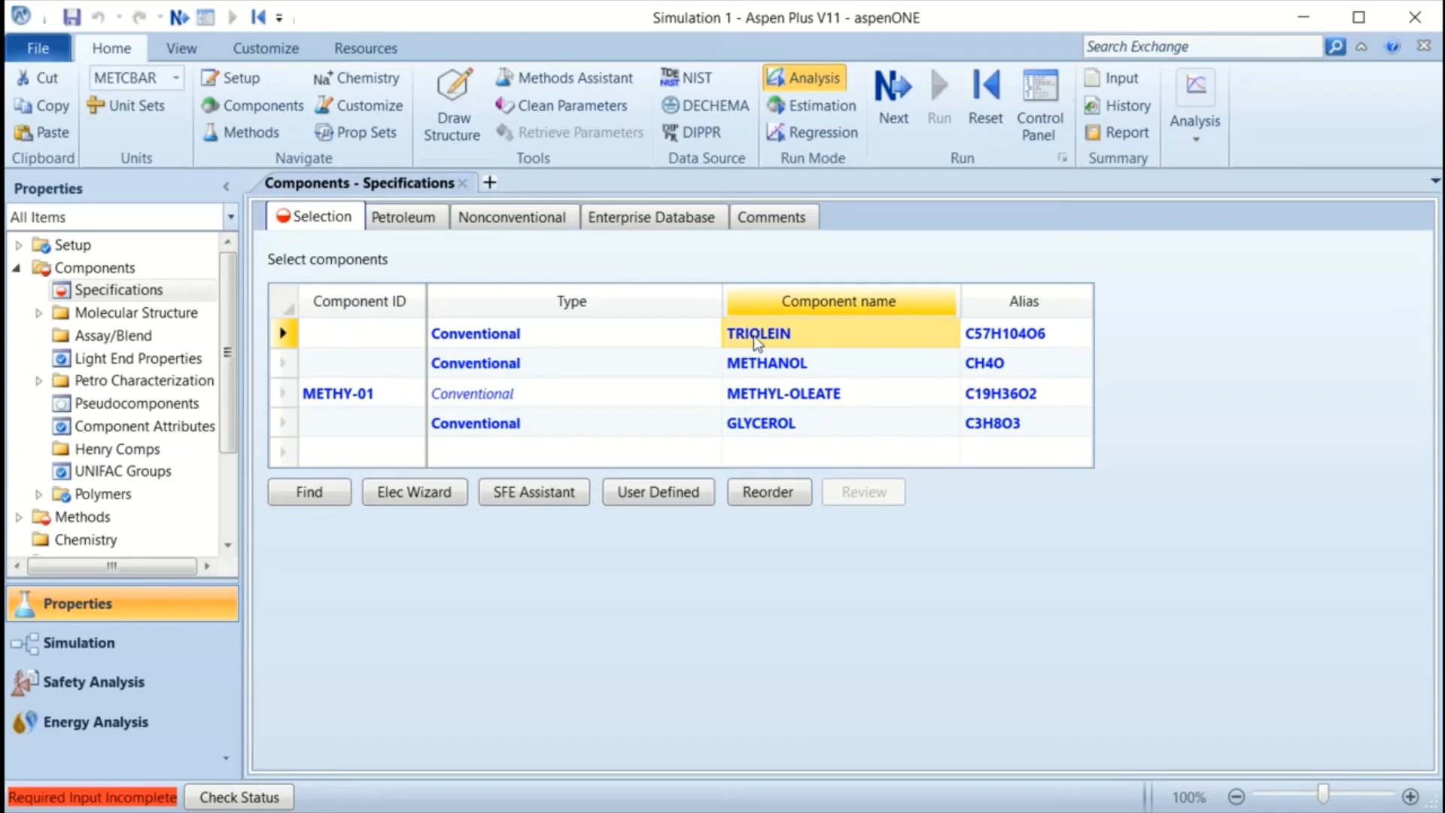
text(TRIOLEIN)
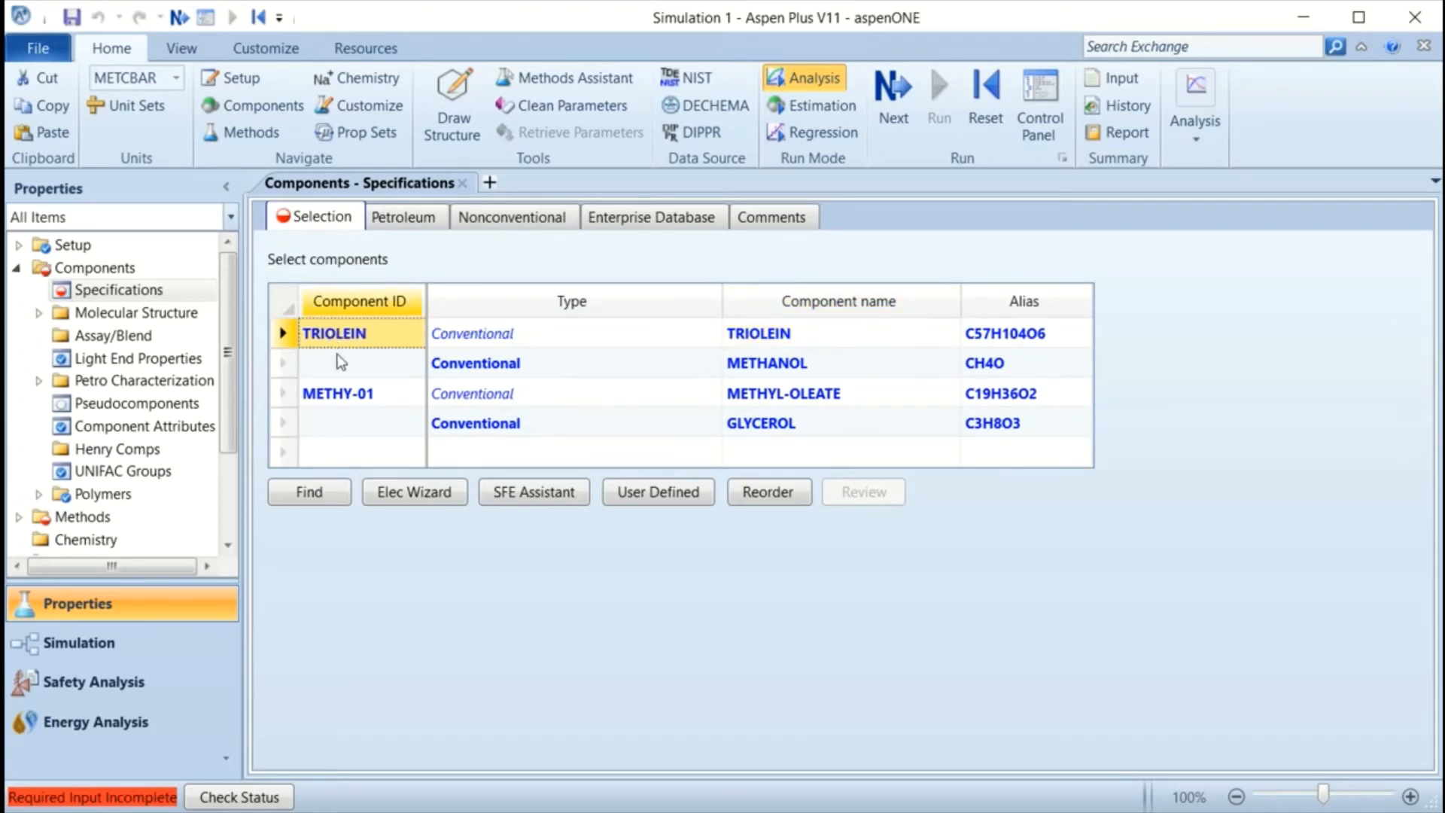
click(764, 363)
text(METHANOL)
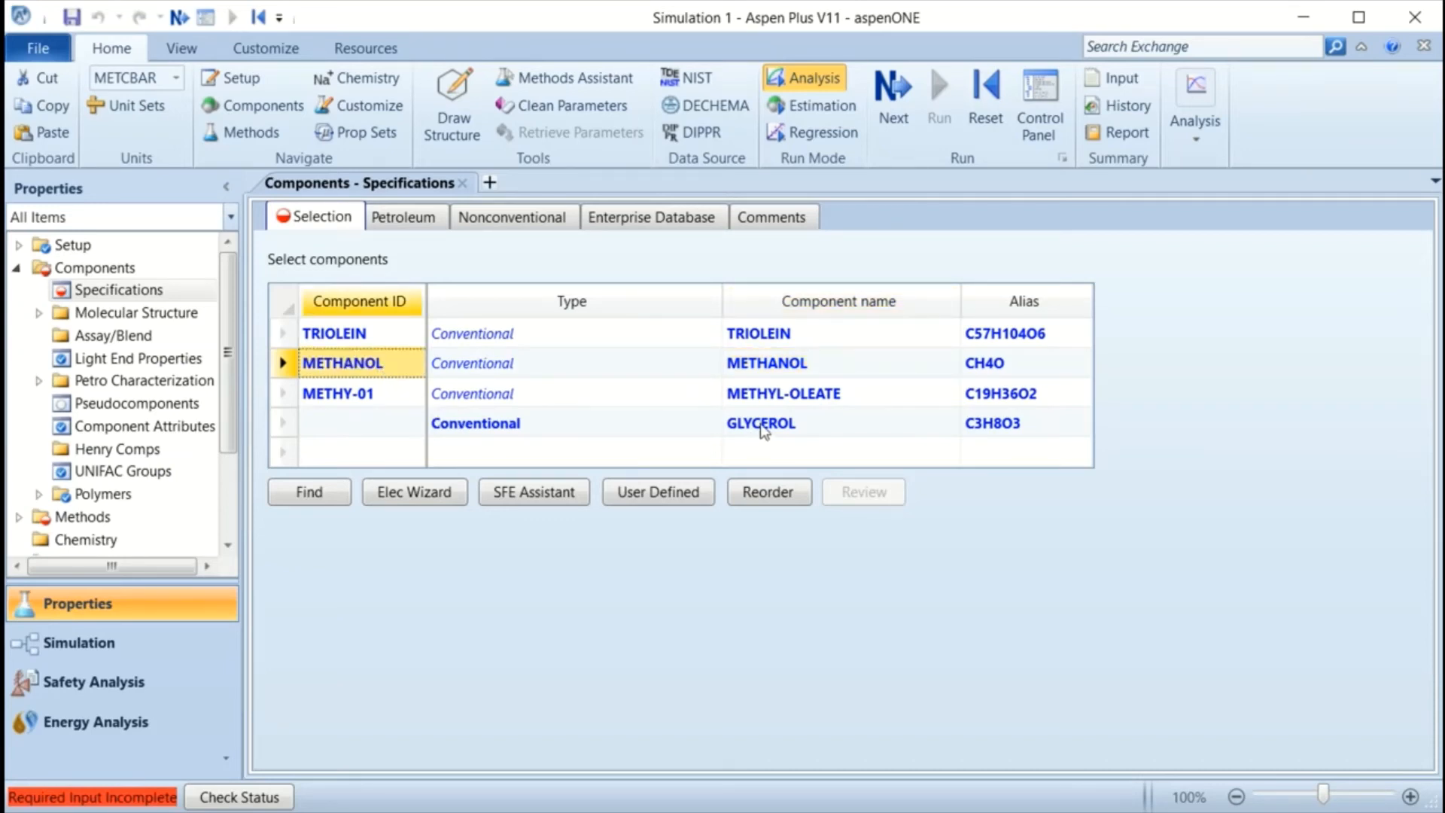
click(358, 422)
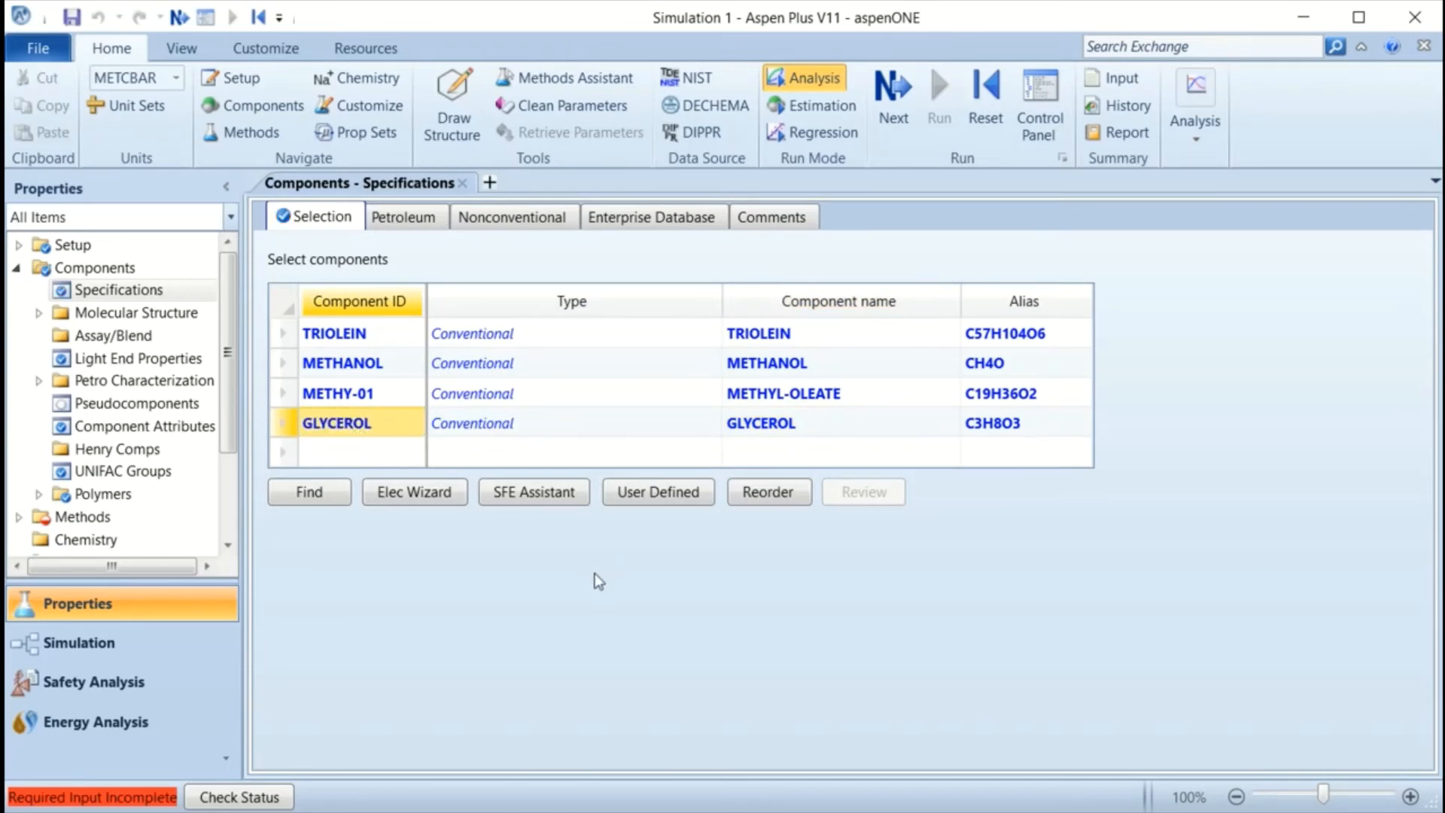
mouse_move(638, 595)
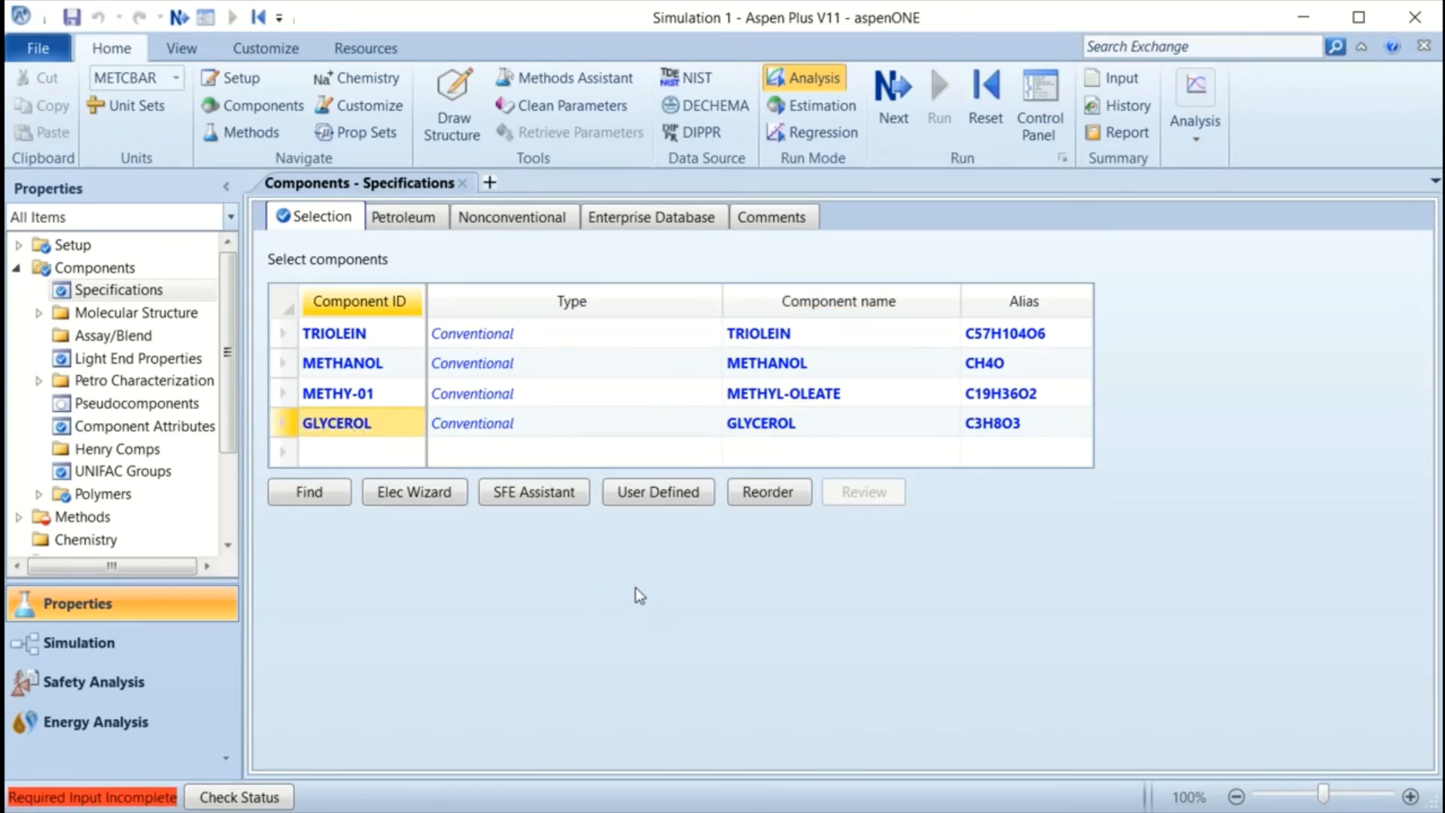
mouse_move(587, 617)
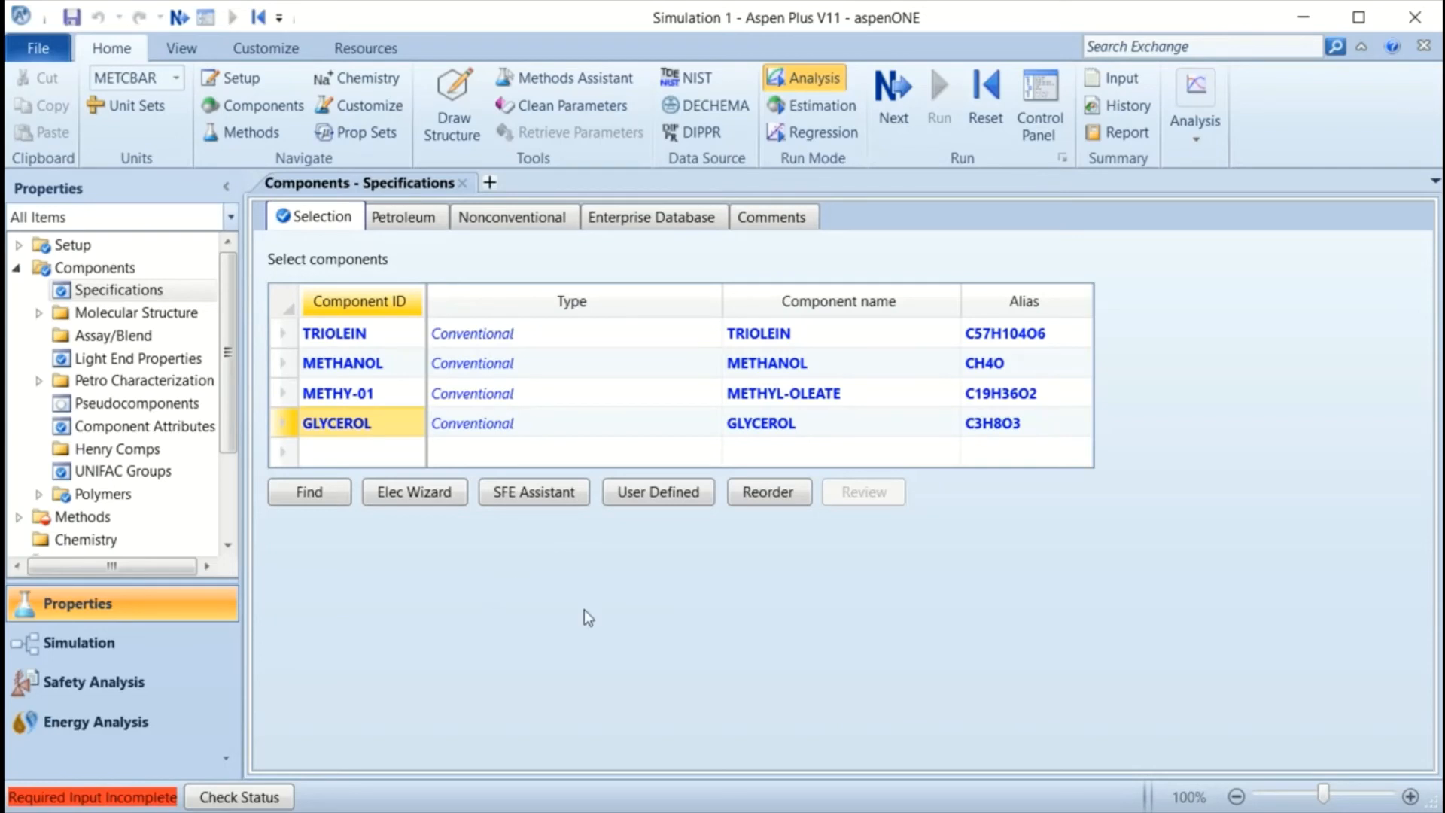
mouse_move(358, 216)
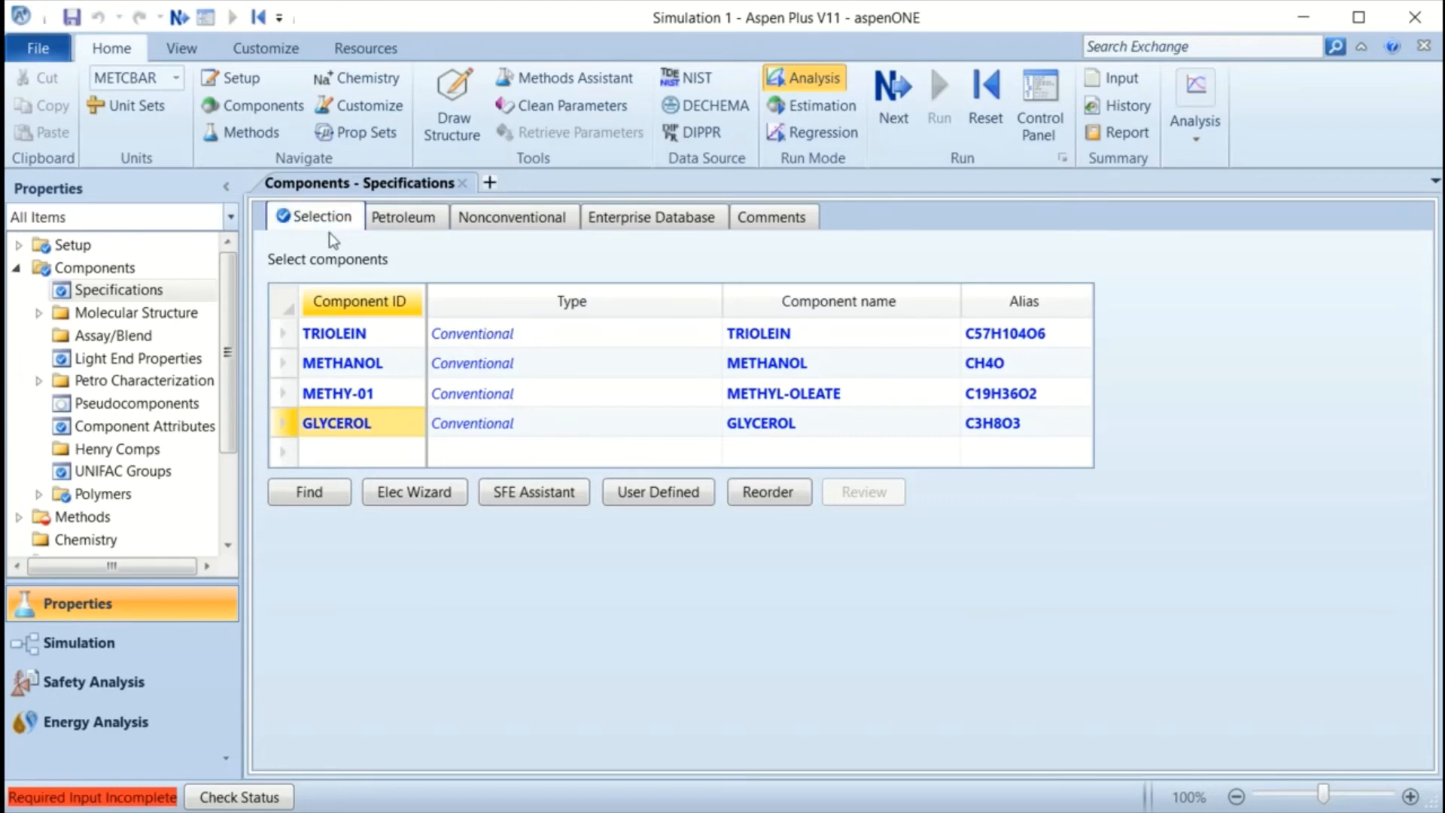
mouse_move(1264, 450)
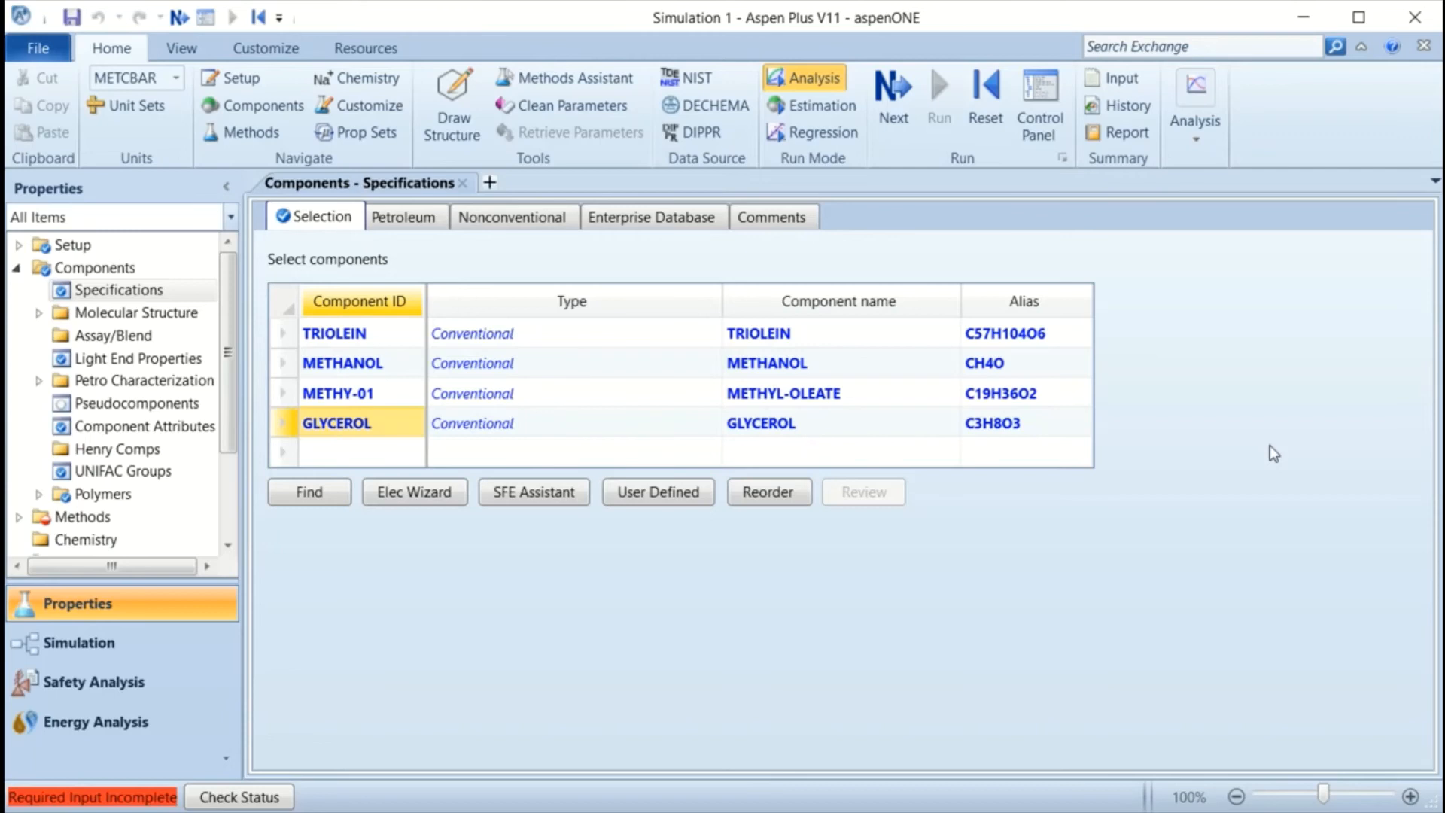
mouse_move(1066, 579)
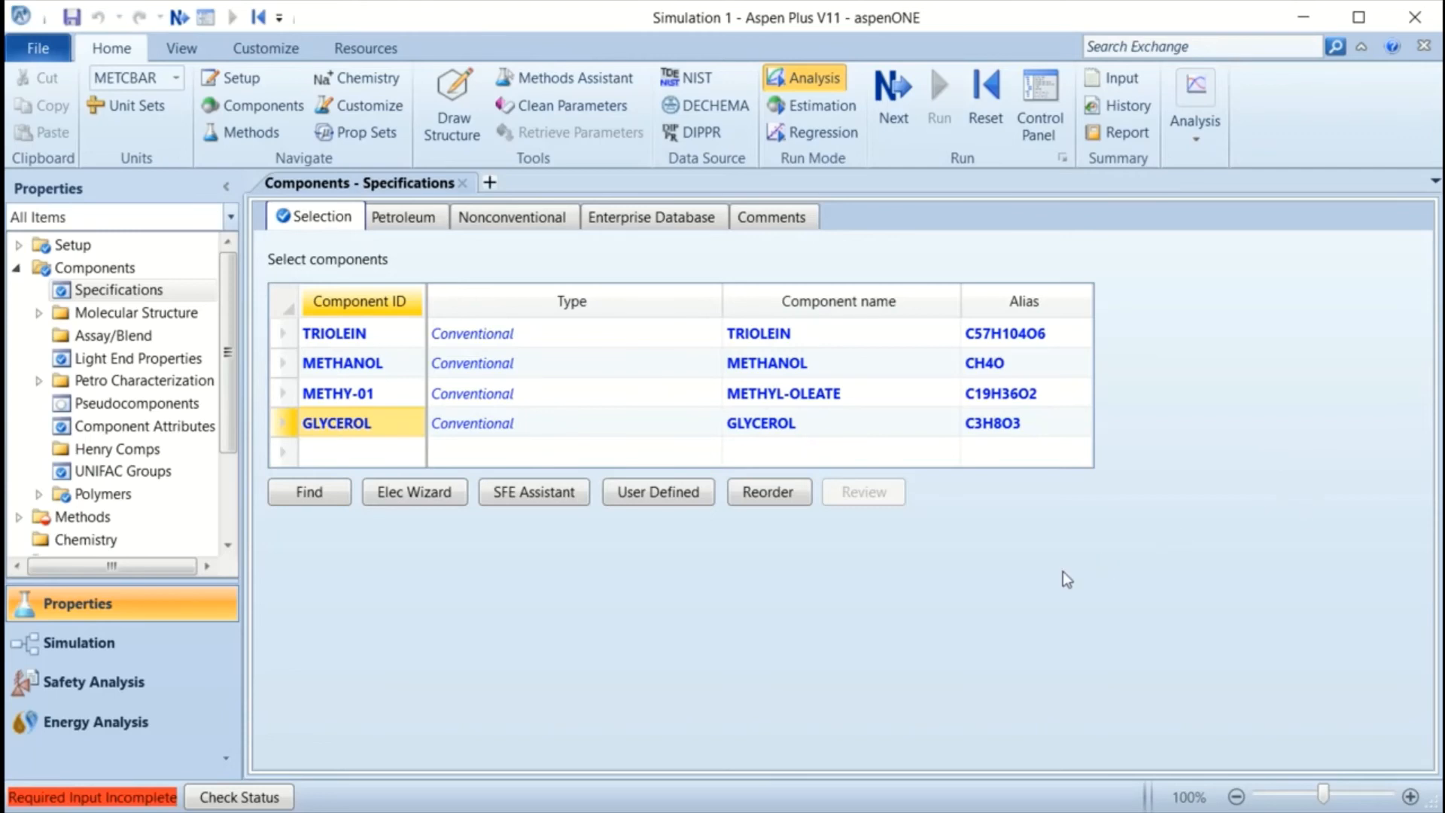
mouse_move(766, 703)
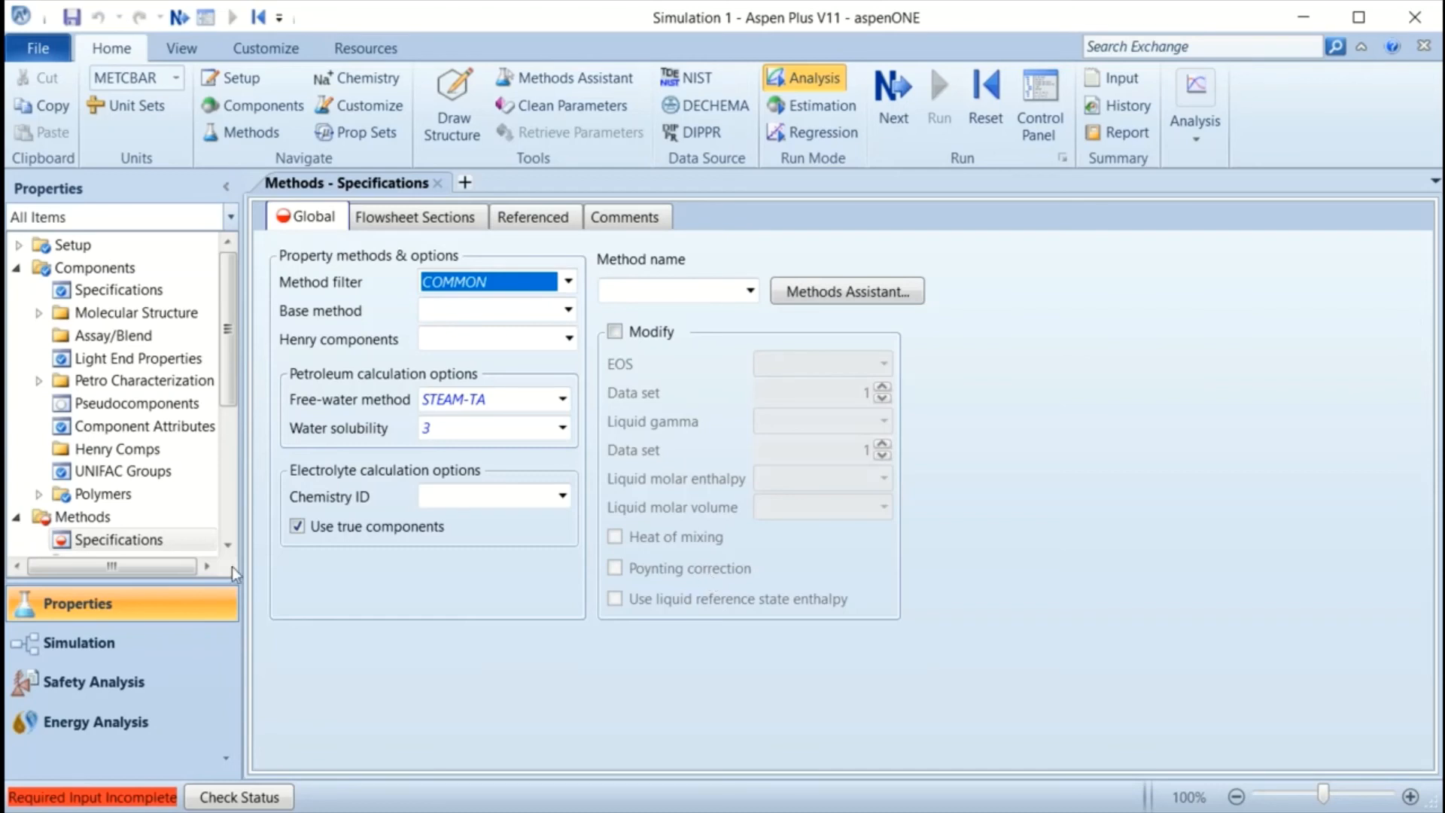
Choose NRTL as the base property method in Methods > Specifications.
click(569, 281)
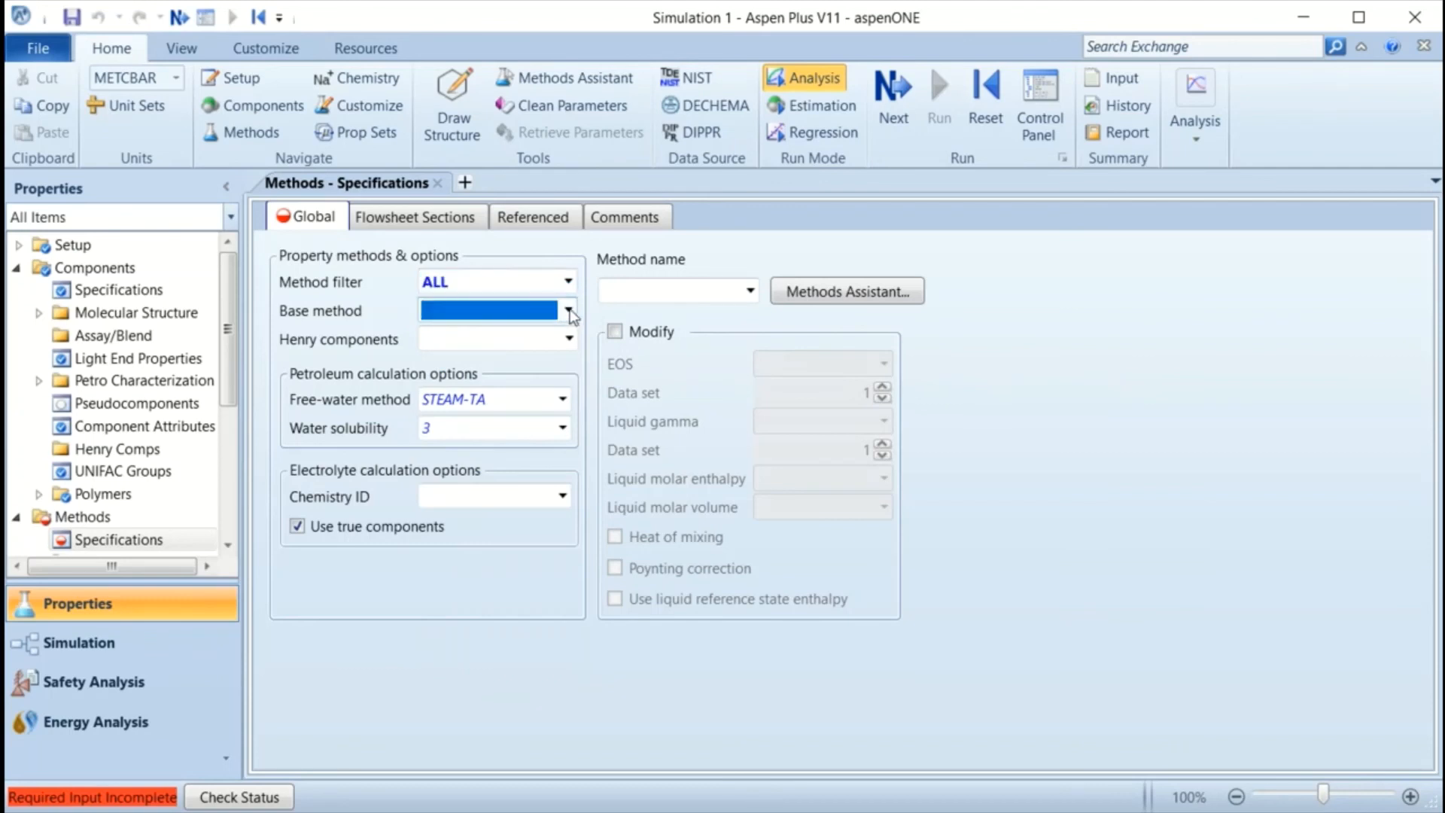
click(566, 310)
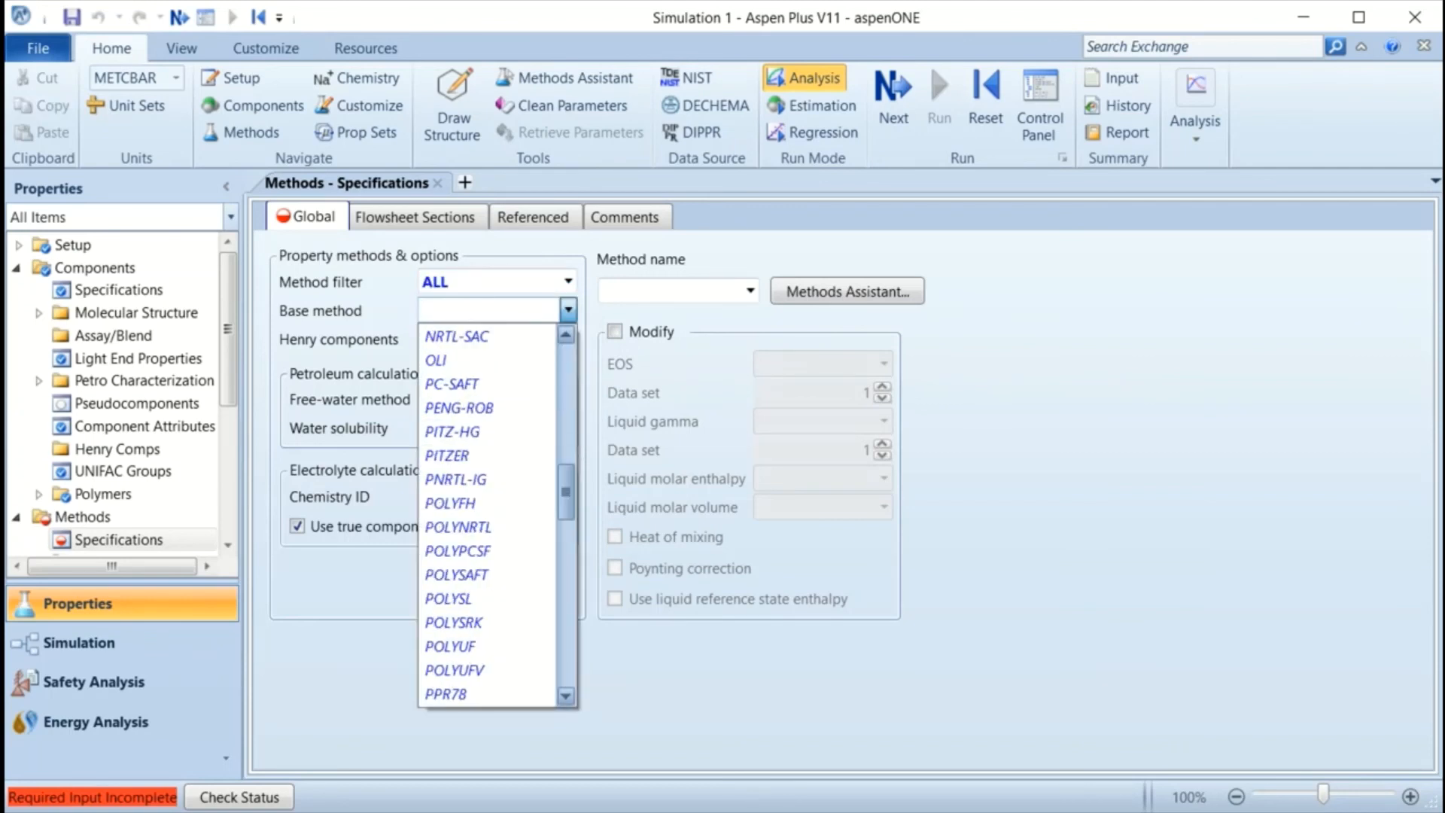
scroll(down, 3)
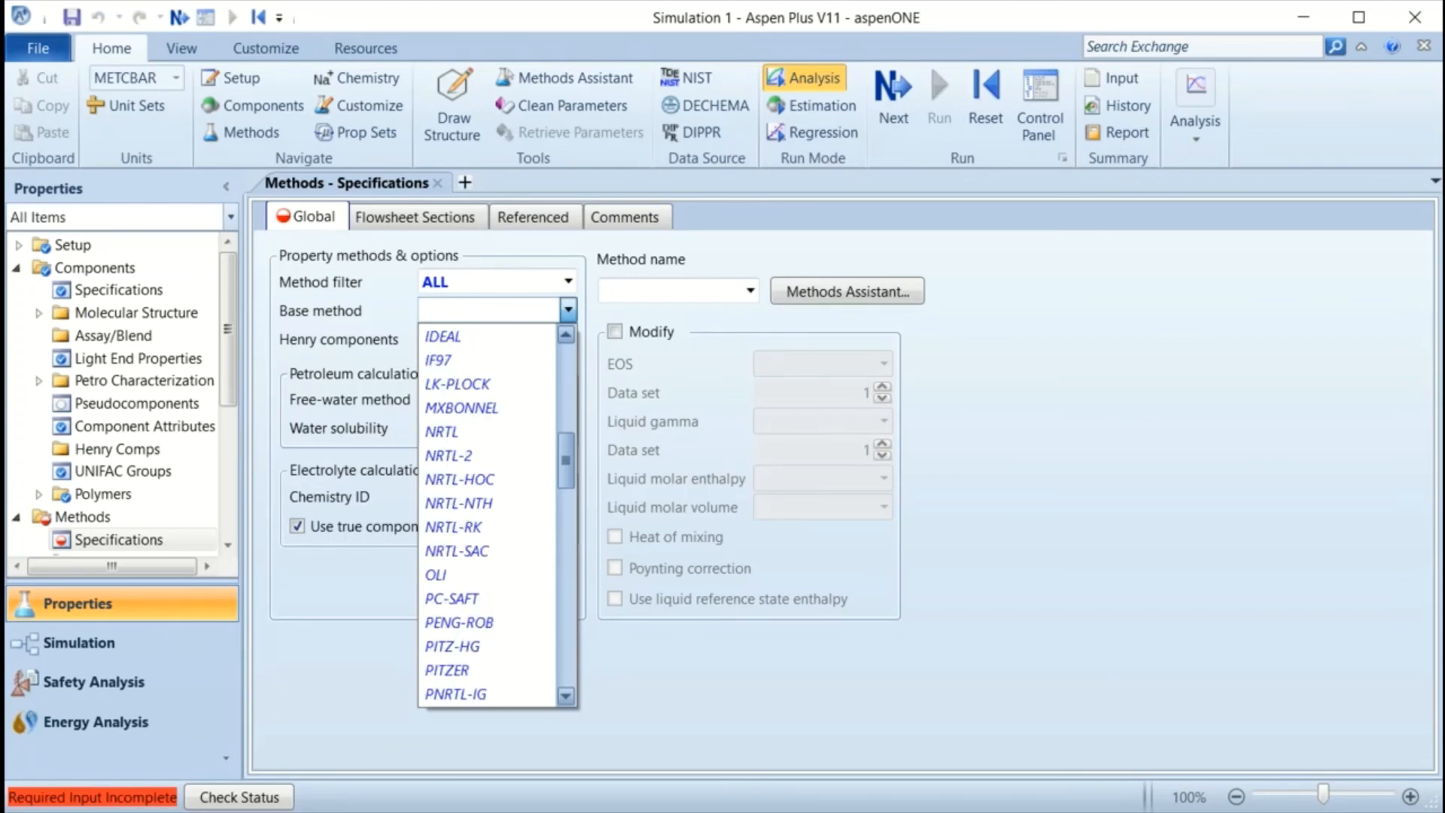
click(439, 432)
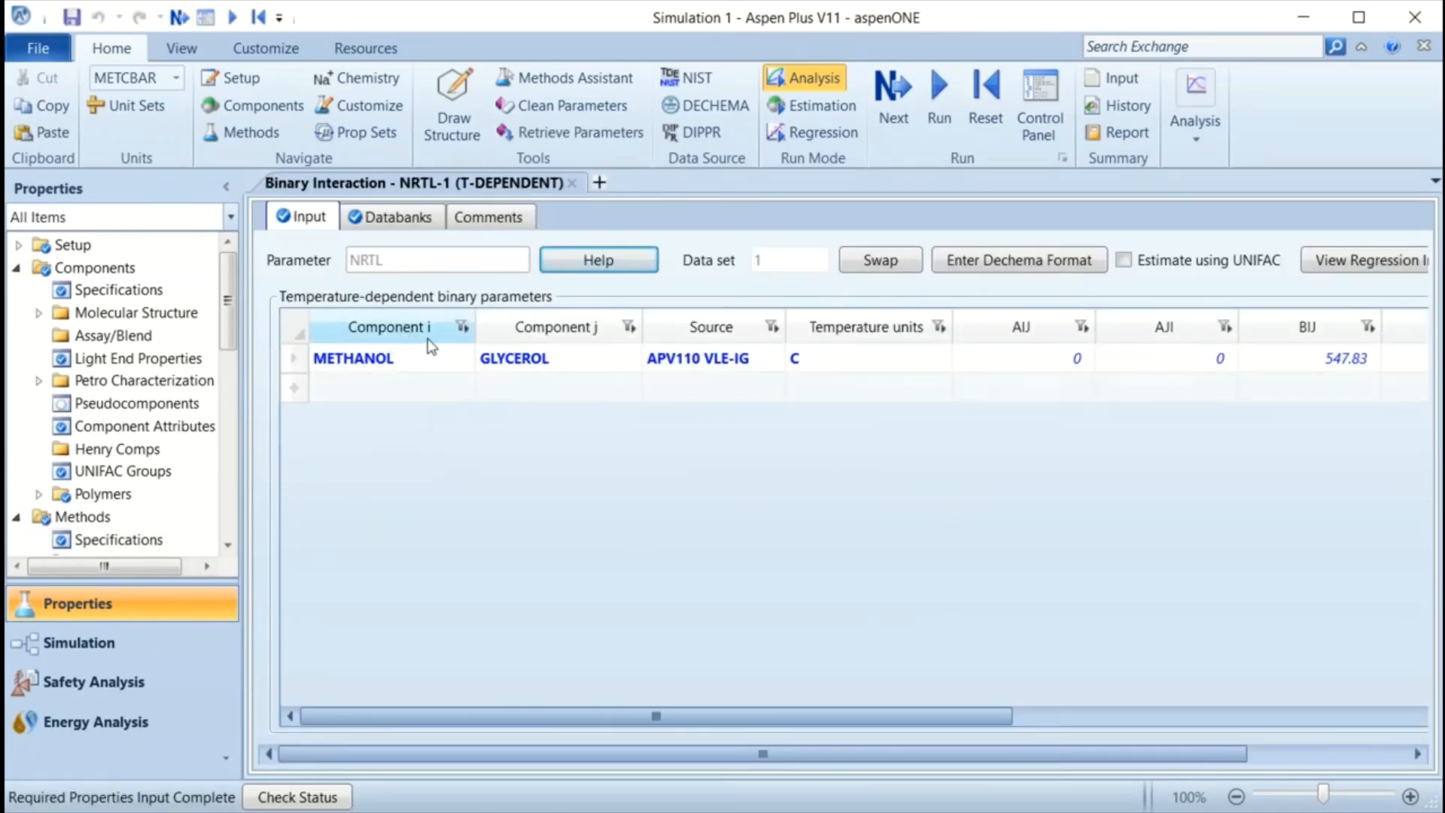
mouse_move(181, 17)
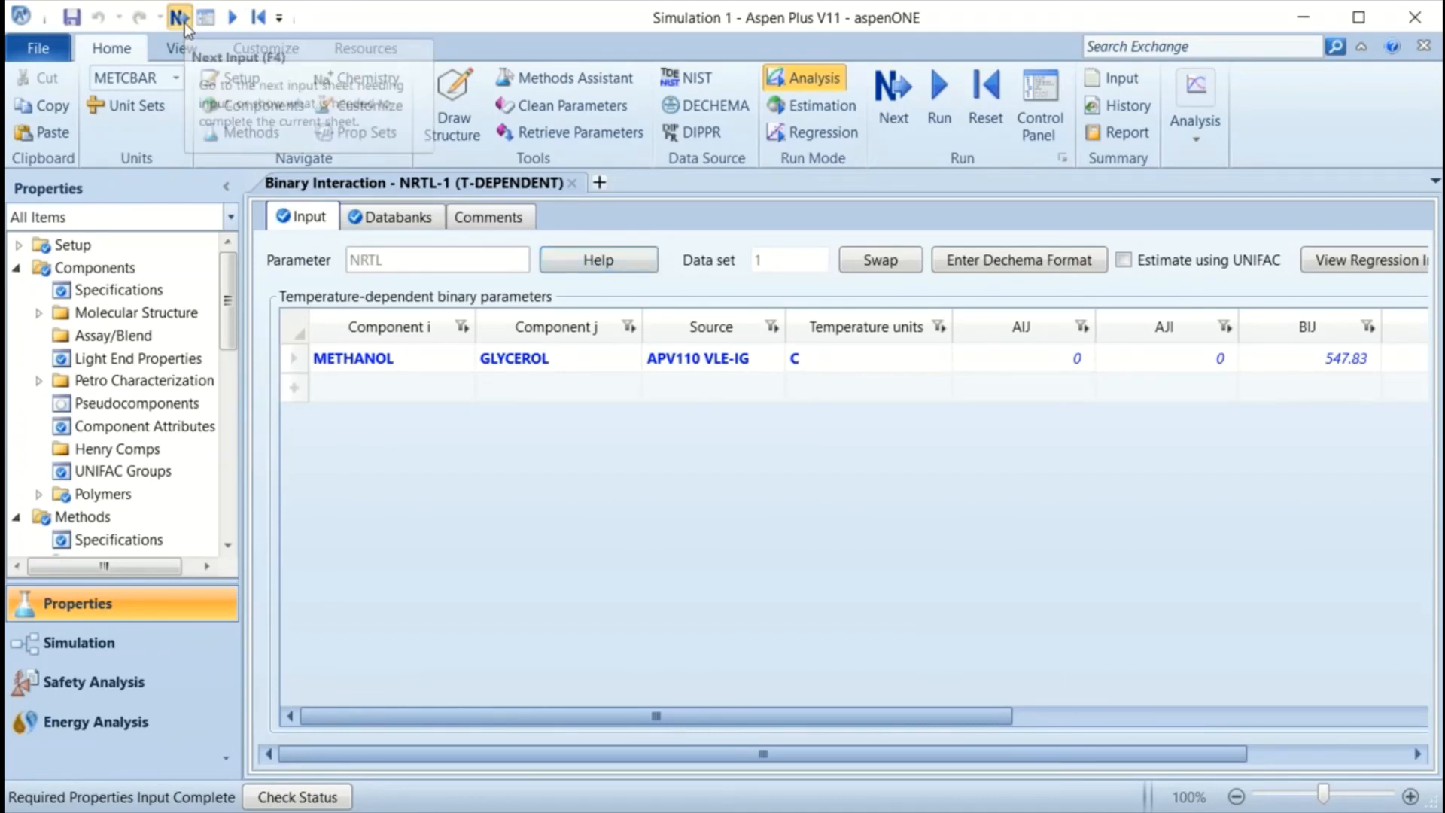
Advance with Next, confirm the property analysis run and let table generation complete.
click(175, 20)
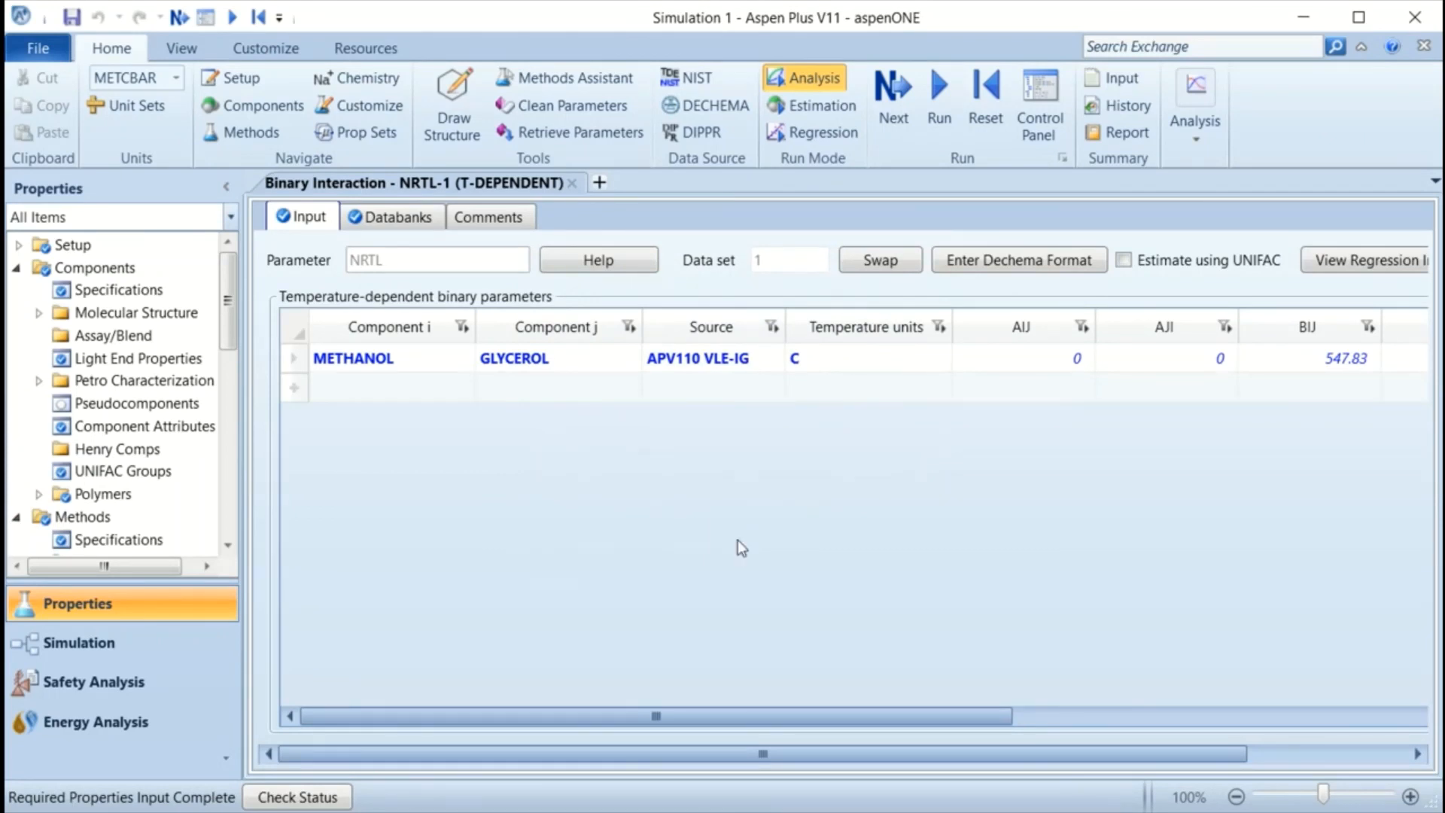
click(1039, 97)
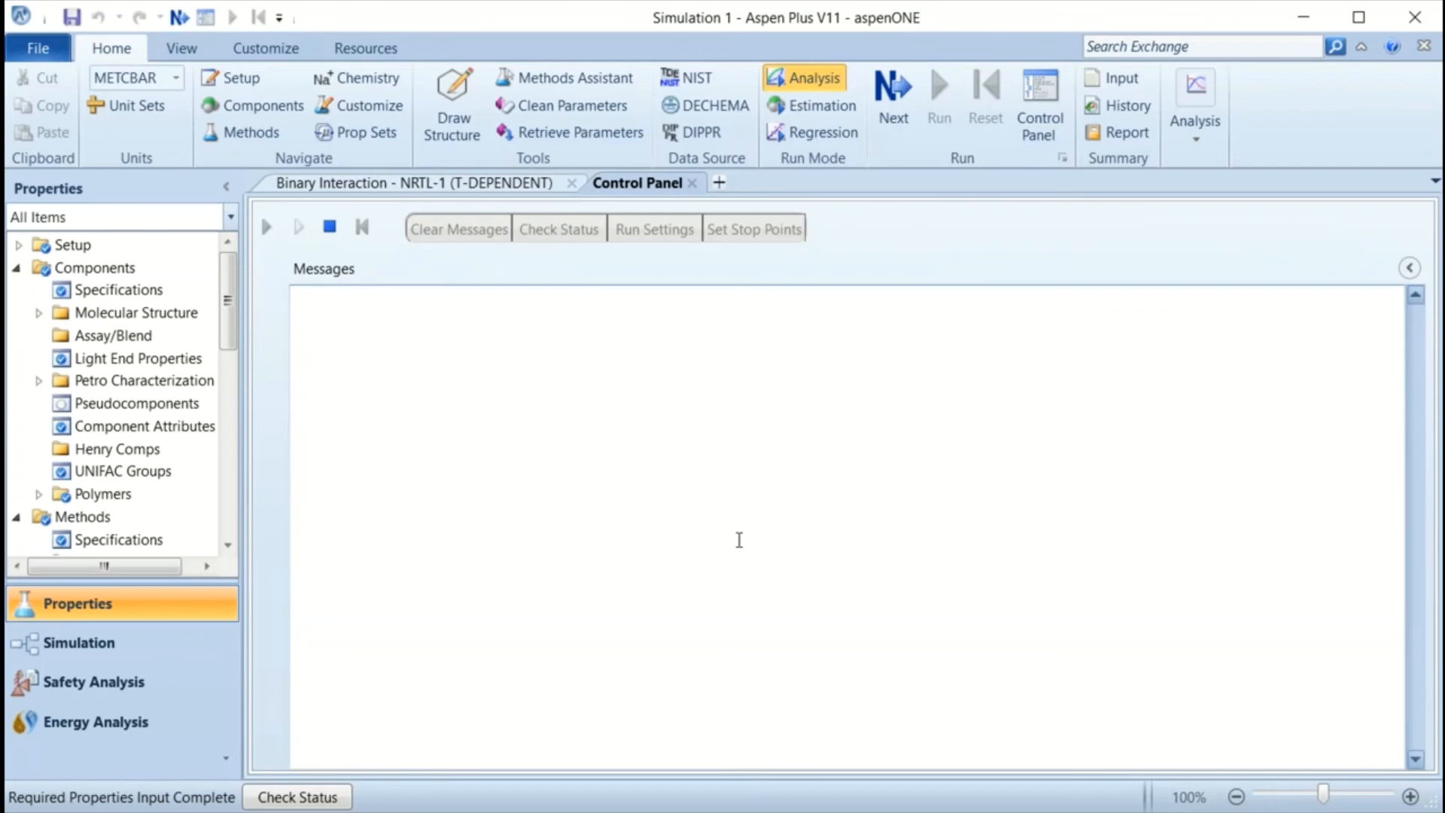
click(264, 228)
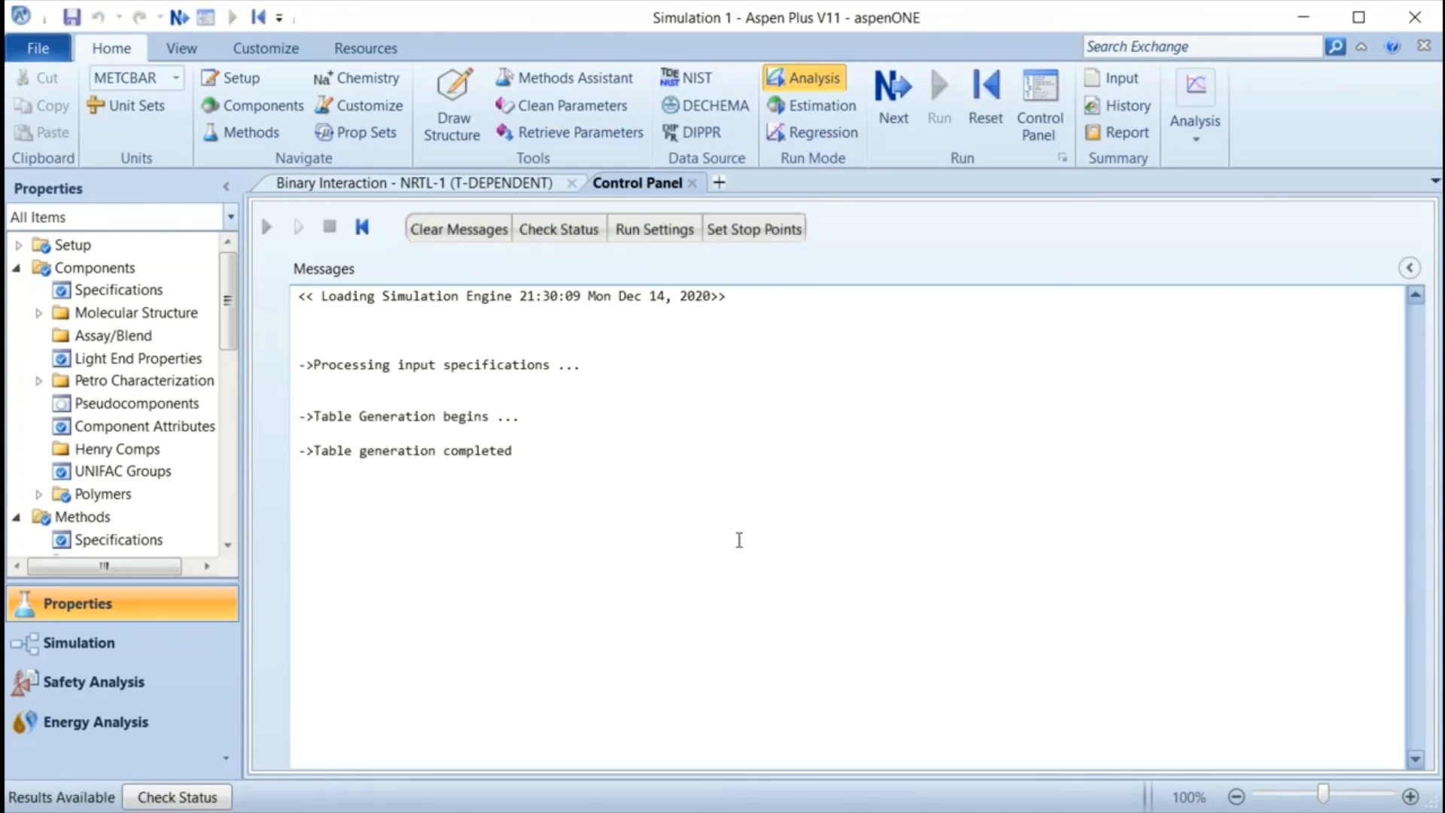
mouse_move(83, 629)
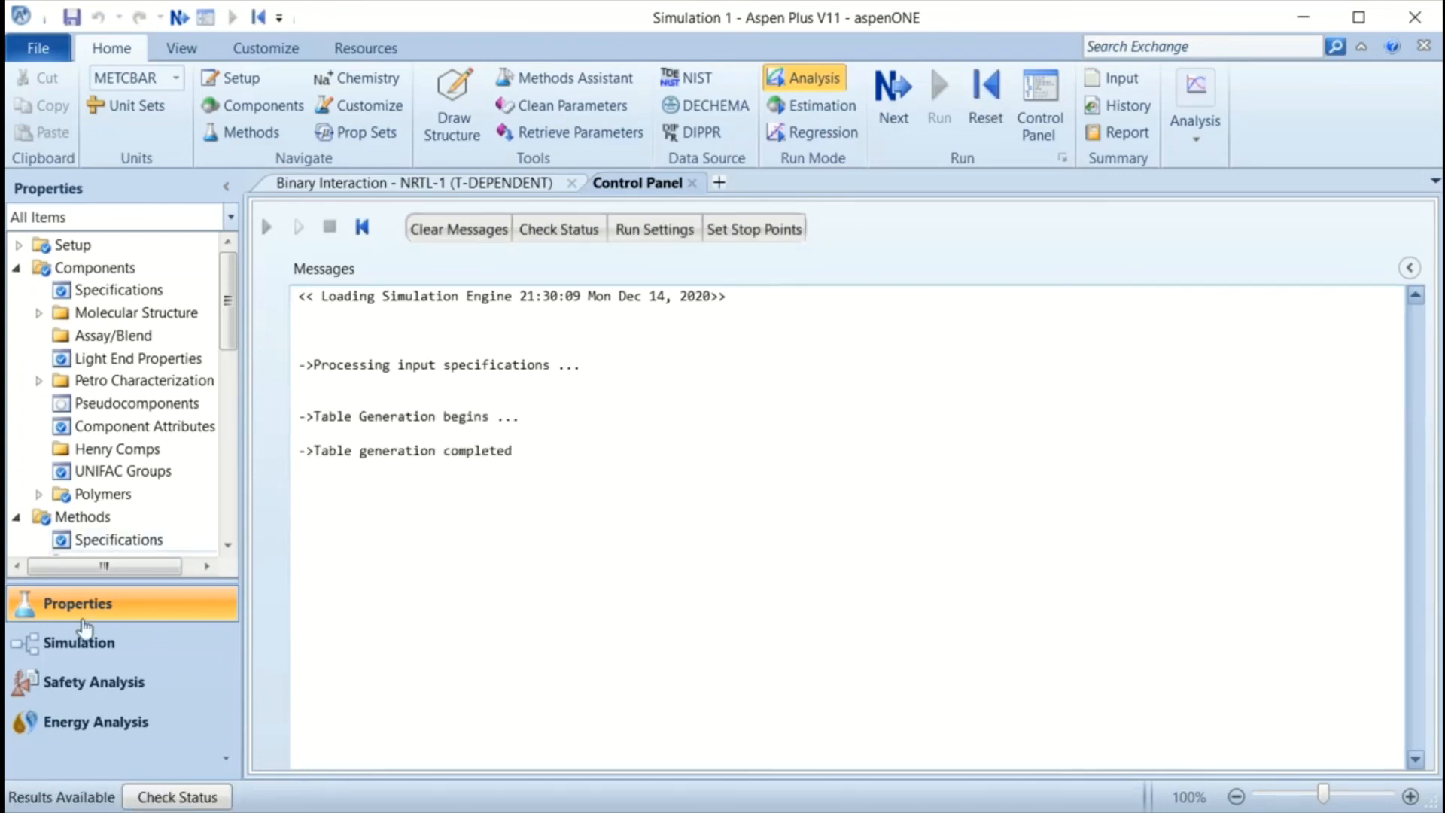
mouse_move(398, 596)
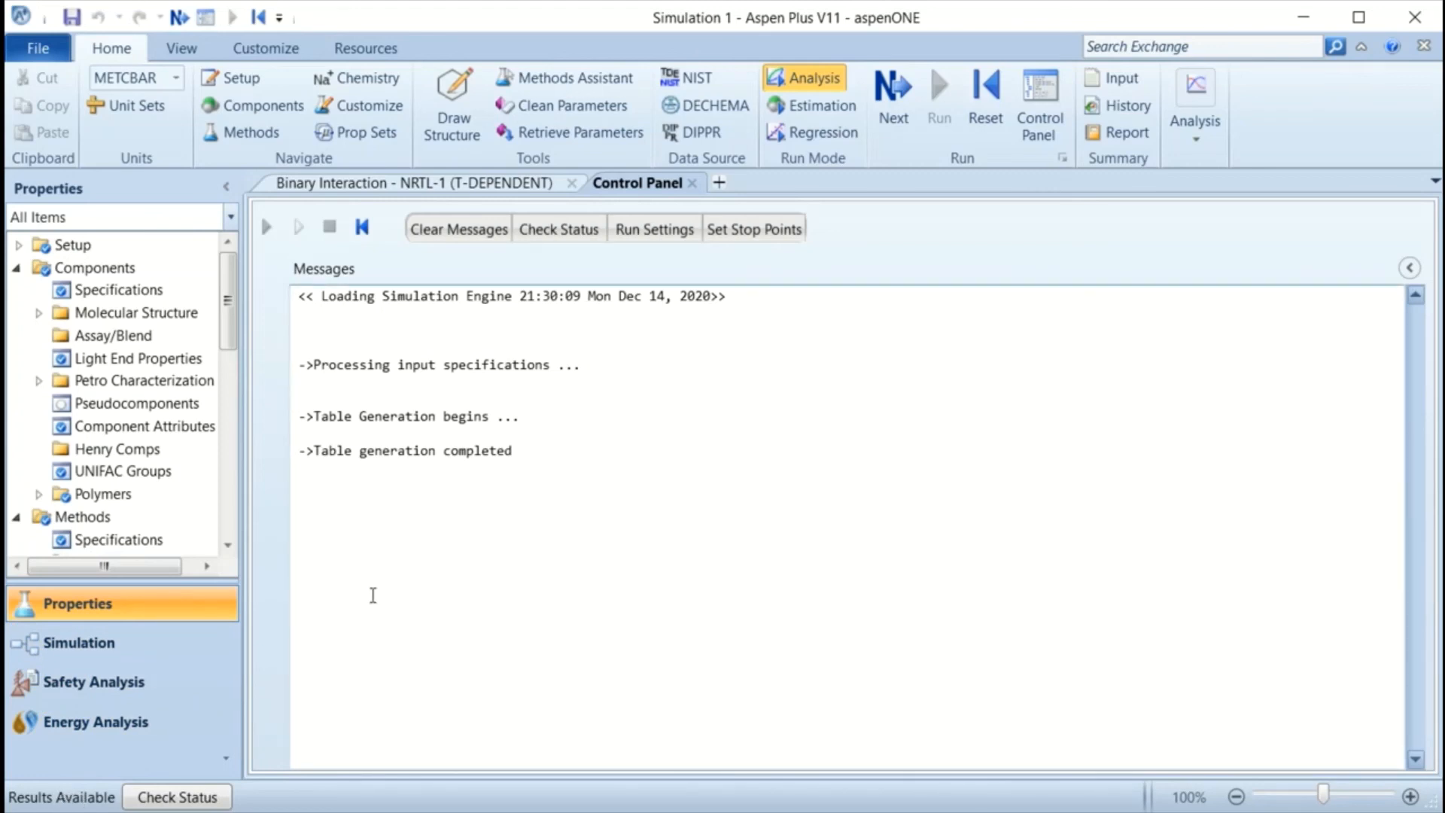
mouse_move(443, 630)
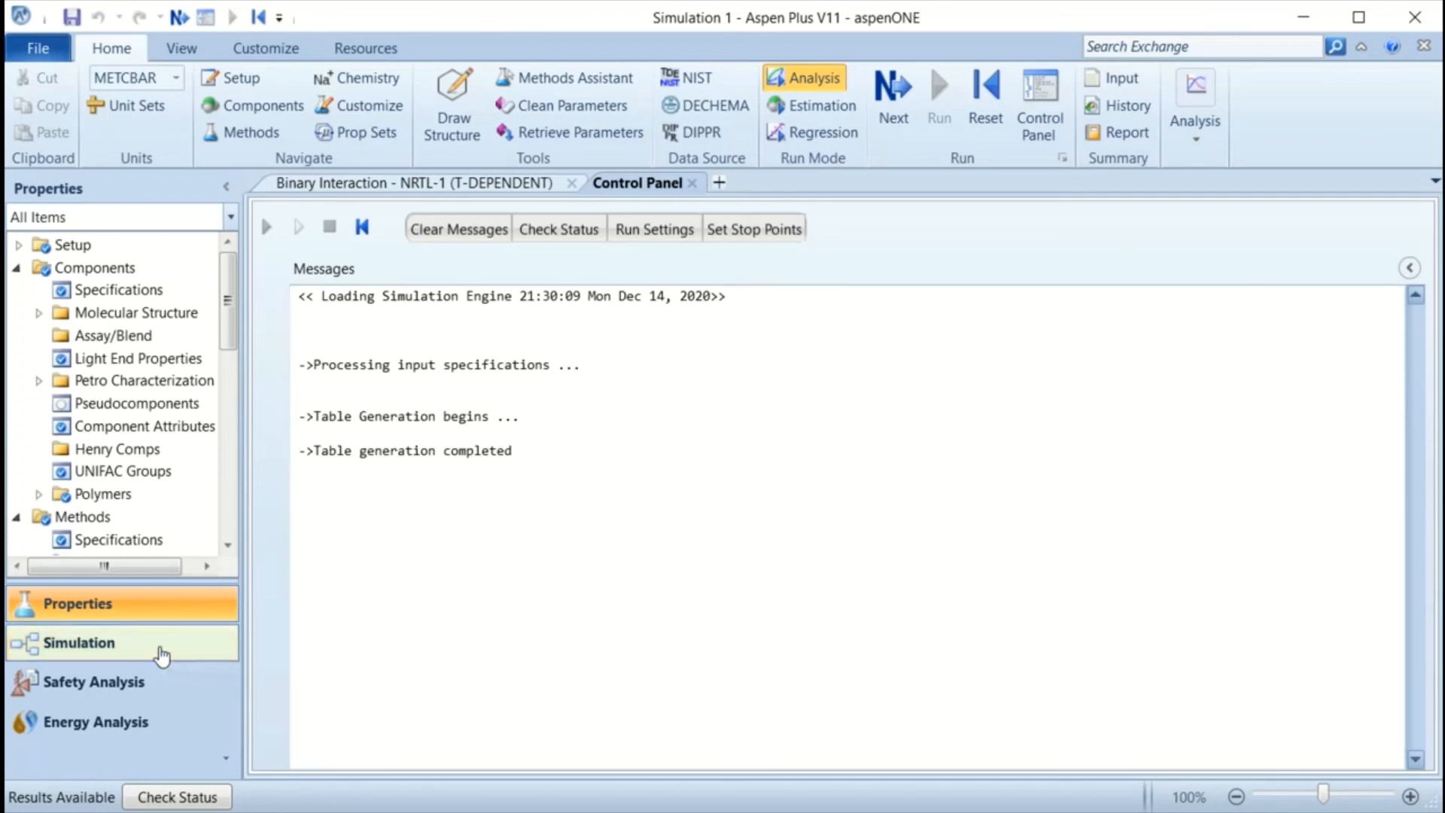
Switch to the Simulation environment showing the empty Main Flowsheet.
click(78, 643)
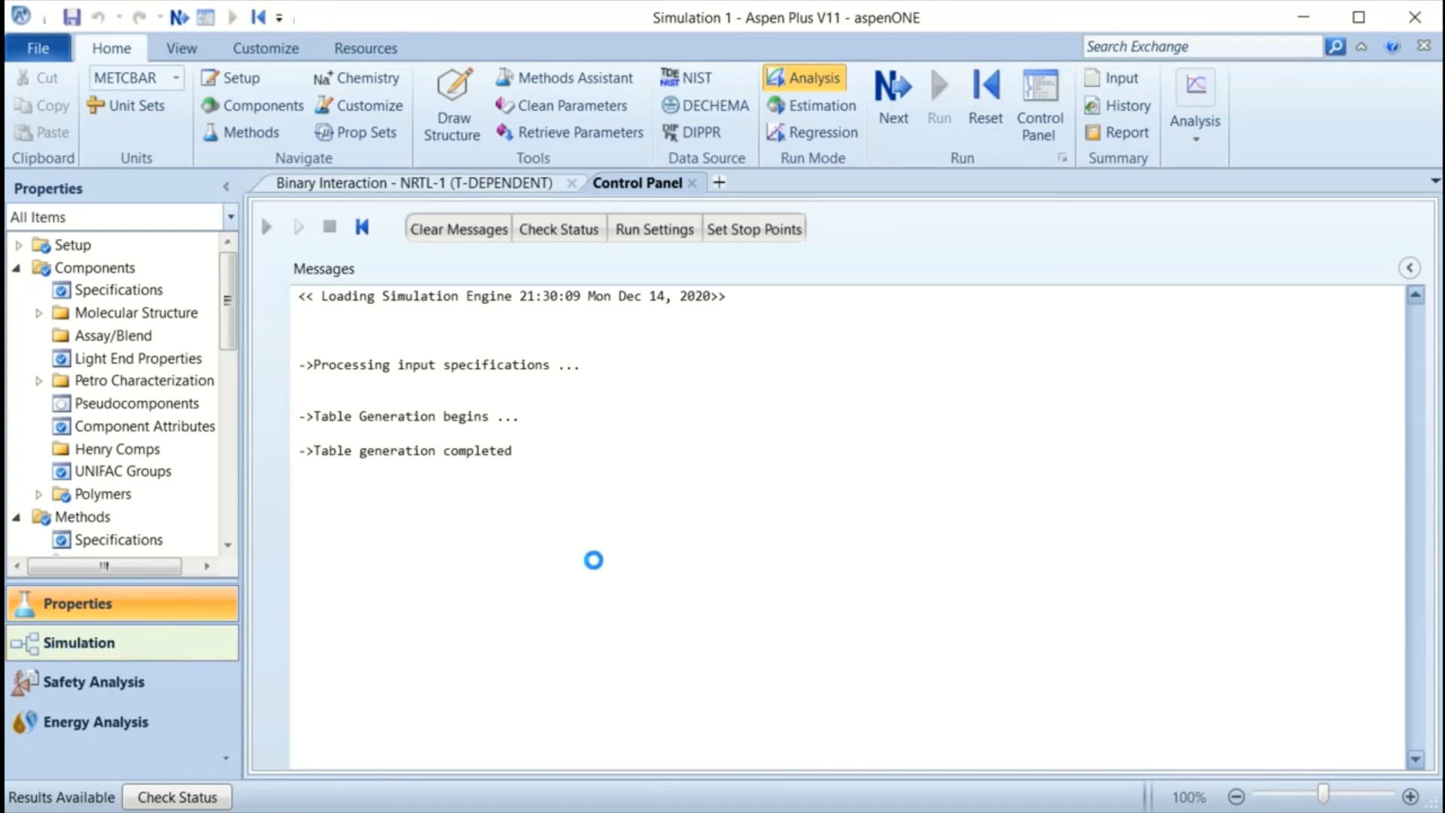
click(78, 644)
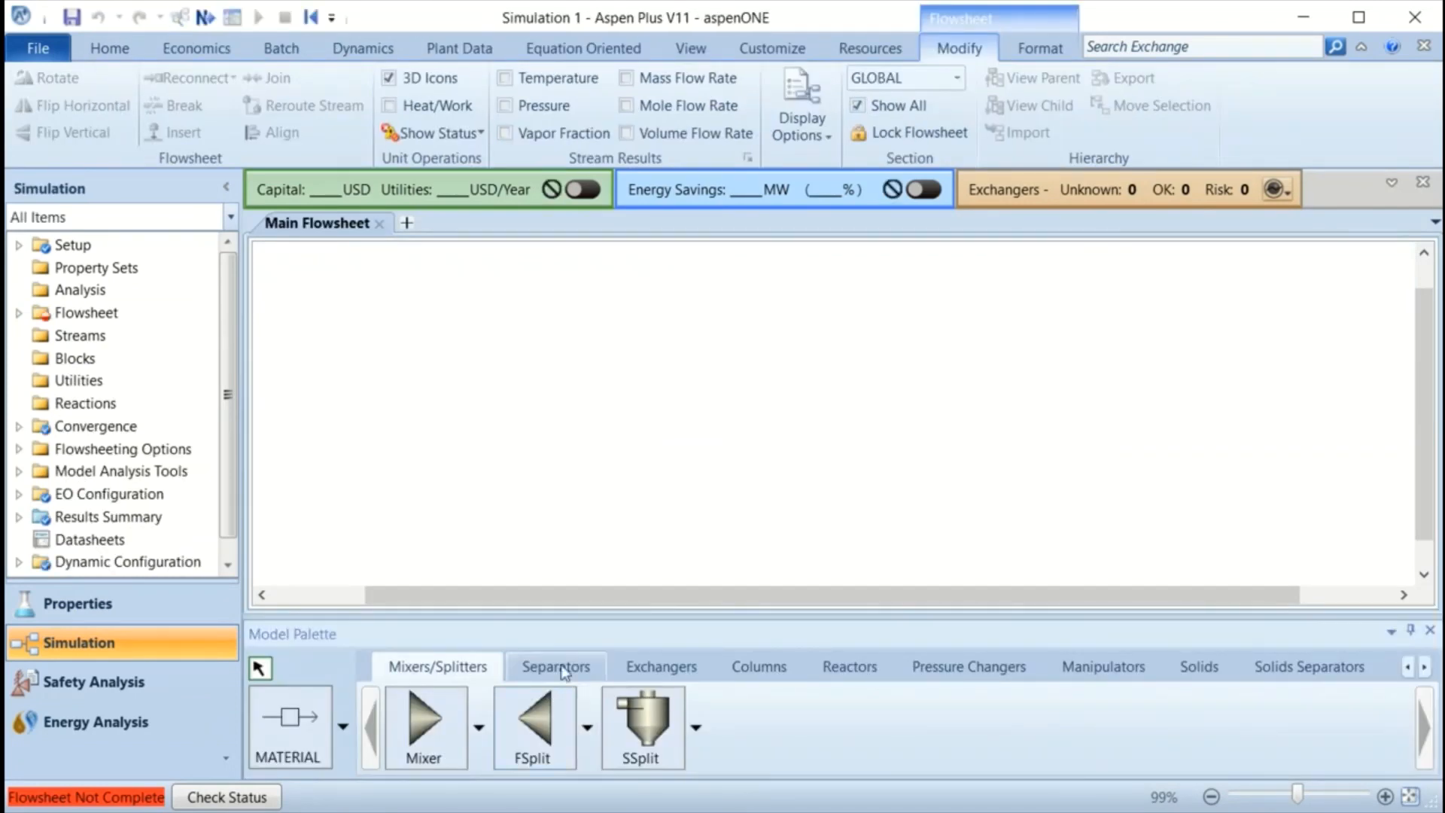
mouse_move(846, 691)
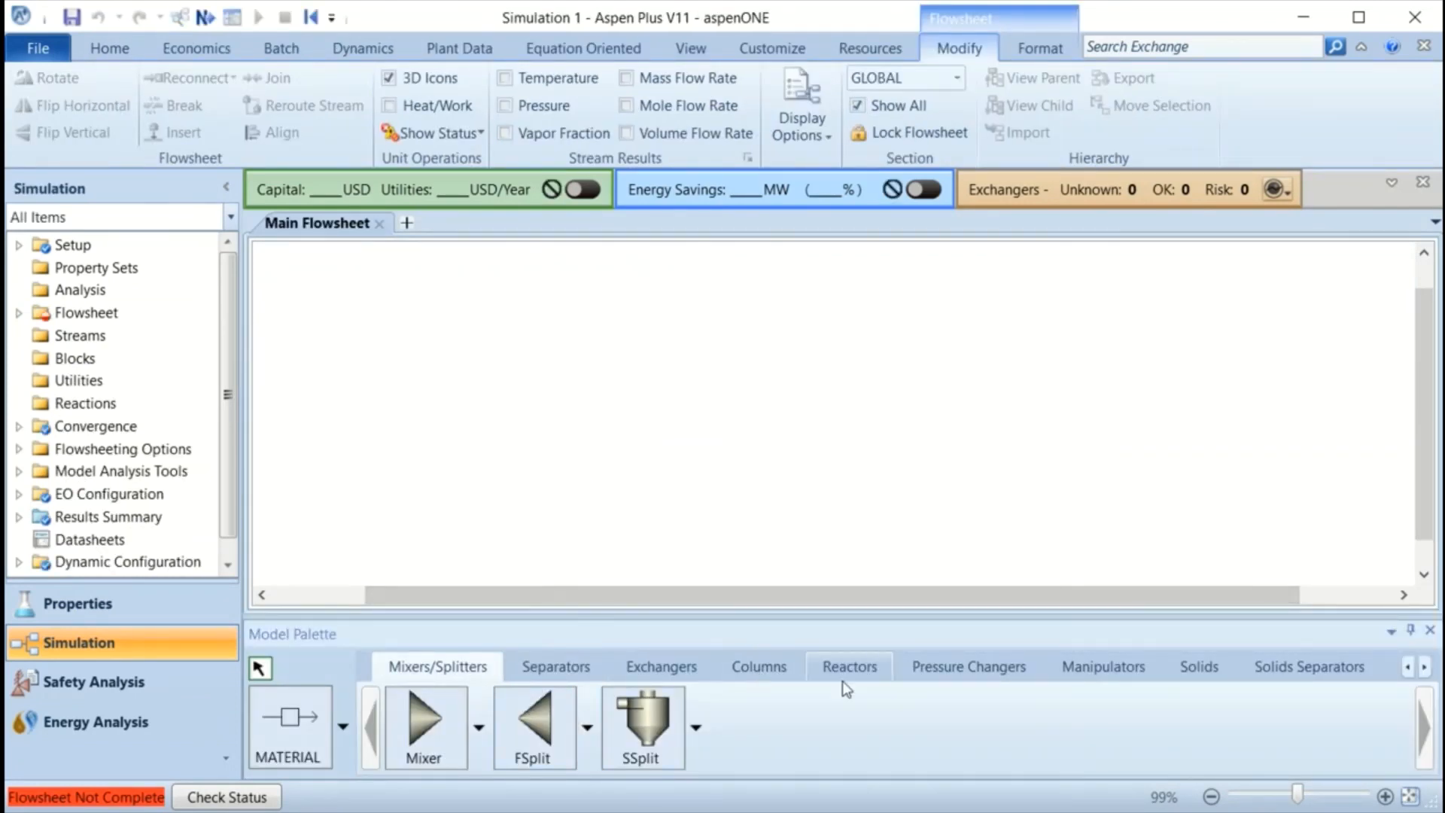
Browse the Model Palette categories: Reactors, Columns, Mixers/Splitters, Exchangers, Solids and Solids Separators.
click(849, 666)
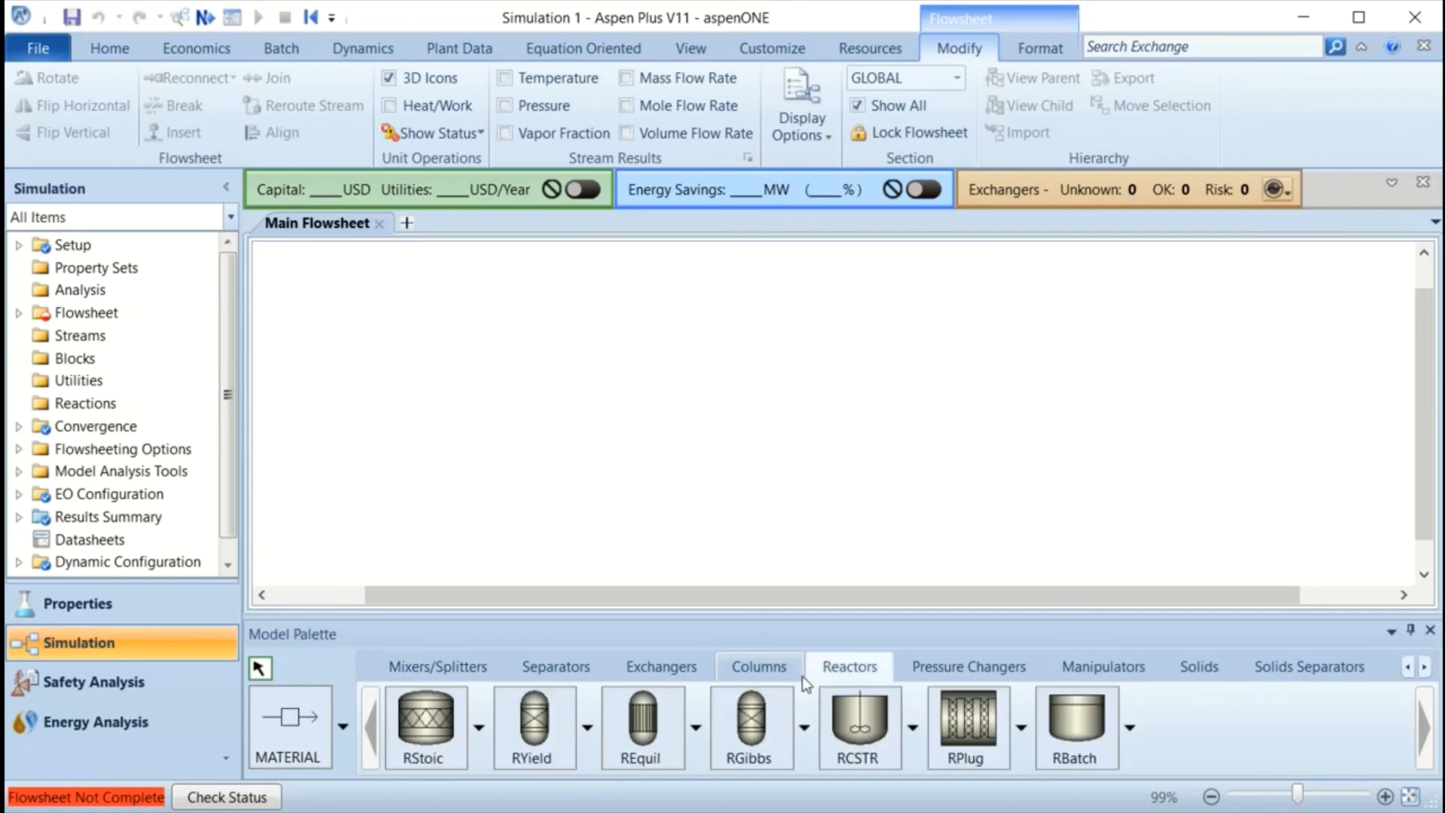
mouse_move(674, 690)
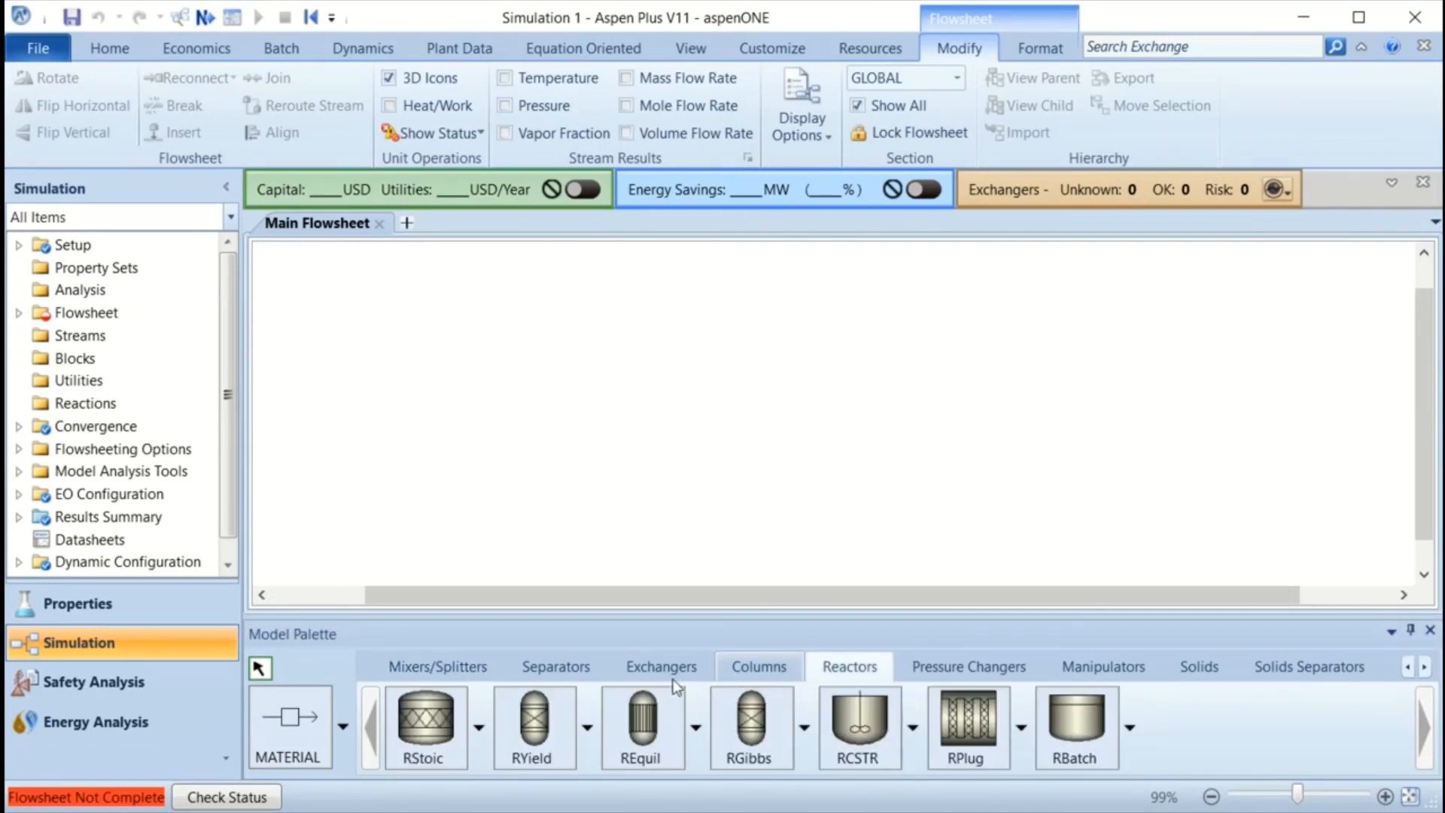
click(757, 665)
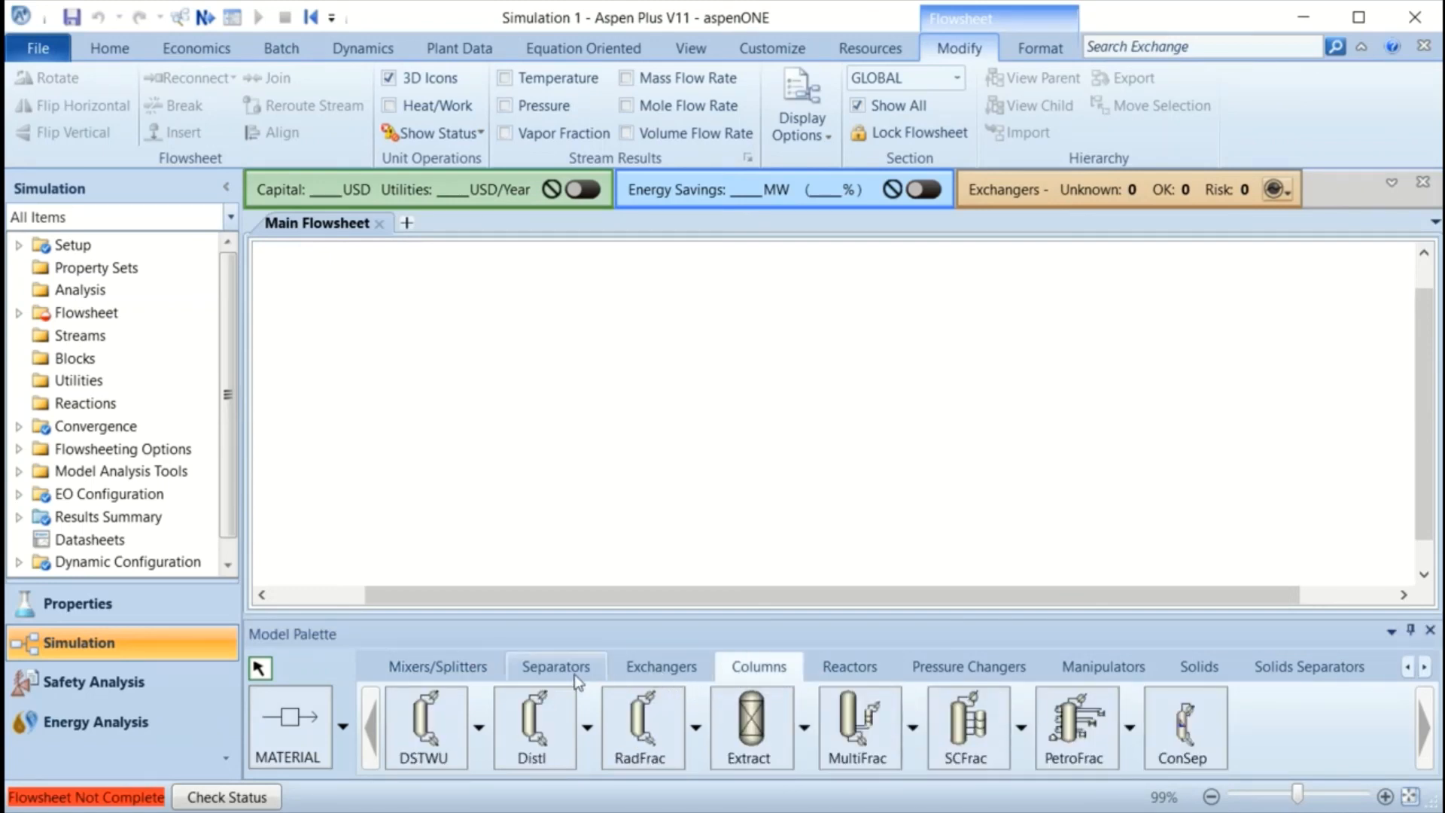
mouse_move(933, 686)
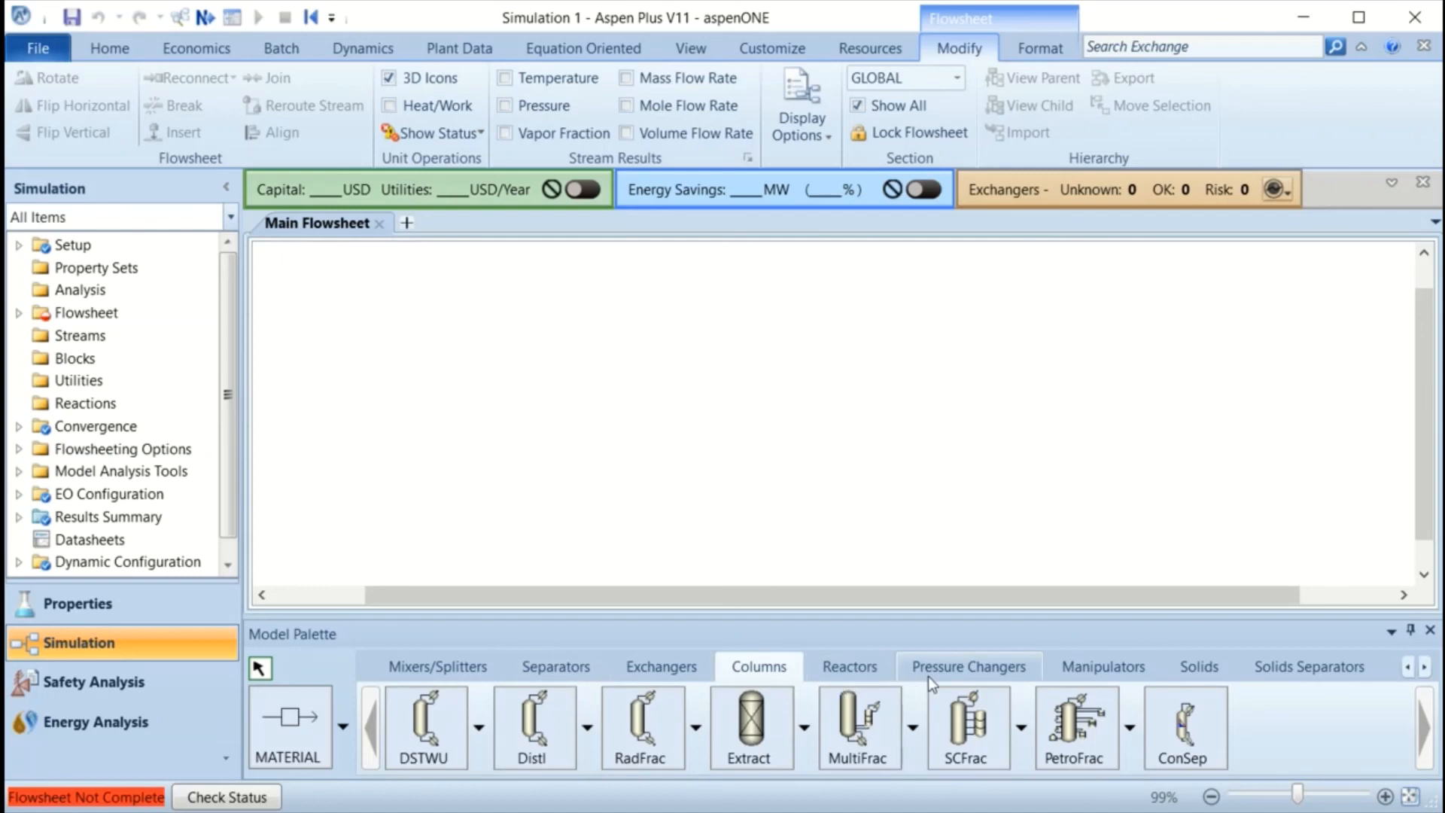
mouse_move(1103, 679)
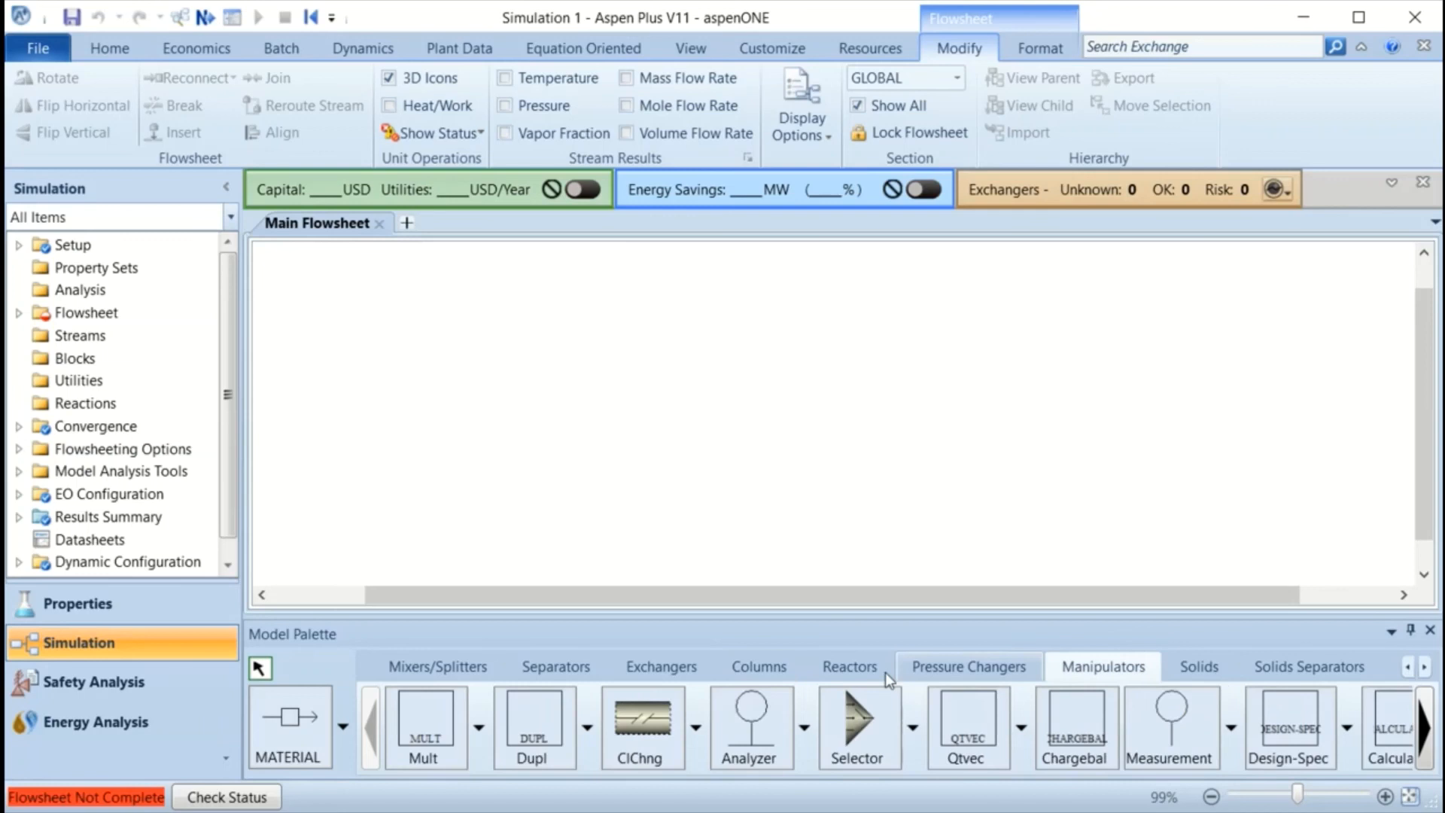
click(436, 666)
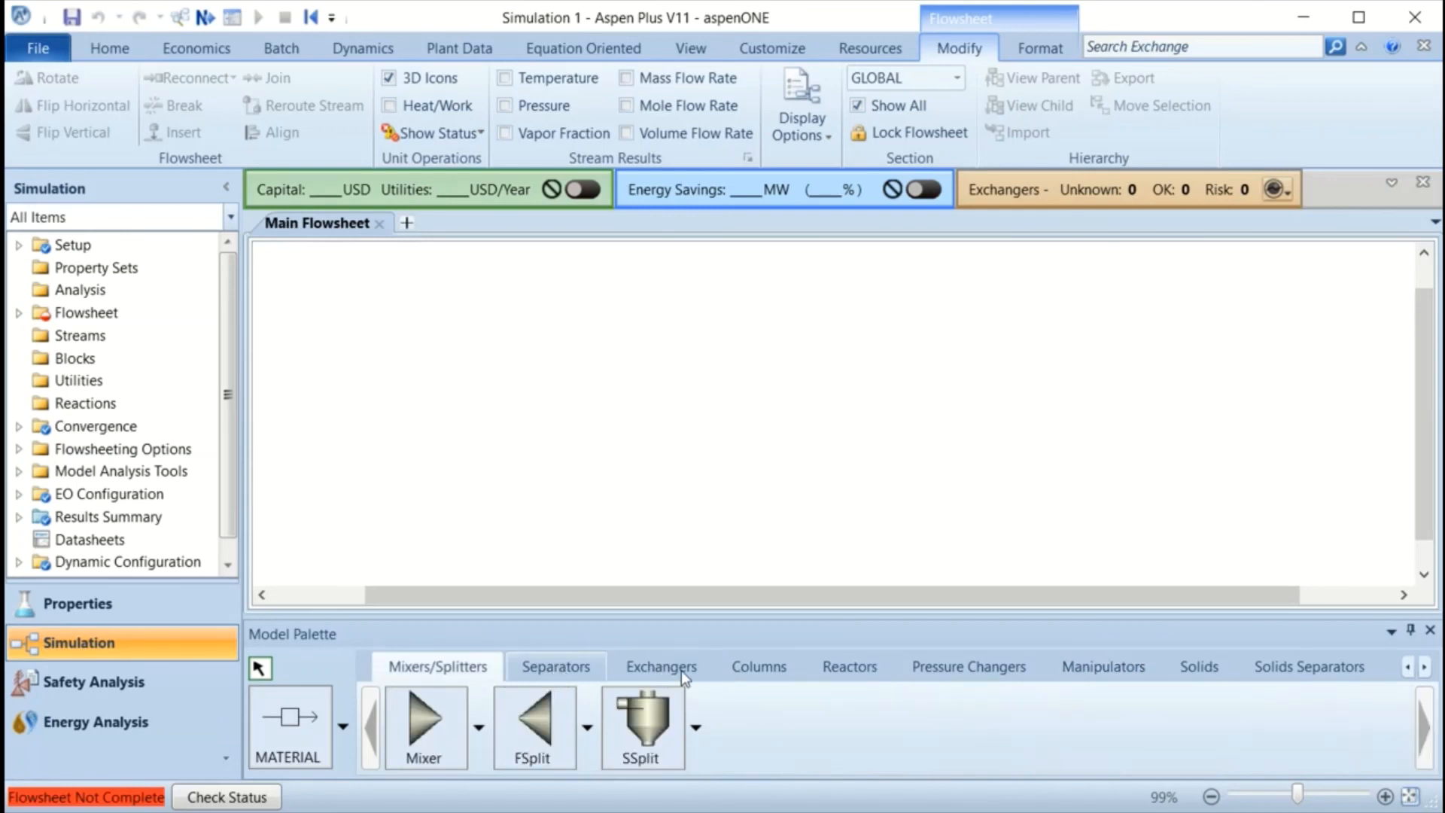
click(661, 665)
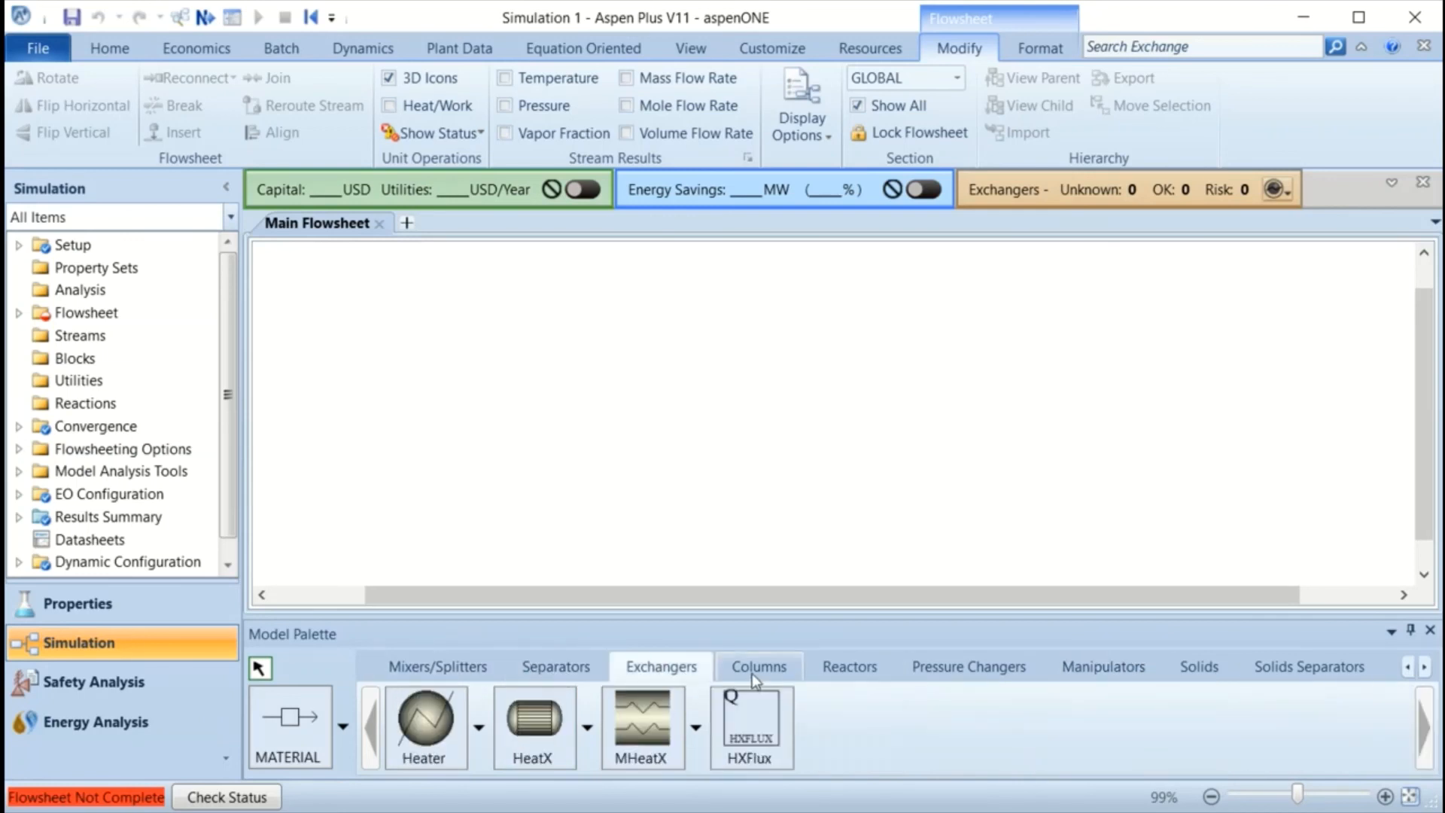
mouse_move(757, 683)
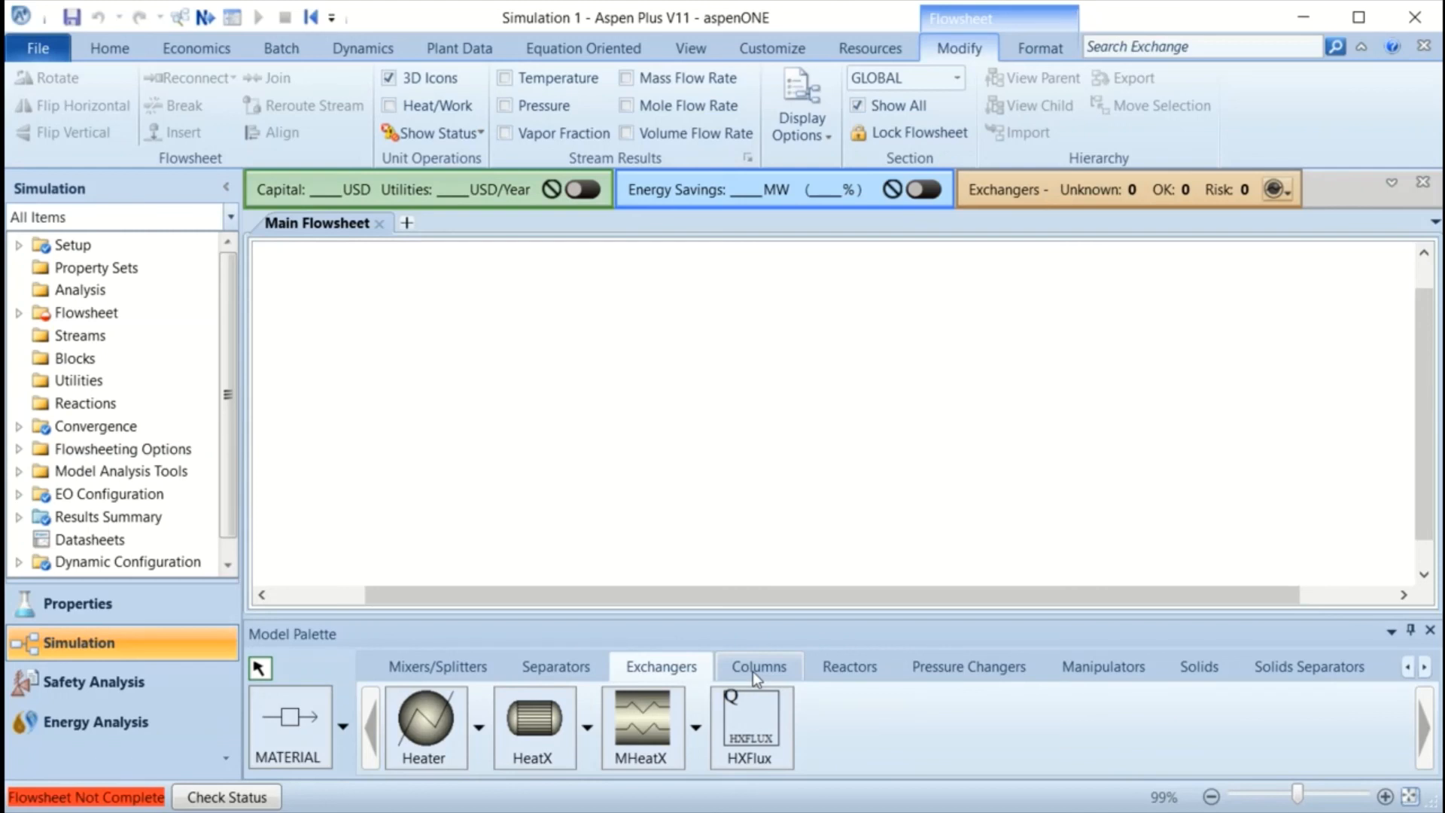
click(849, 665)
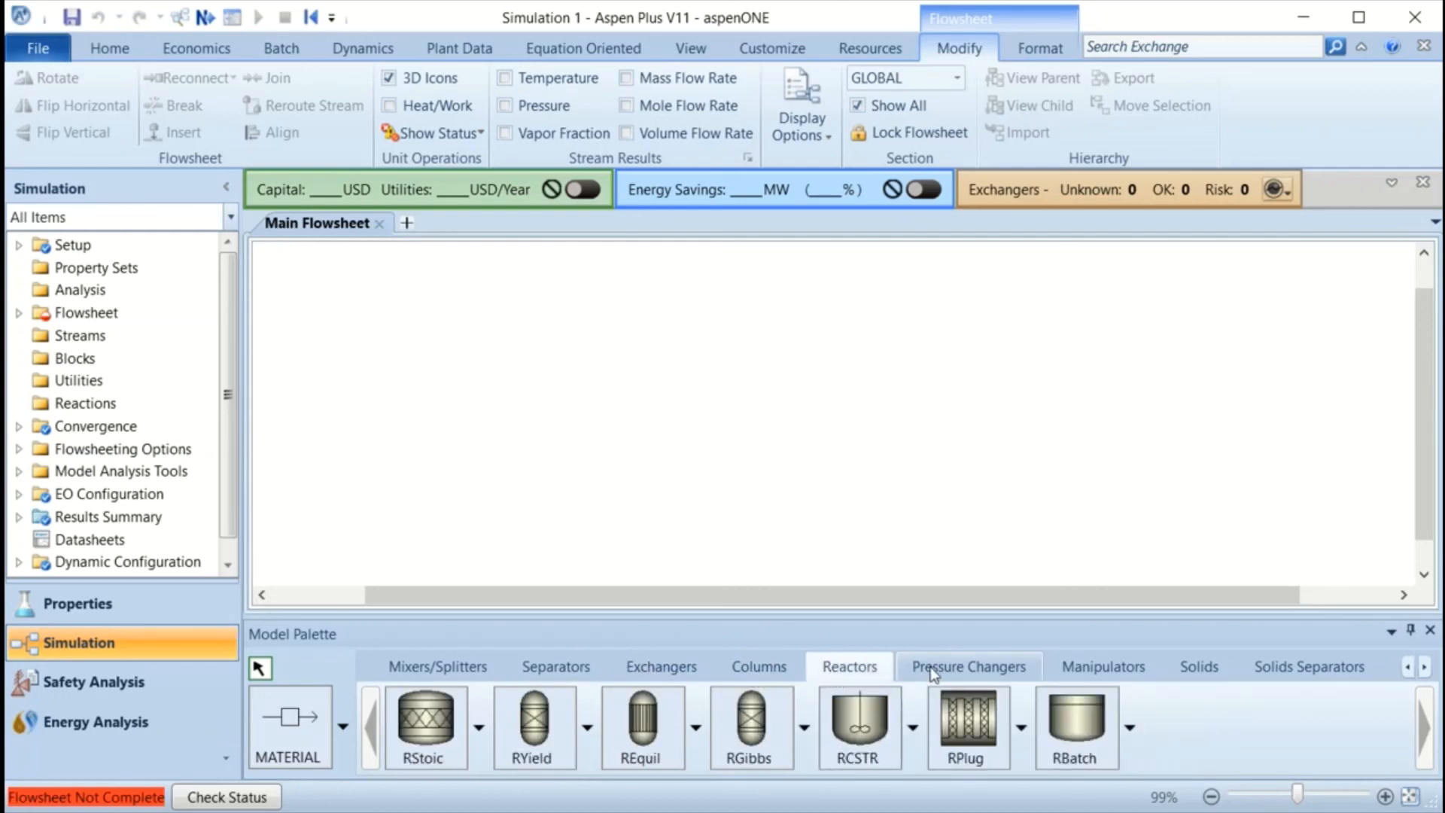
click(1101, 665)
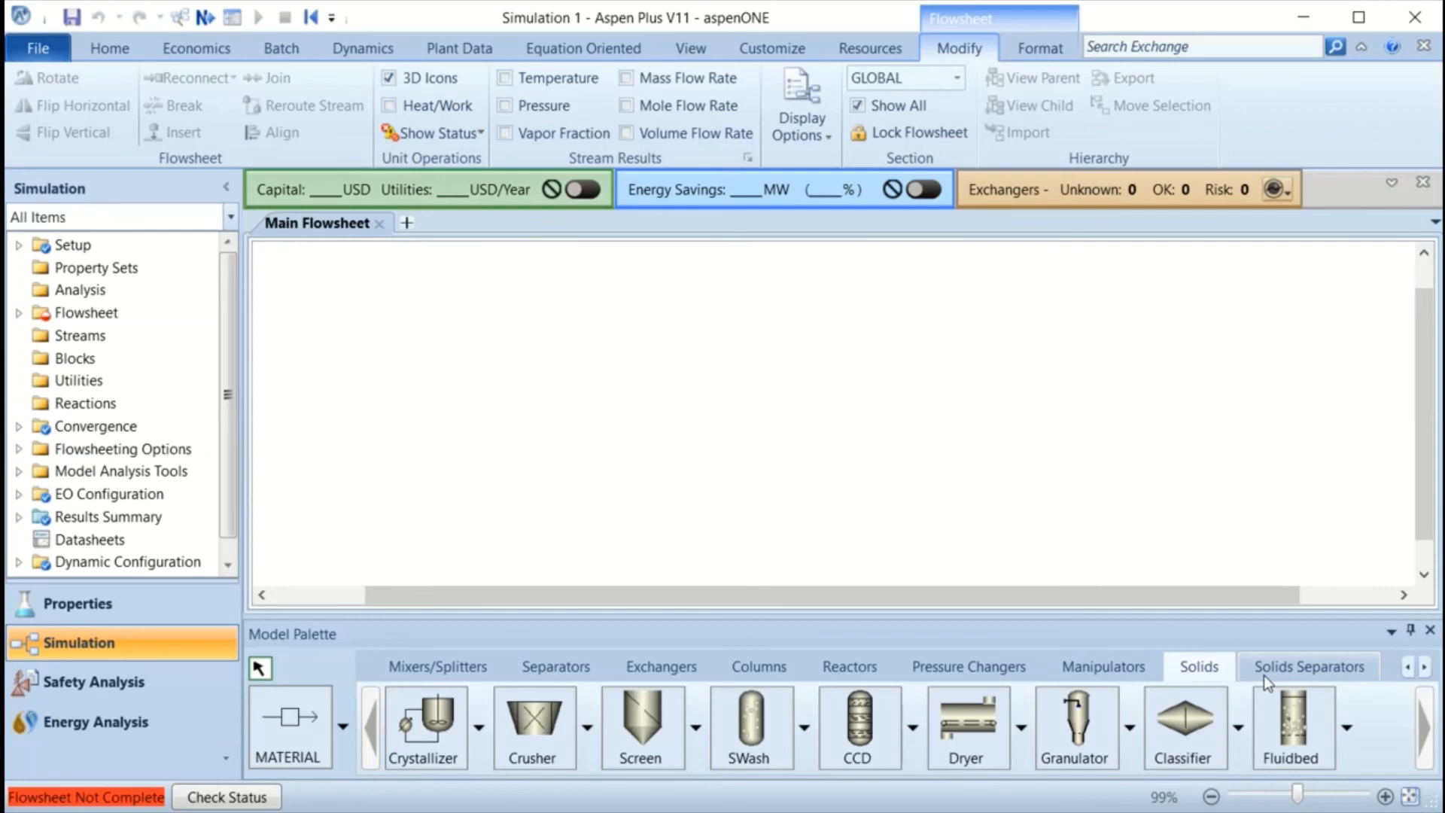
click(1309, 667)
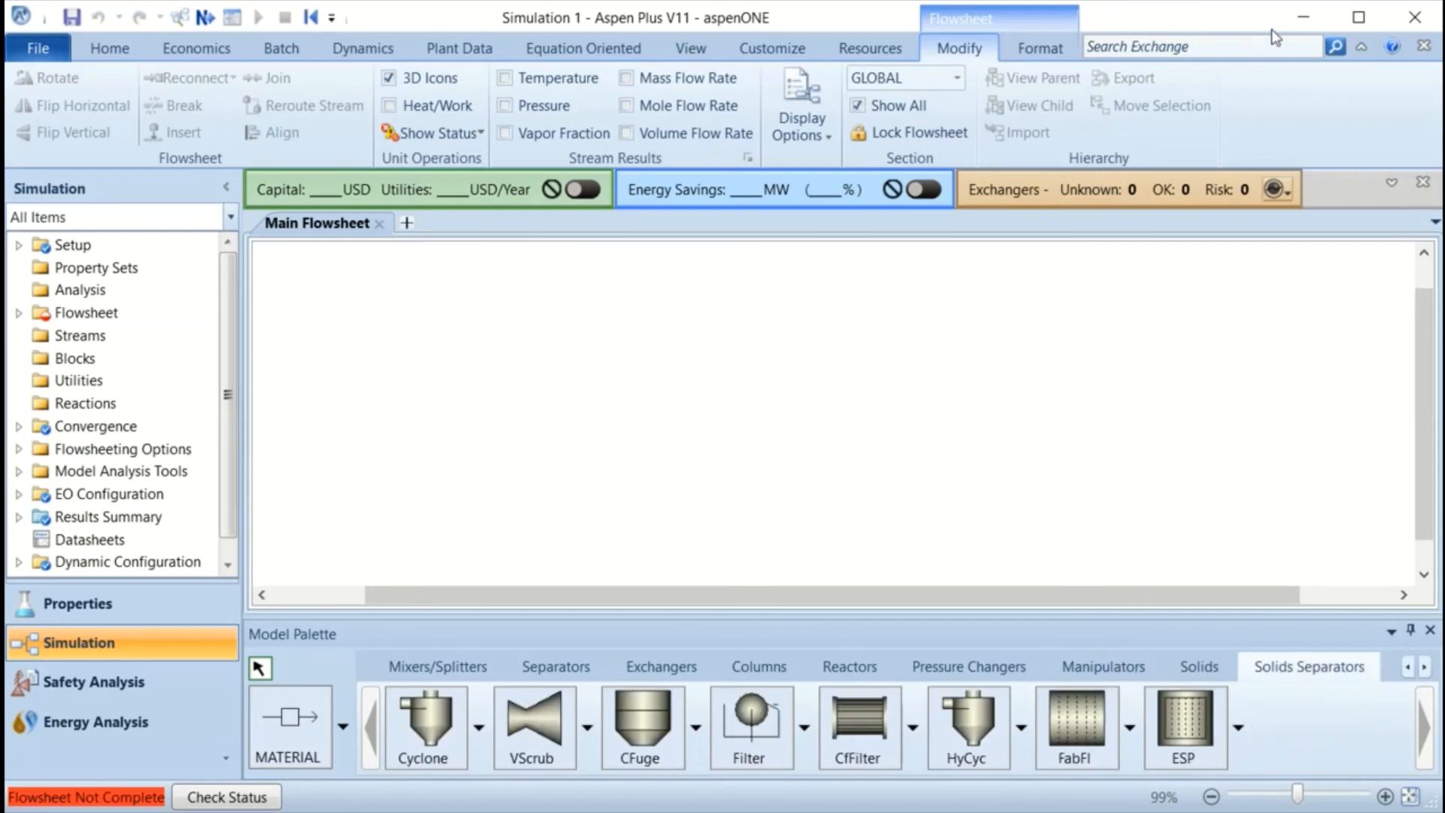